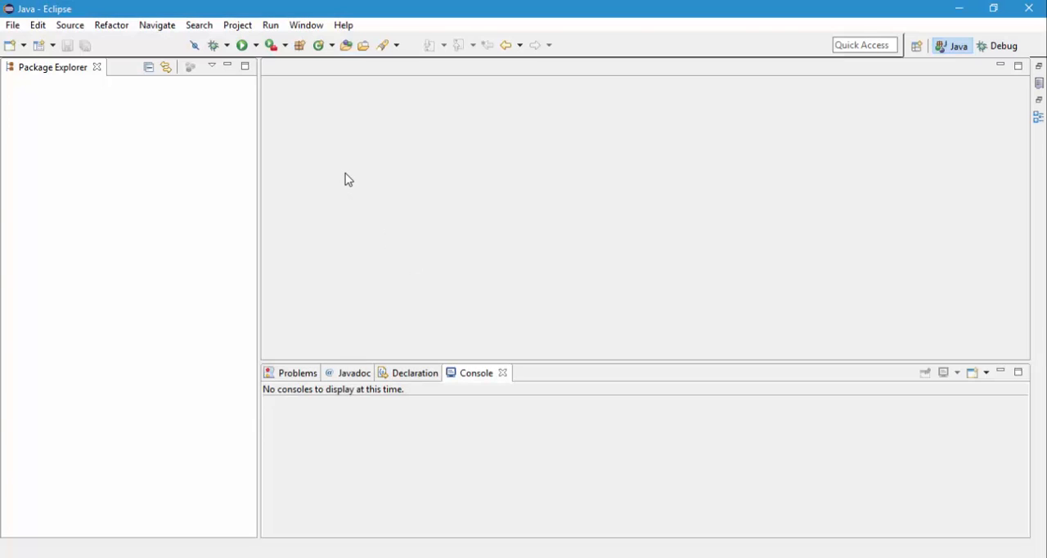
mouse_move(280, 170)
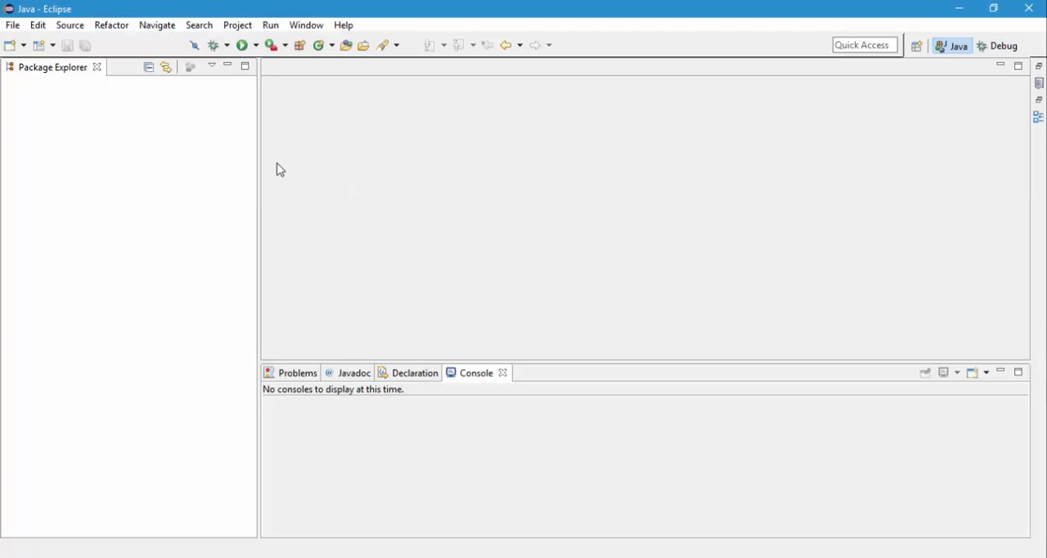
Narrow the Package Explorer pane and close the About Eclipse version window
drag(260, 172, 221, 172)
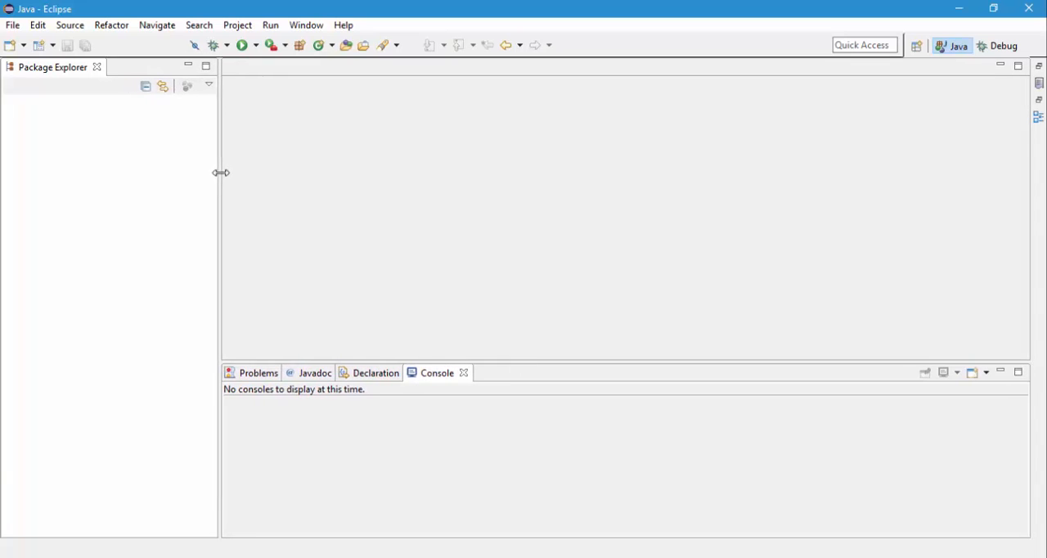
drag(219, 174, 233, 176)
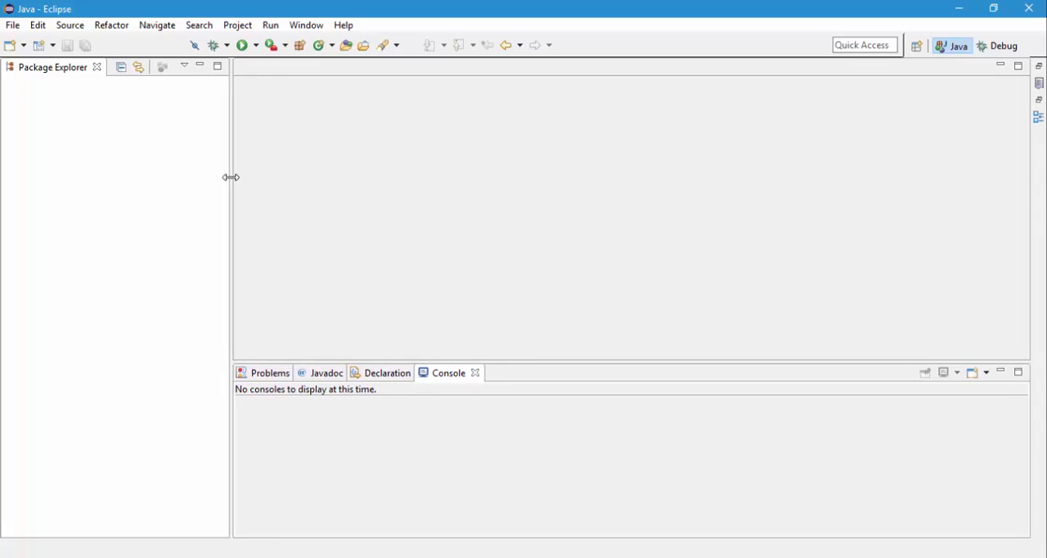
mouse_move(213, 124)
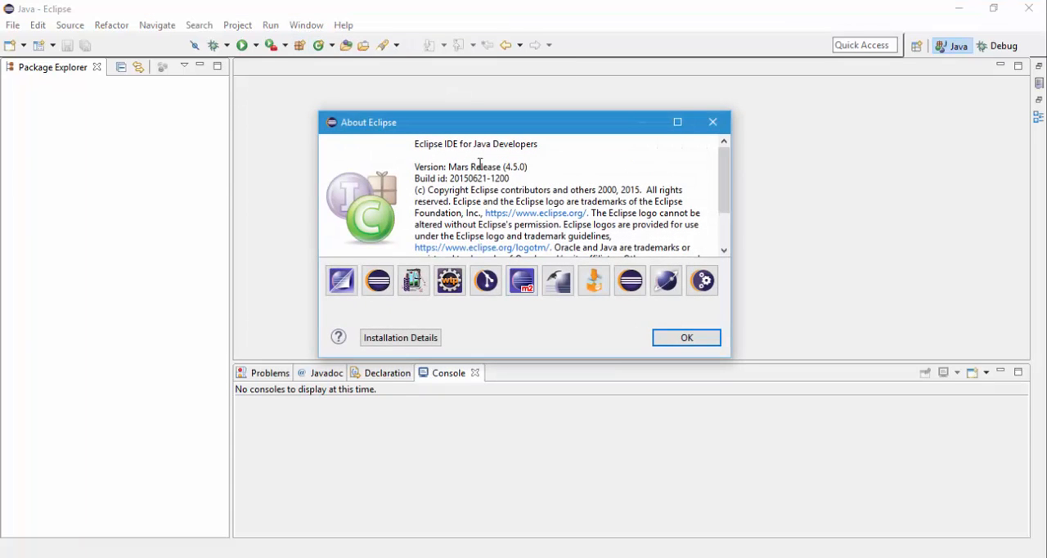
mouse_move(707, 133)
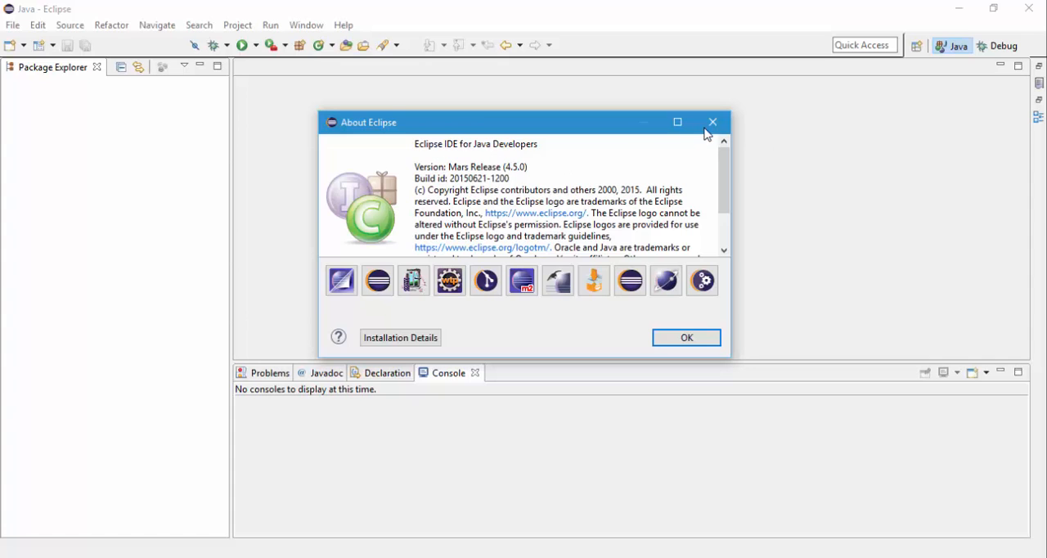
click(13, 24)
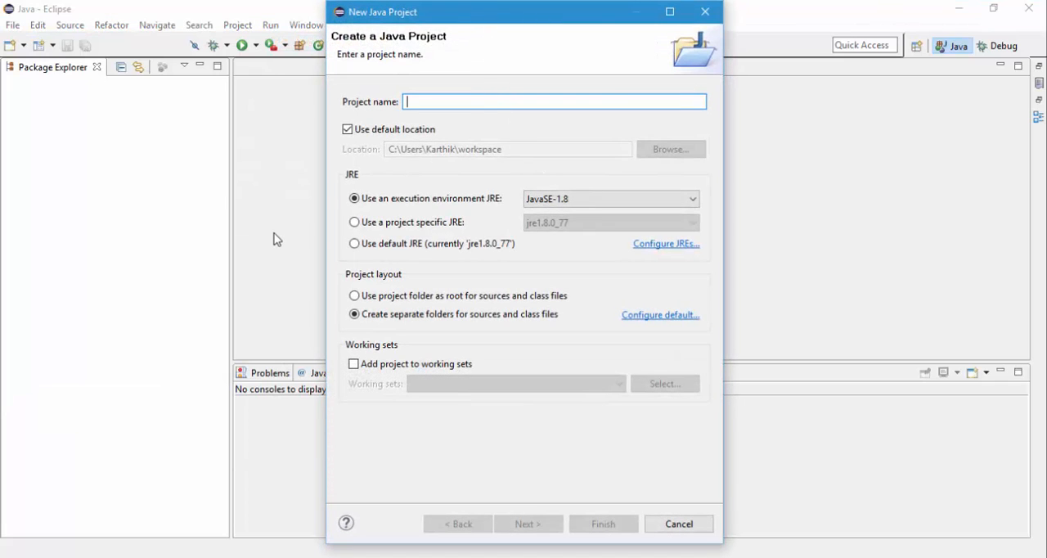
Name the new Java project SeleniumGridTestProj and go to its Libraries build path
text(SeleniumGrd)
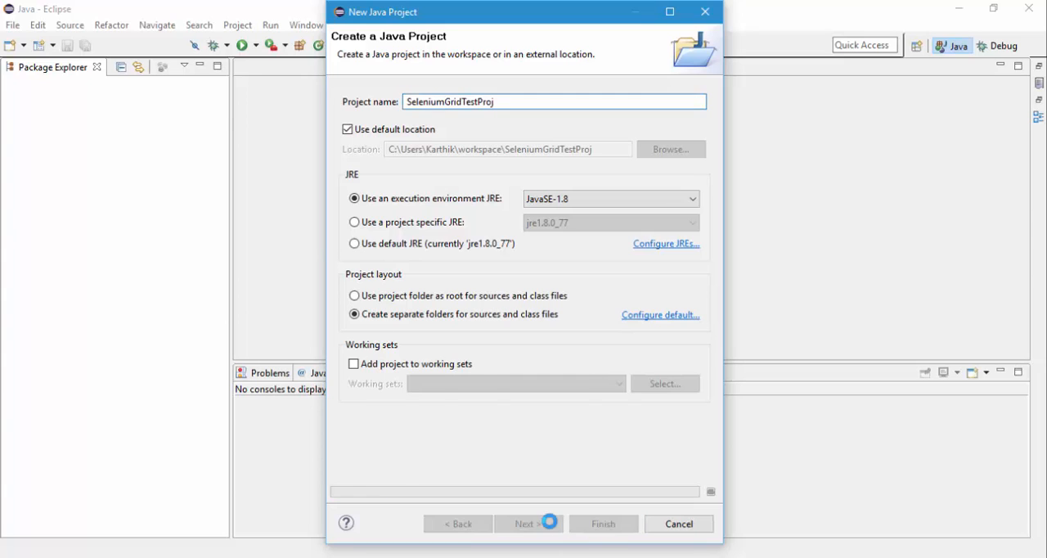
click(527, 524)
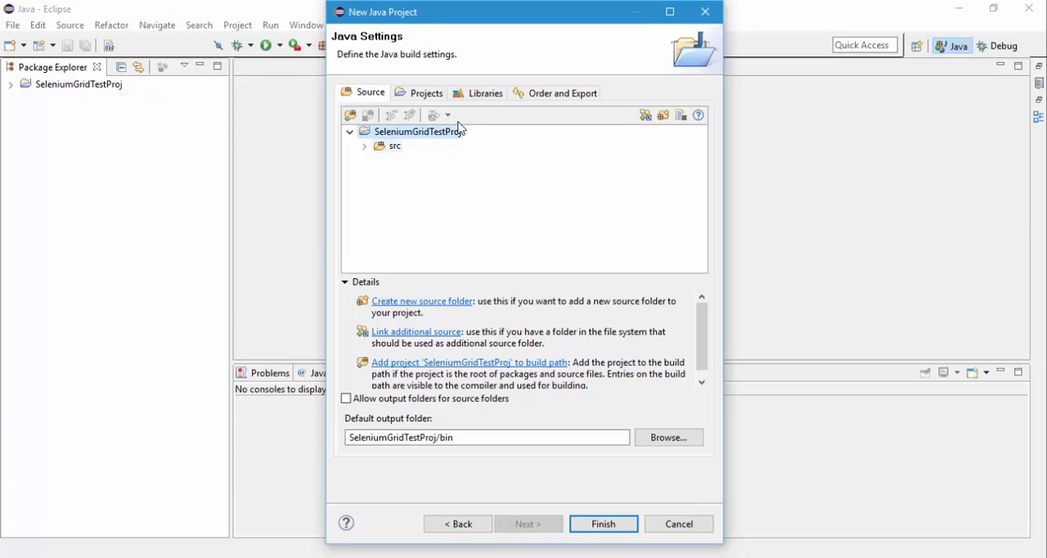
click(484, 92)
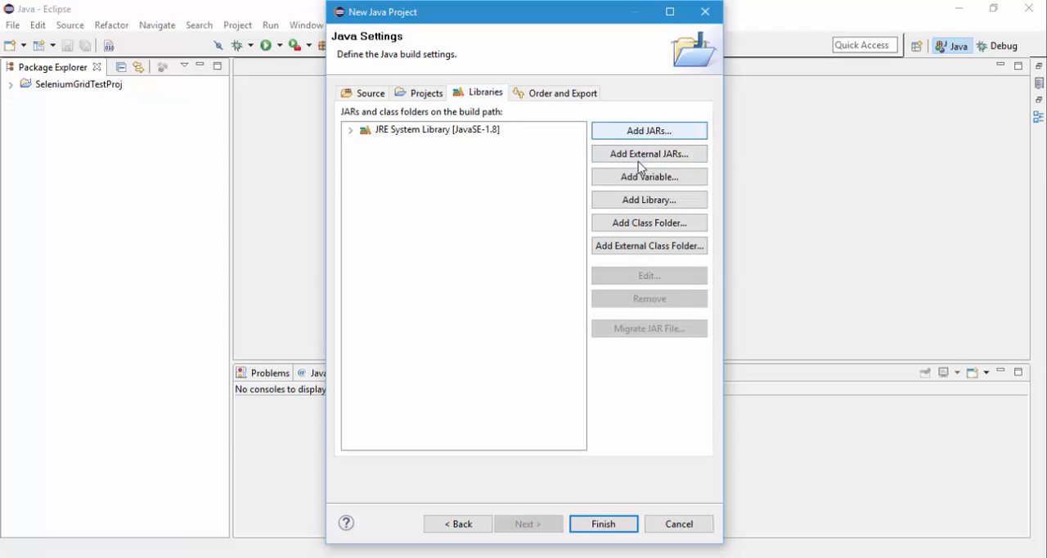
Add selenium-server-standalone-2.53.0.jar and selenium-java-2.53.0.jar as external JARs and finish creating the project
click(648, 154)
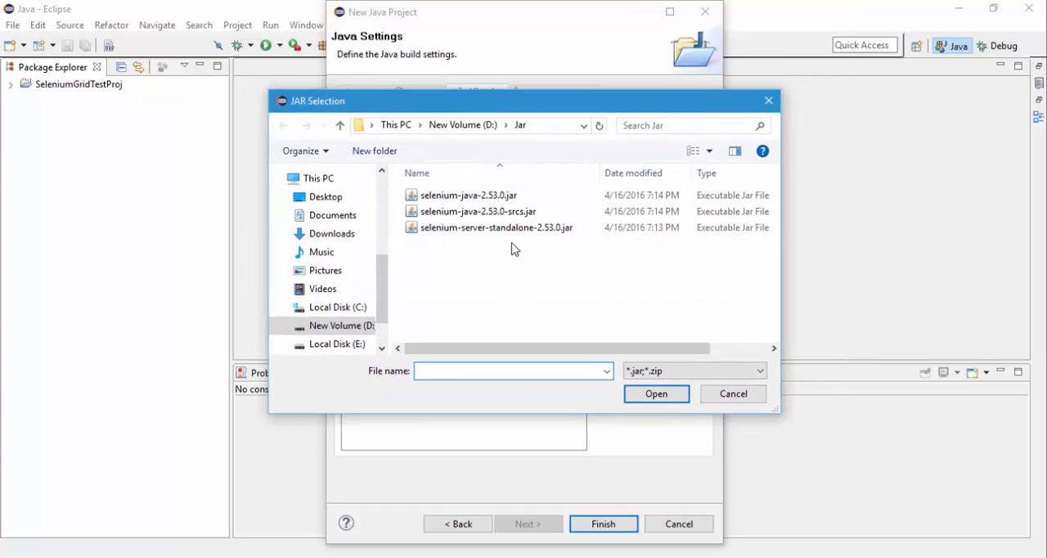
click(496, 228)
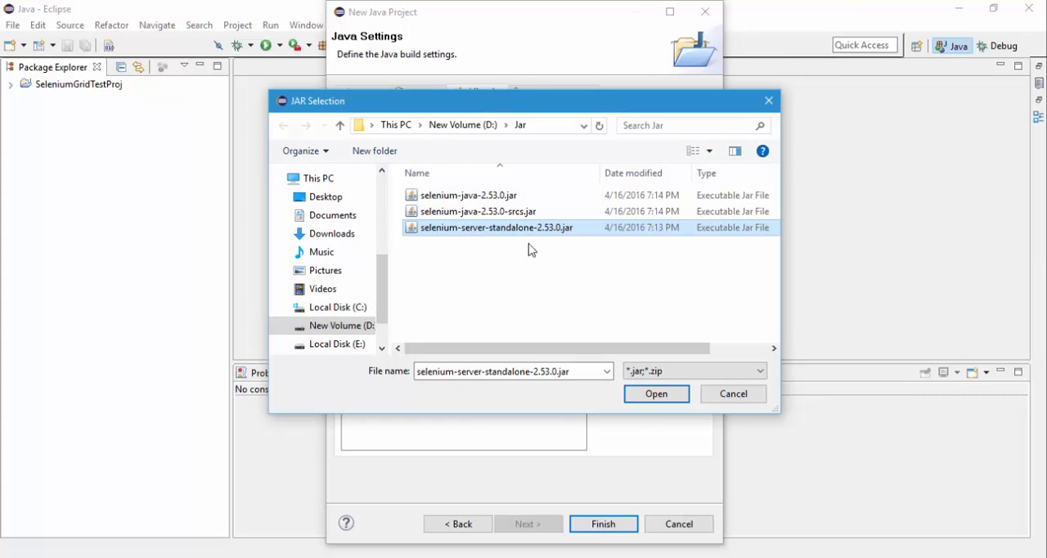
click(468, 194)
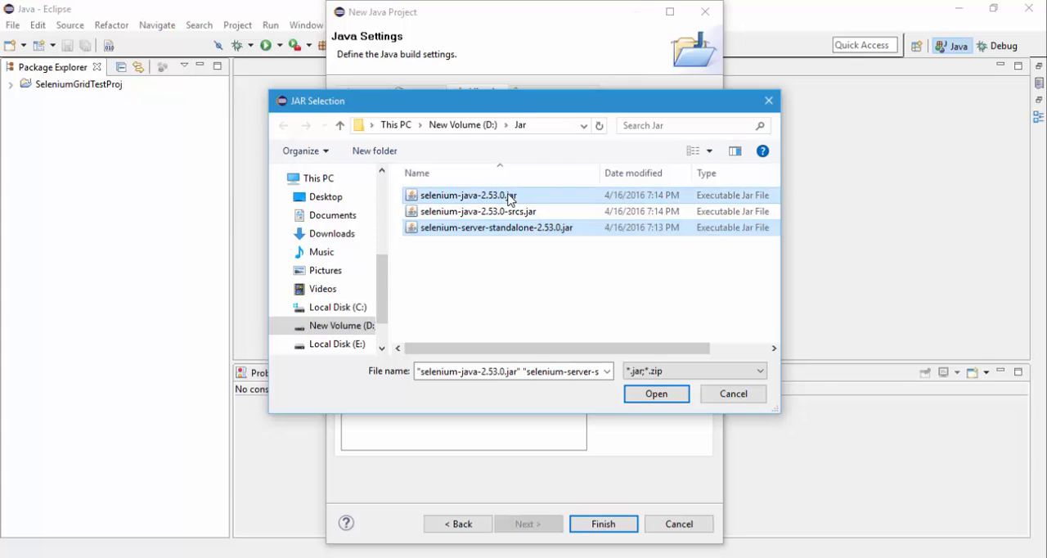
click(656, 392)
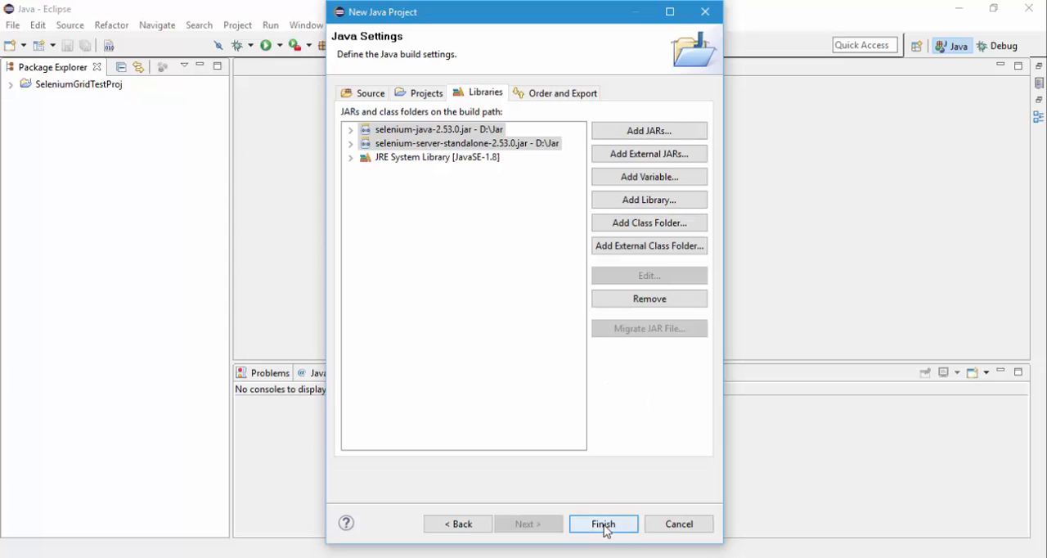
click(602, 523)
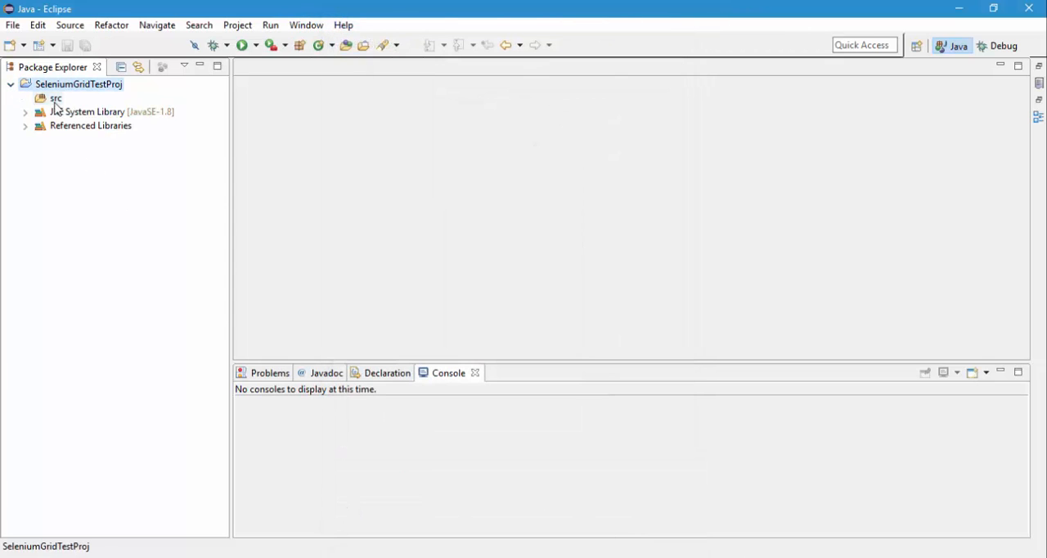
Create class SeleniumGridTest in package org.test under src with a main method stub
right_click(56, 98)
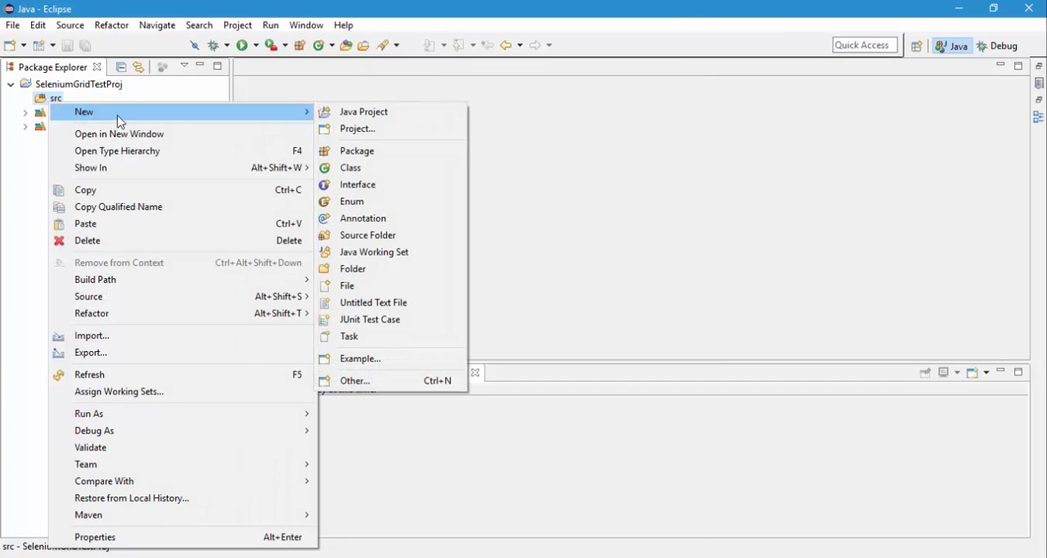
click(350, 167)
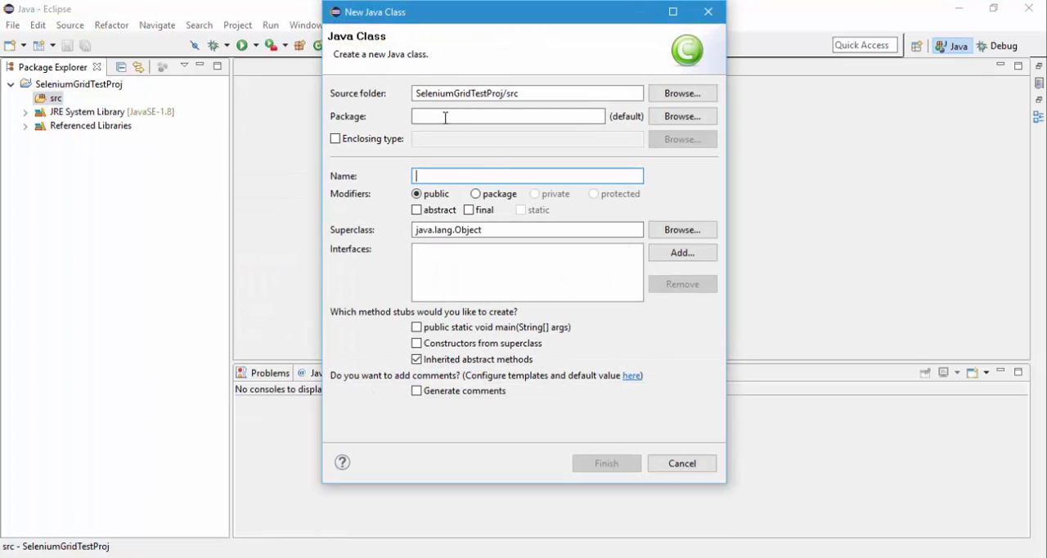
text(org.)
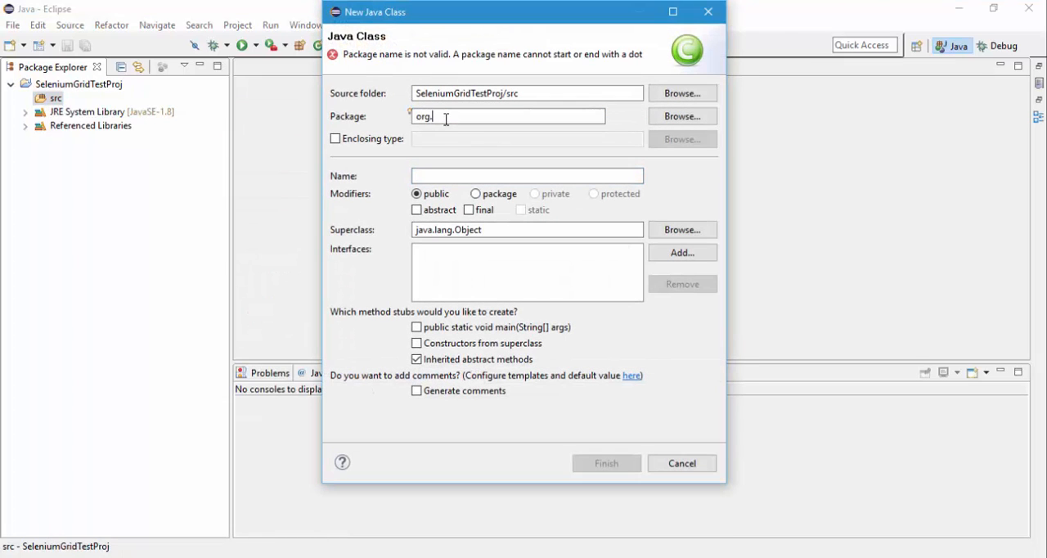
text(test)
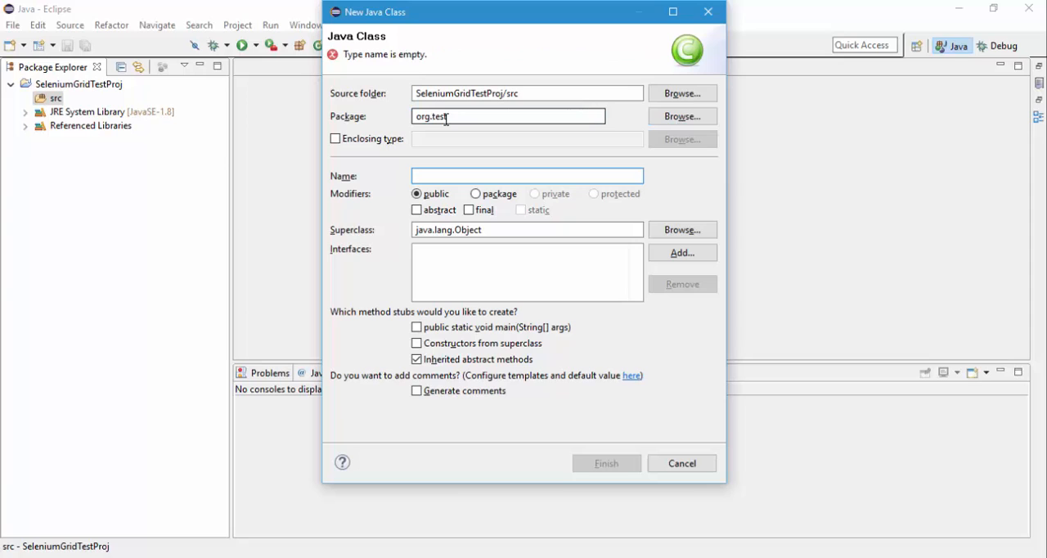
text(SEleniumGridTest)
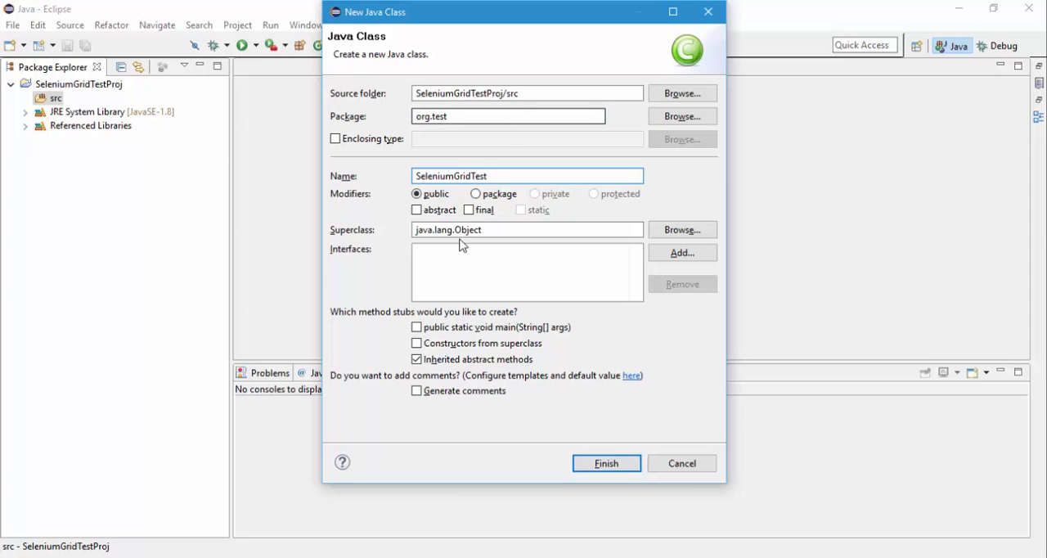
click(415, 327)
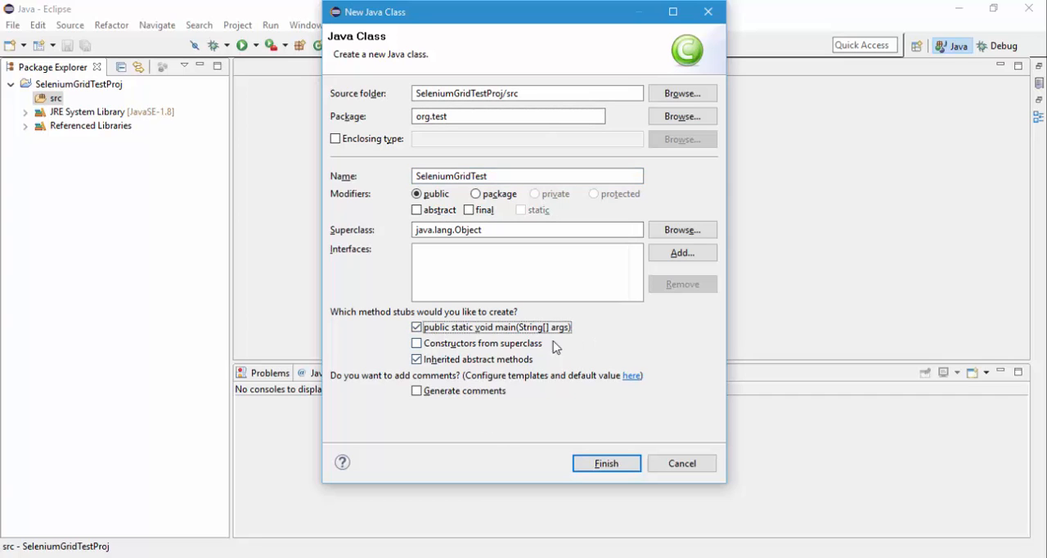
mouse_move(606, 463)
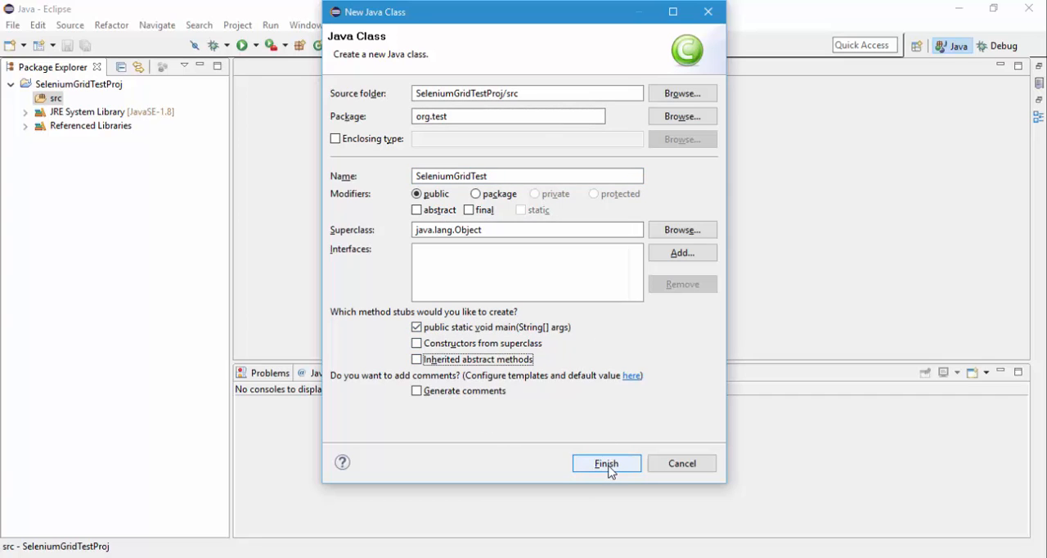
click(606, 463)
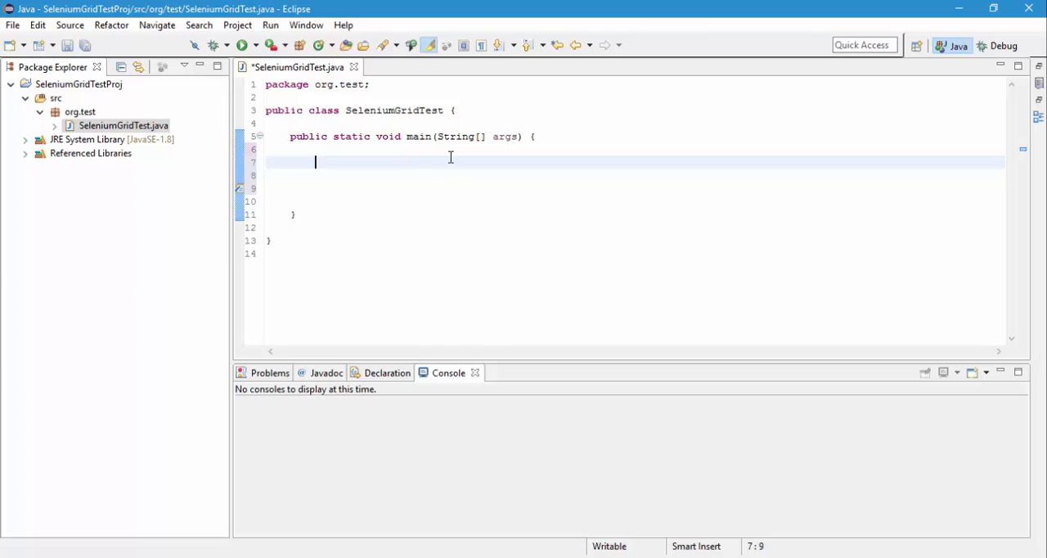
mouse_move(363, 167)
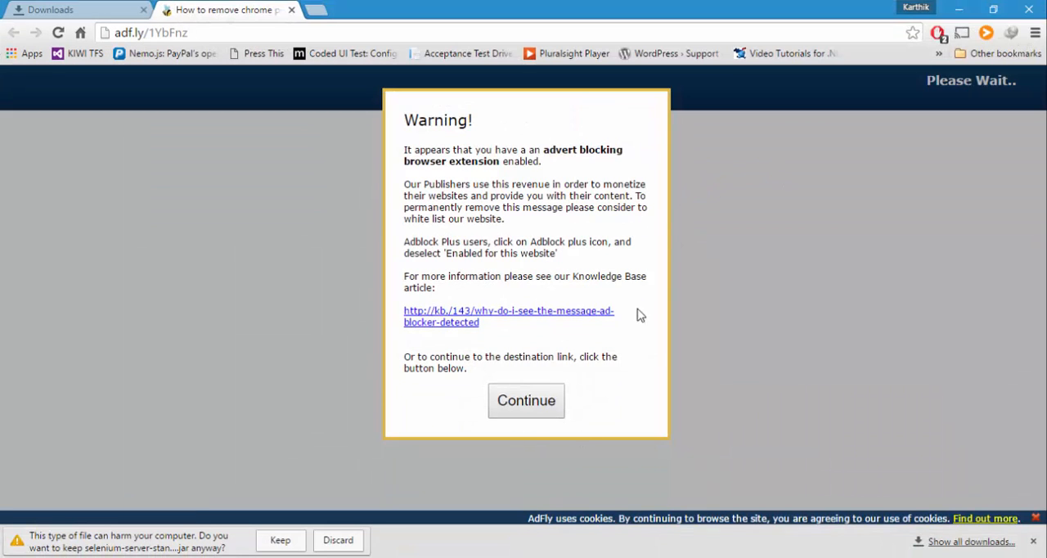
mouse_move(571, 337)
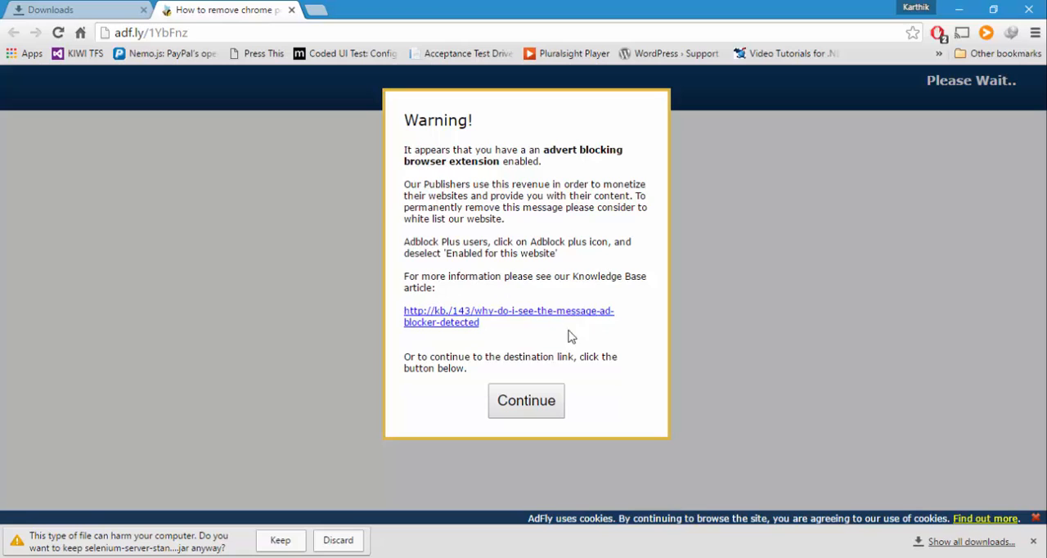
mouse_move(258, 527)
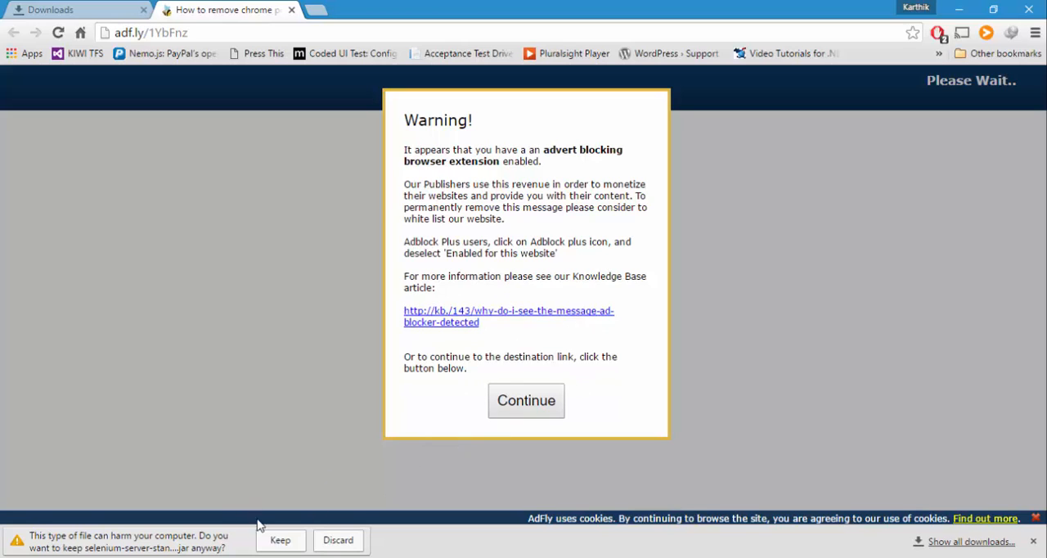
Keep the downloaded selenium-server-standalone-2.53.0.jar in Chrome
click(279, 540)
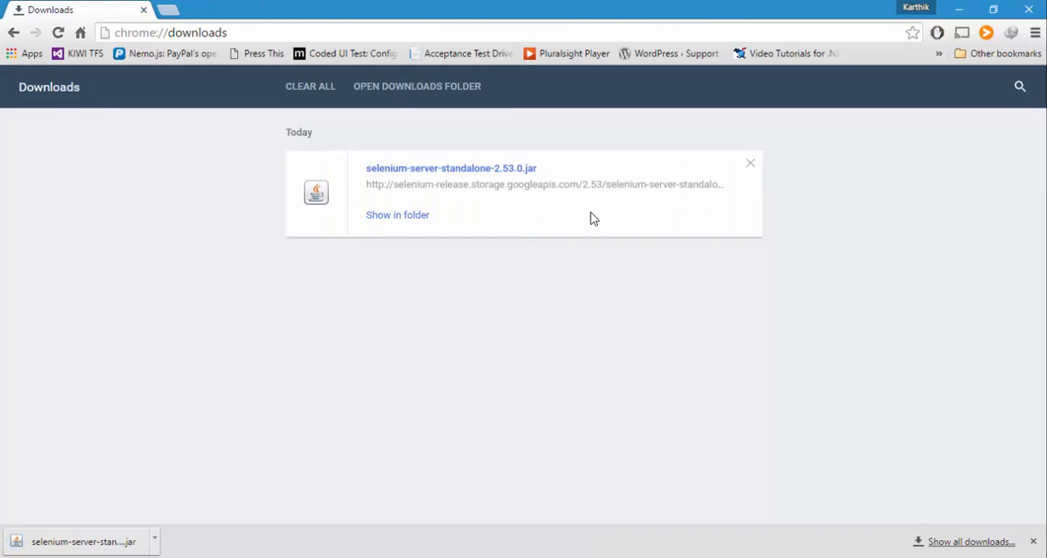
mouse_move(547, 174)
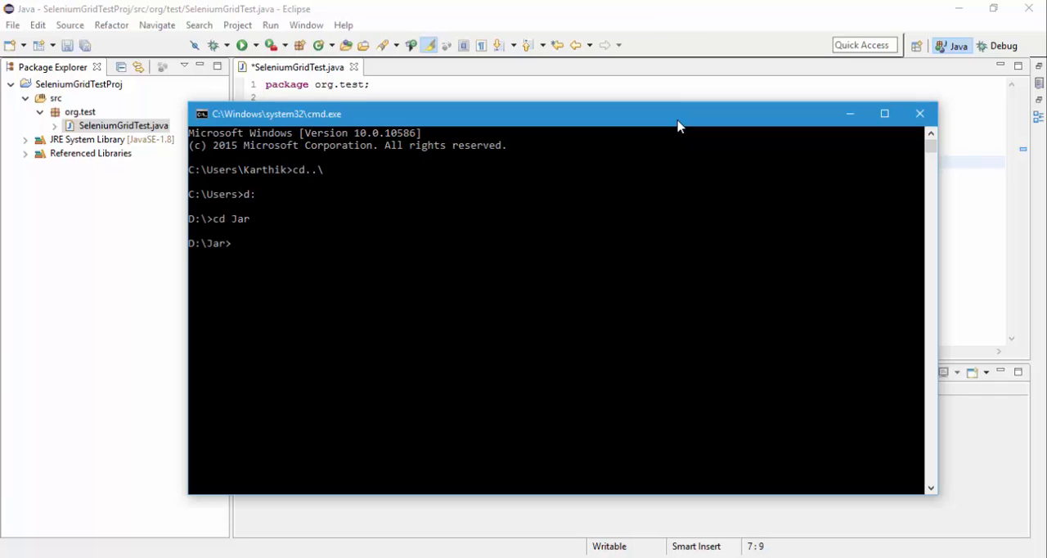
Enter a java -jar command for the Selenium jar at the D:\Jar prompt without running it
text(java -jar selenium-java-2.53.0.jar)
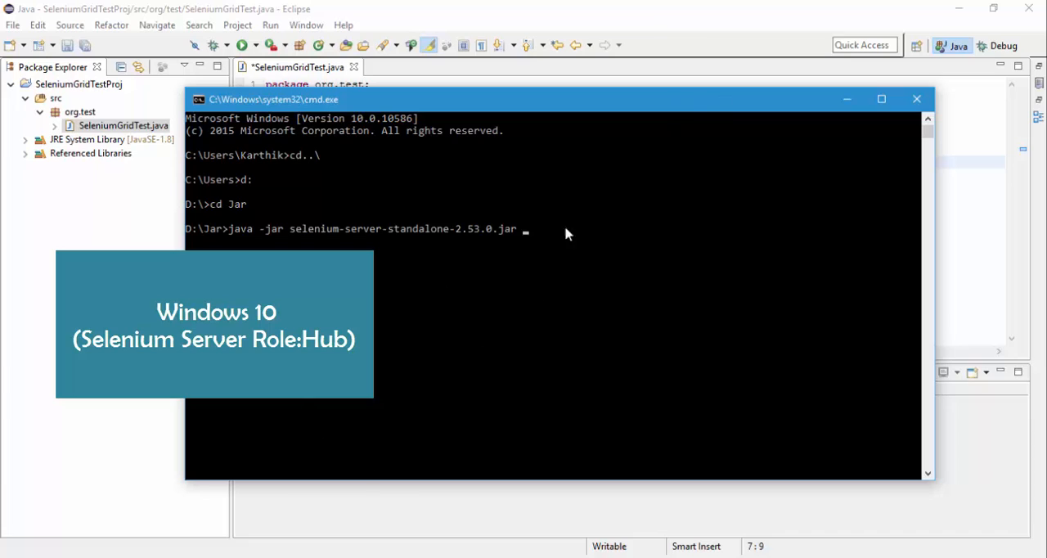
mouse_move(527, 288)
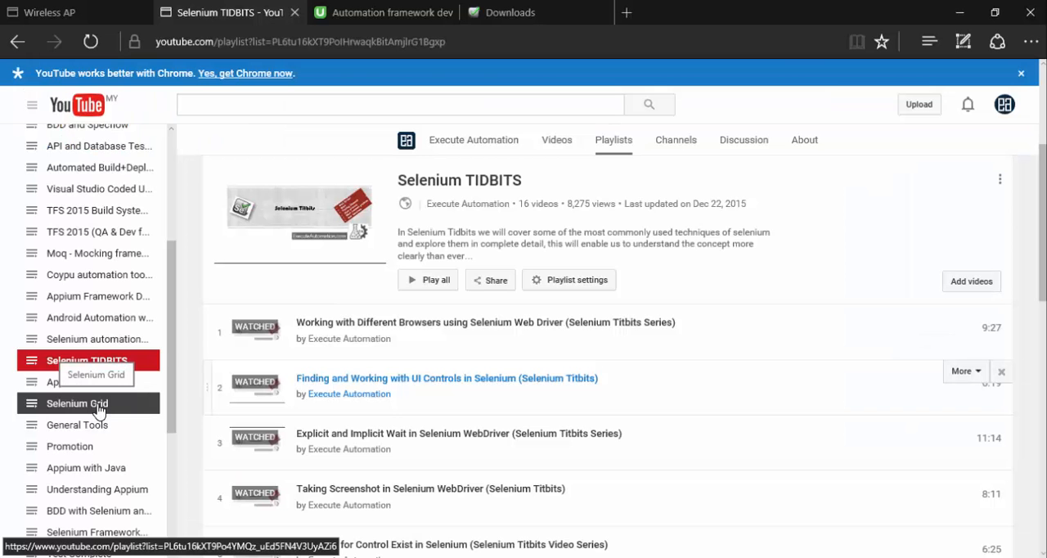
mouse_move(108, 409)
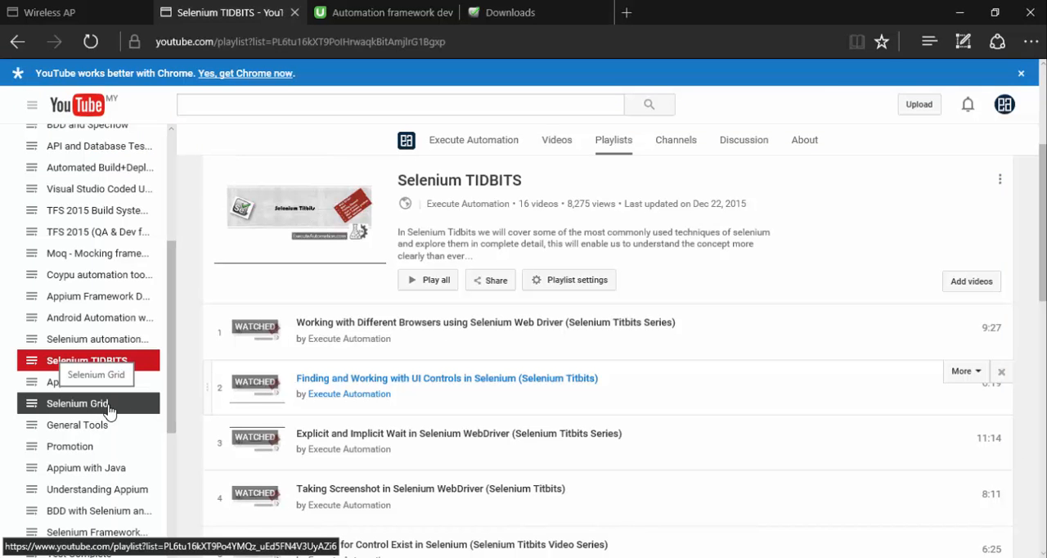
Switch to the Selenium Grid playlist in the channel's sidebar
click(79, 402)
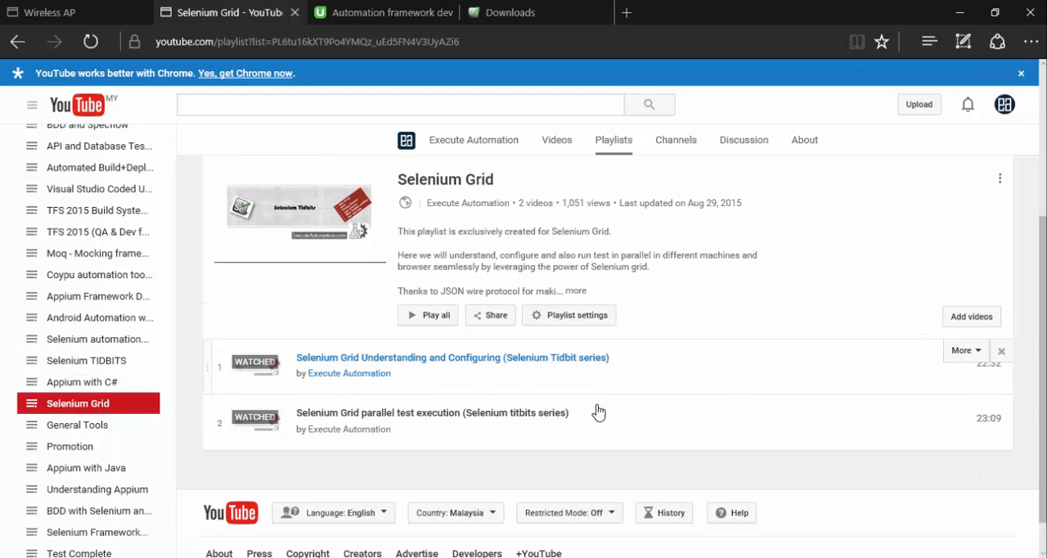
mouse_move(416, 377)
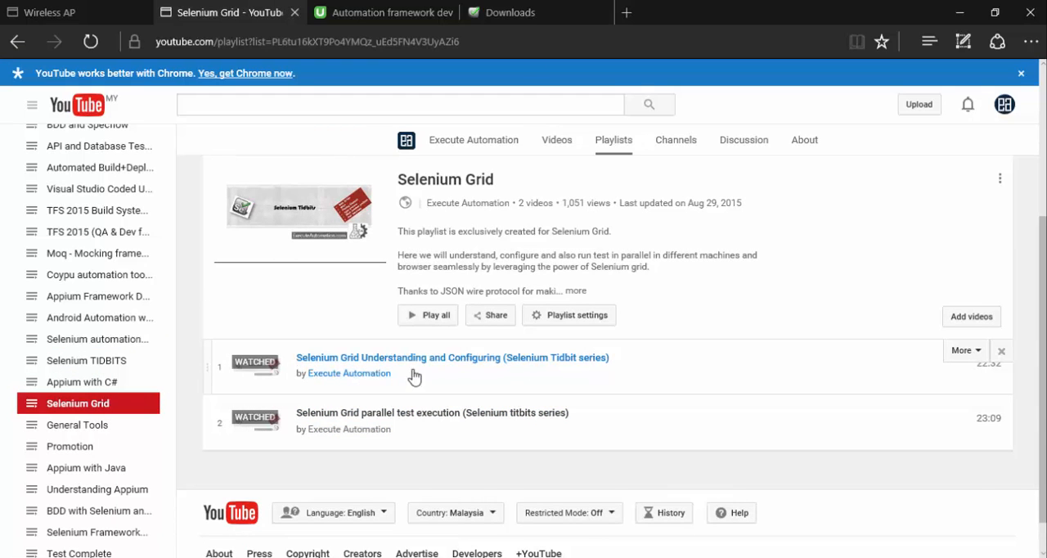
mouse_move(429, 366)
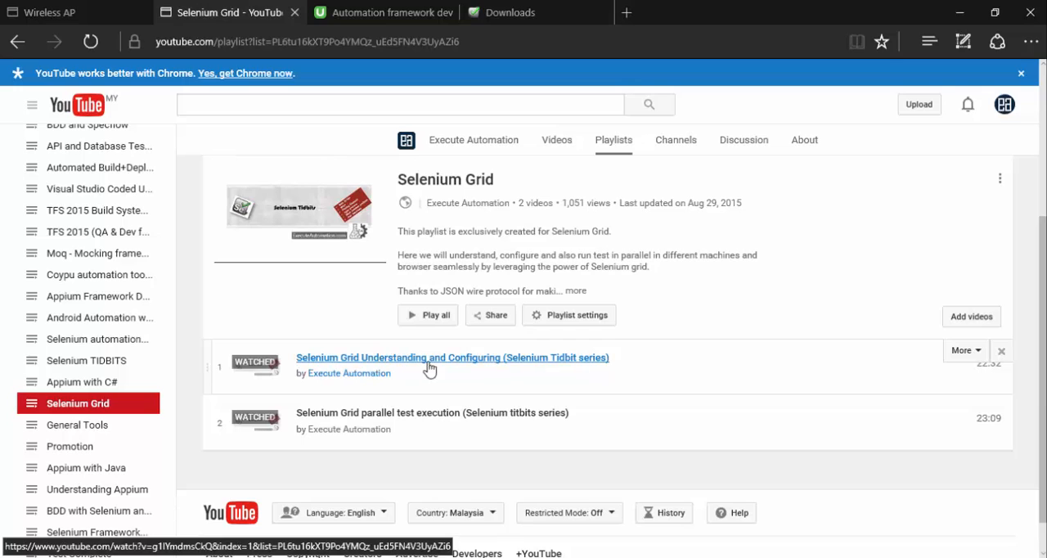
mouse_move(318, 419)
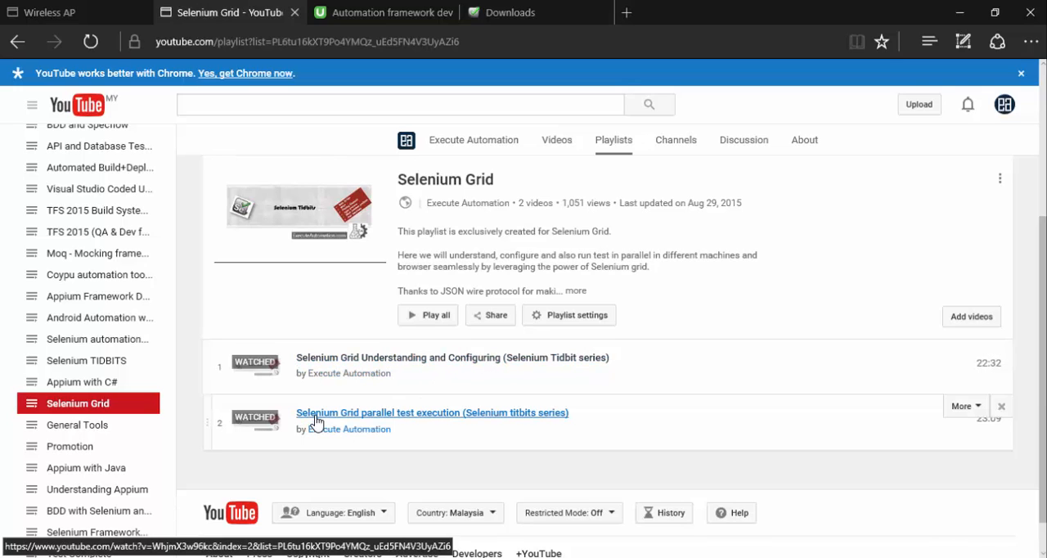
mouse_move(434, 367)
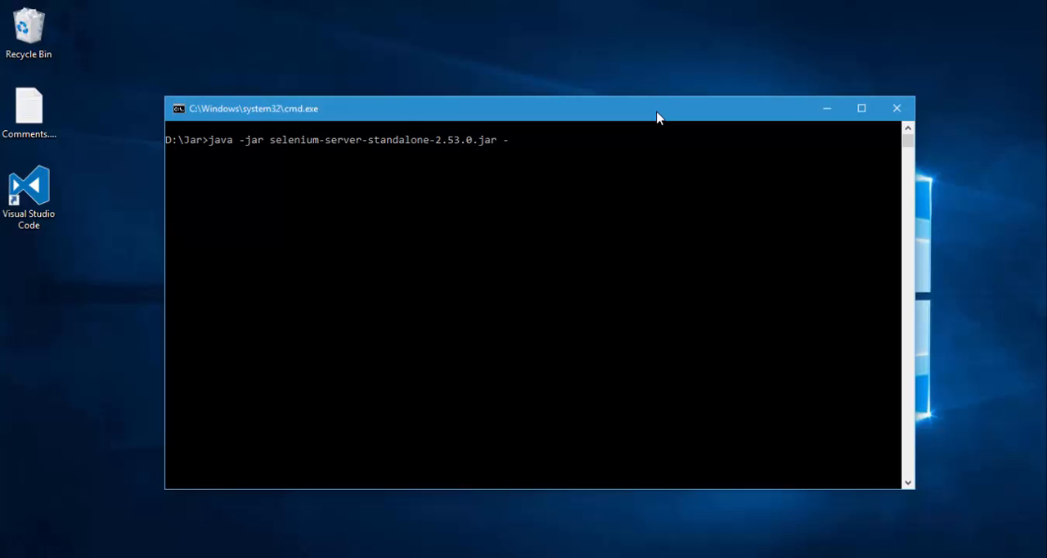
Run selenium-server-standalone-2.53.0.jar with -role hub and check the log reports the hub is up
text(h)
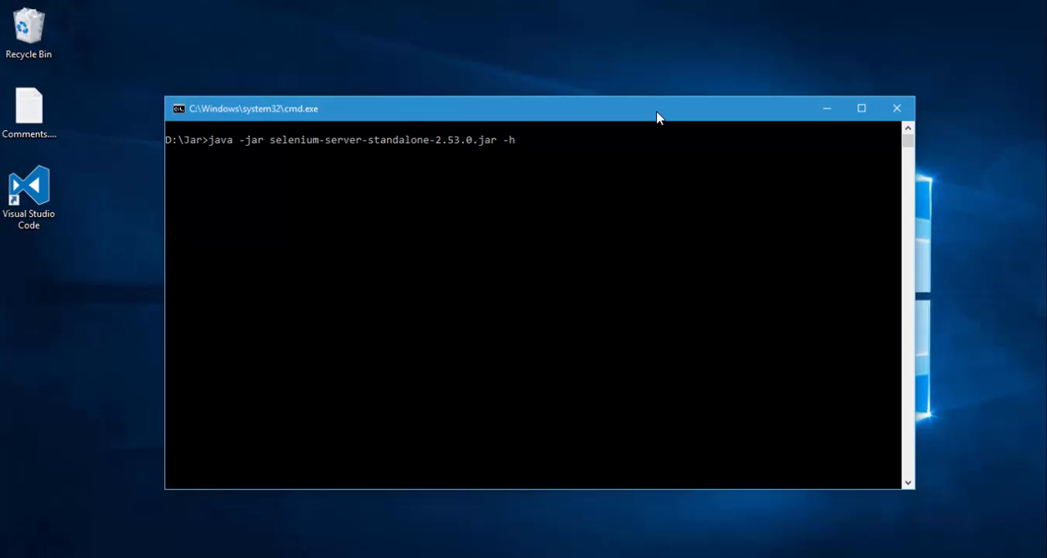
text(role -hu)
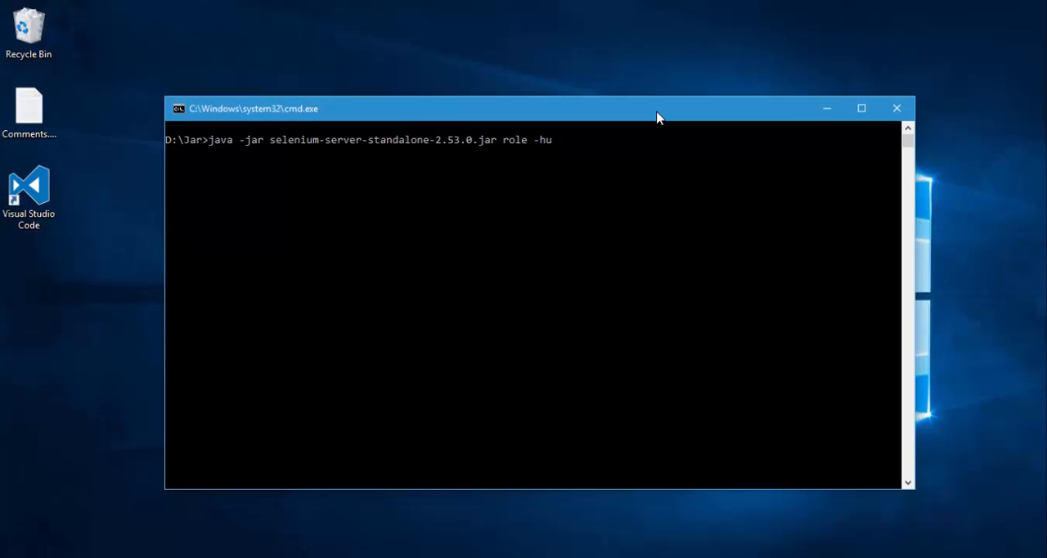
key(Return)
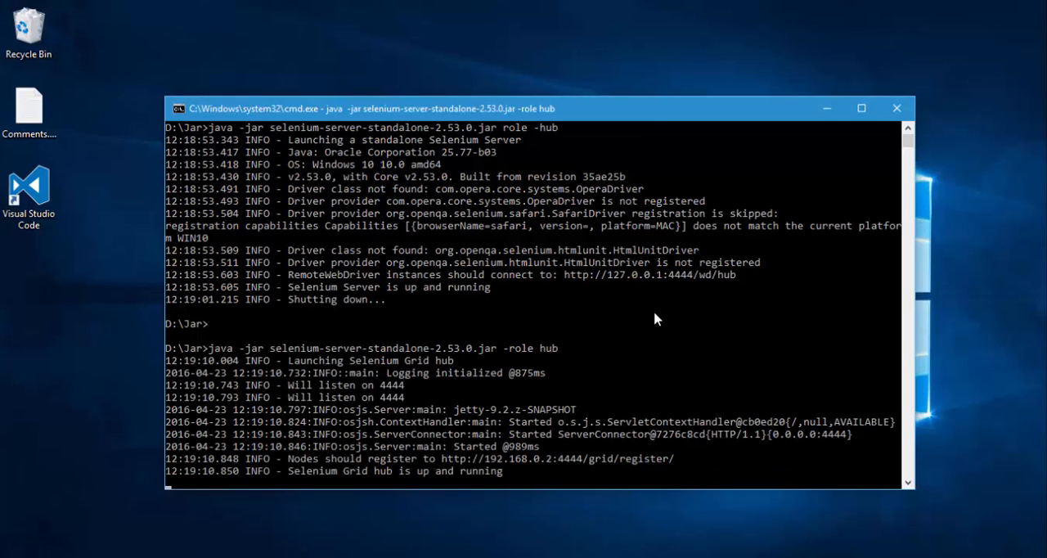
mouse_move(302, 389)
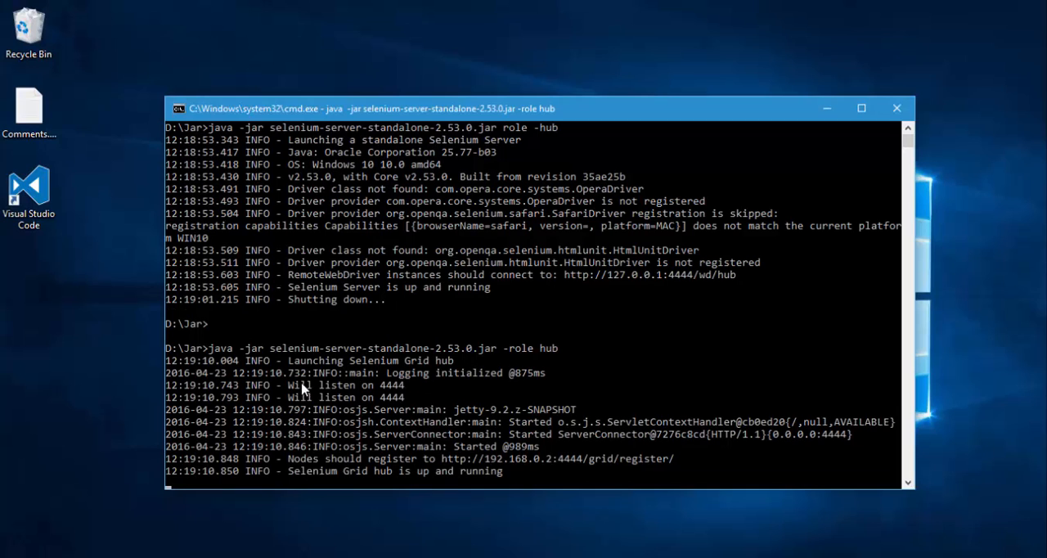
double_click(366, 360)
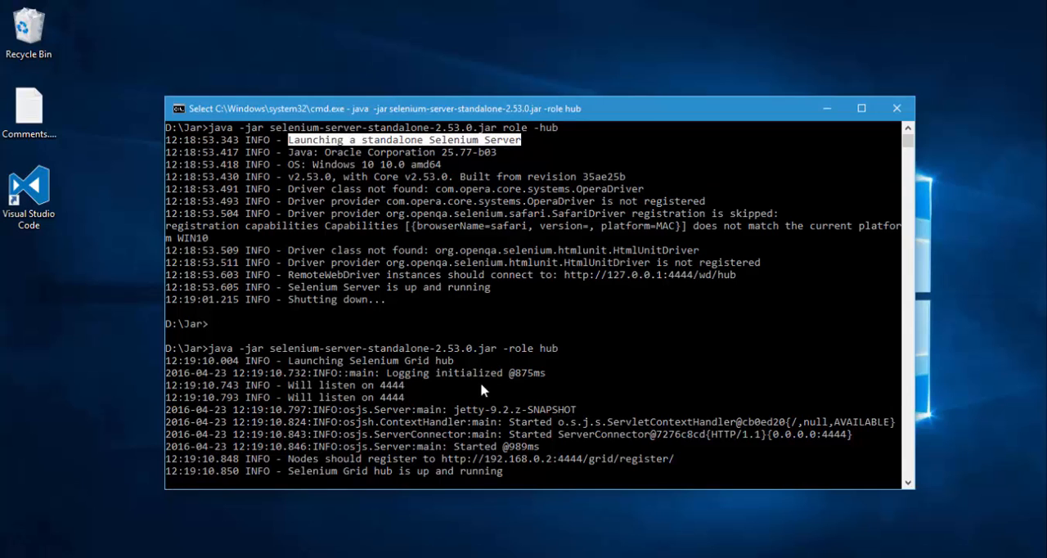
mouse_move(227, 360)
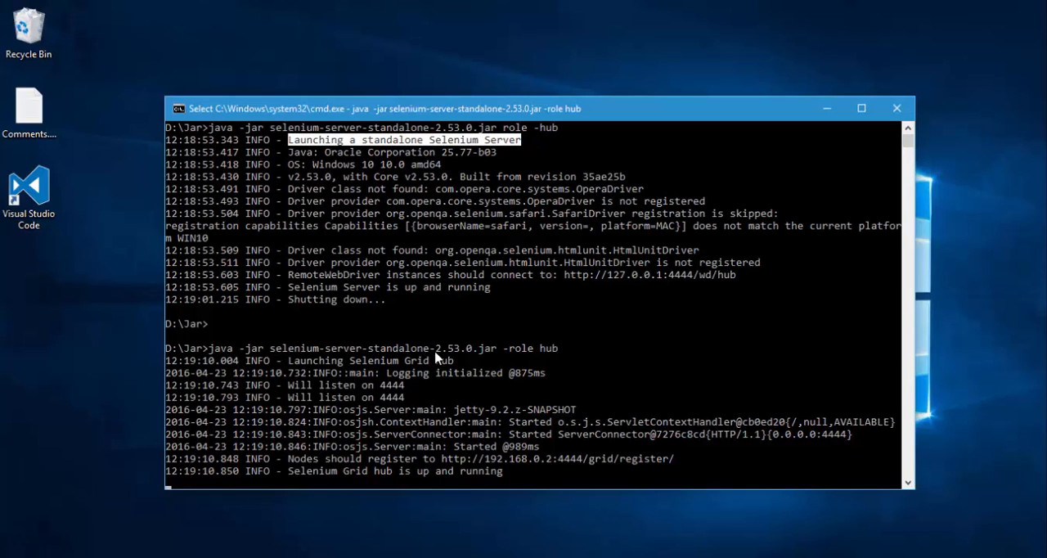
mouse_move(501, 382)
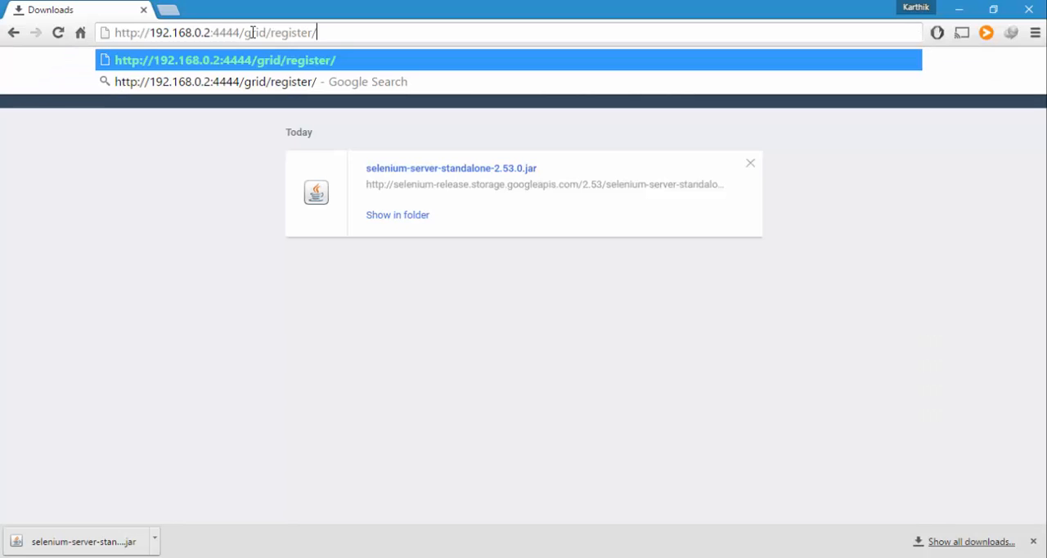
Load the hub at 192.168.0.2:4444, go to the Grid Console and view its config
key(Backspace)
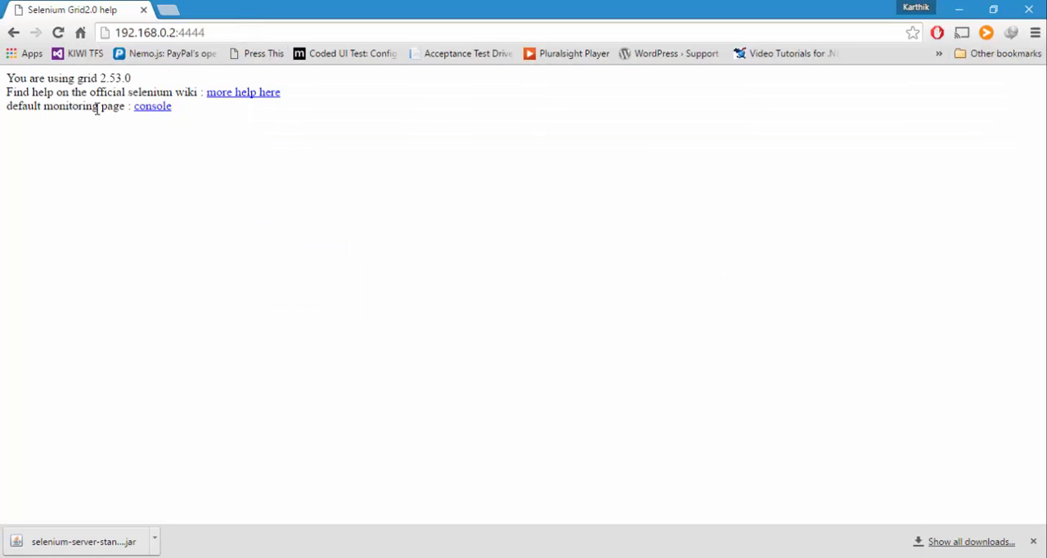
mouse_move(153, 106)
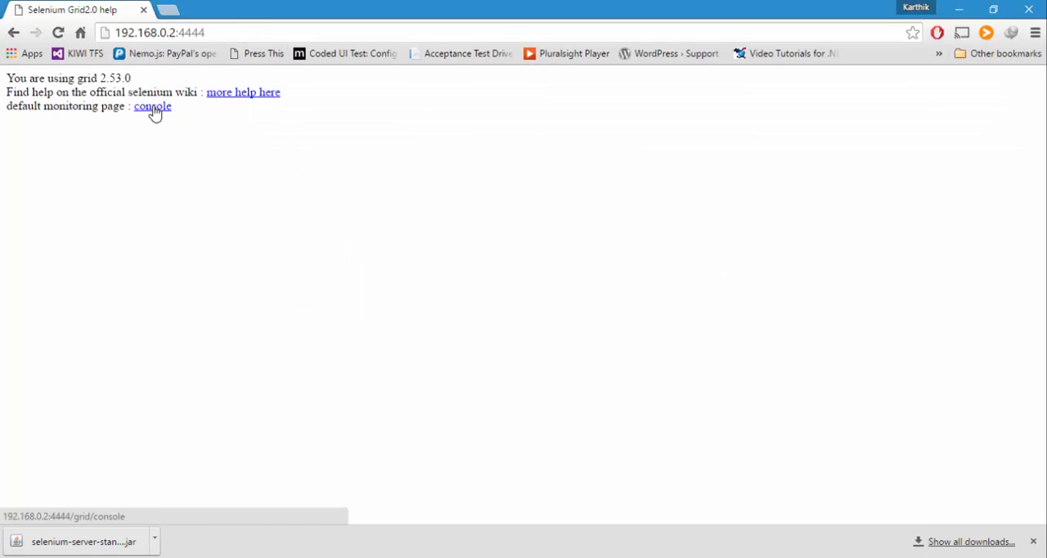
click(152, 106)
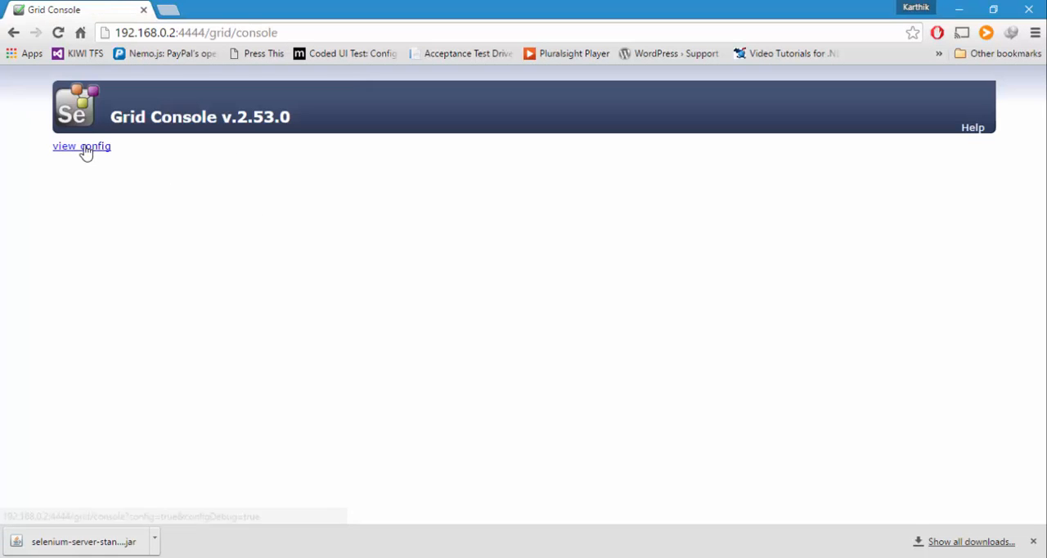
click(82, 145)
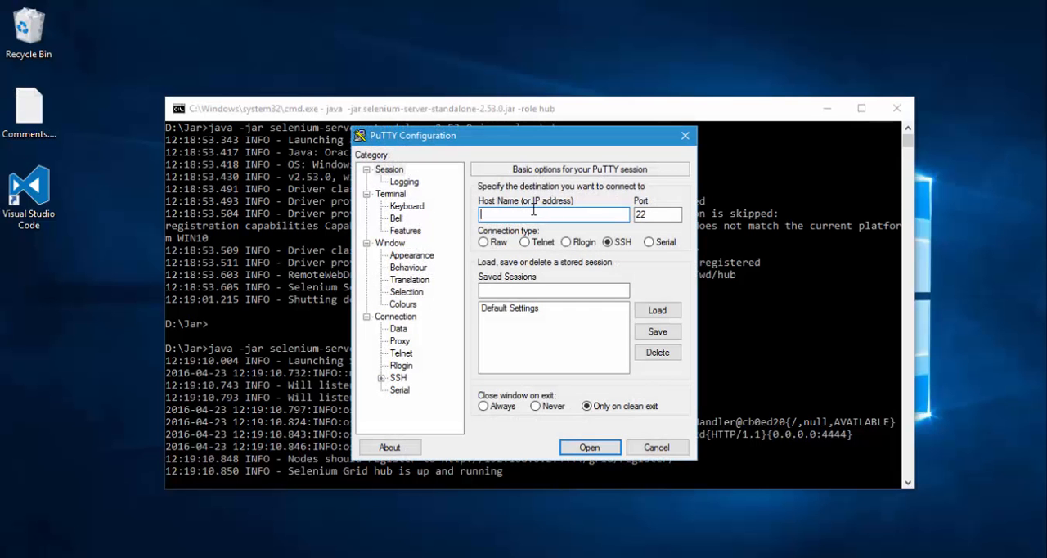
Open an SSH session to 192.168.0.8 and log in as kk
text(192.1)
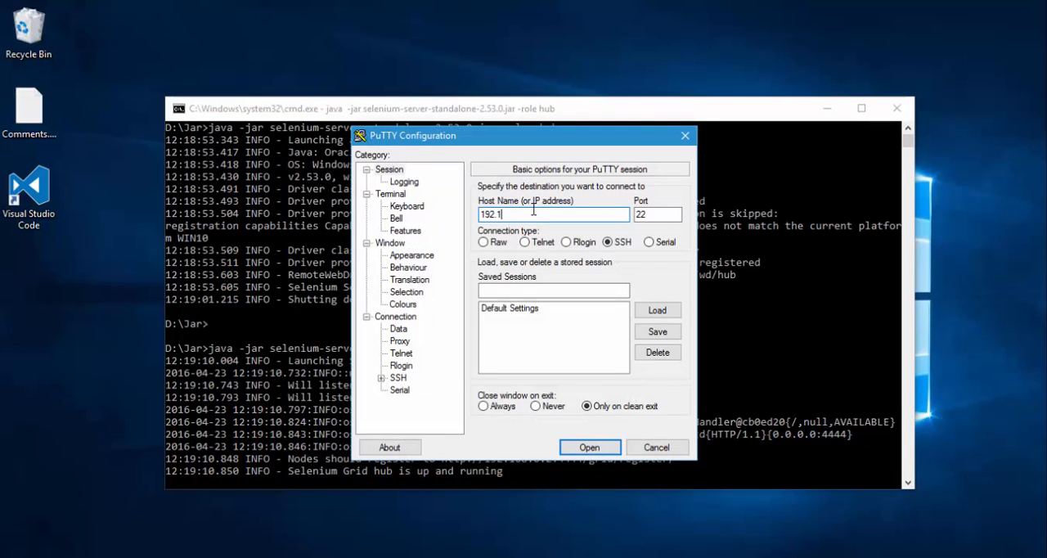
text(68.0.)
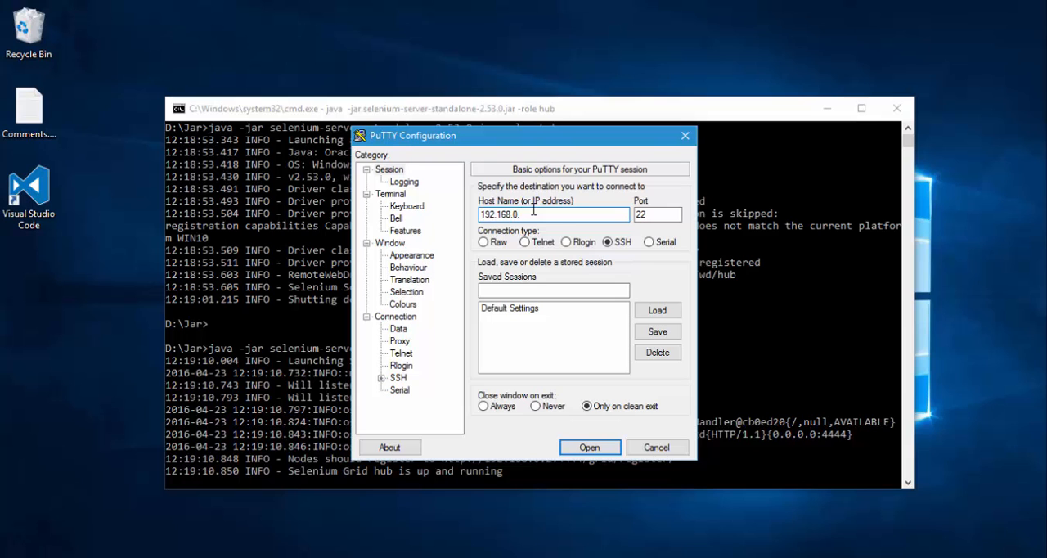
text(8)
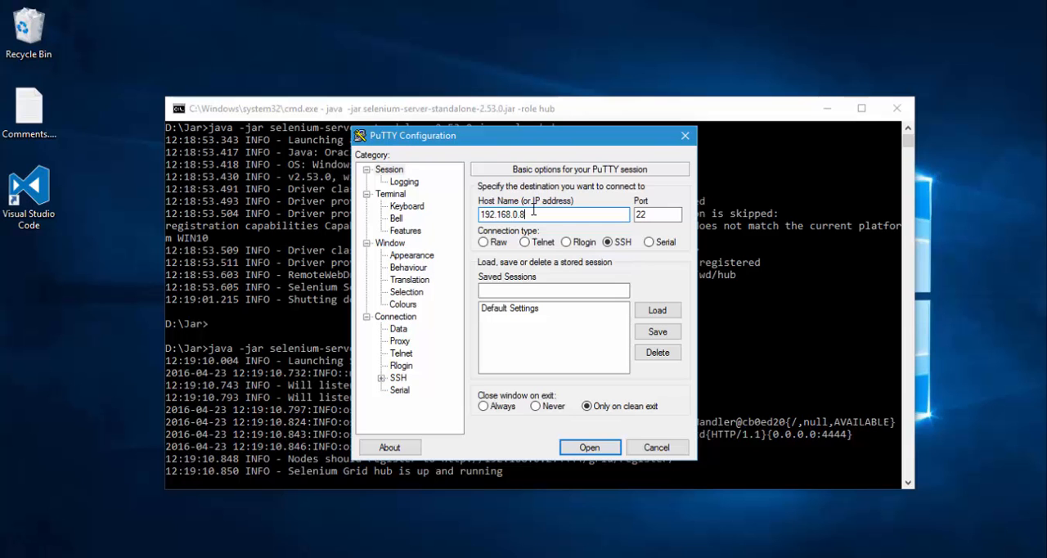
click(589, 447)
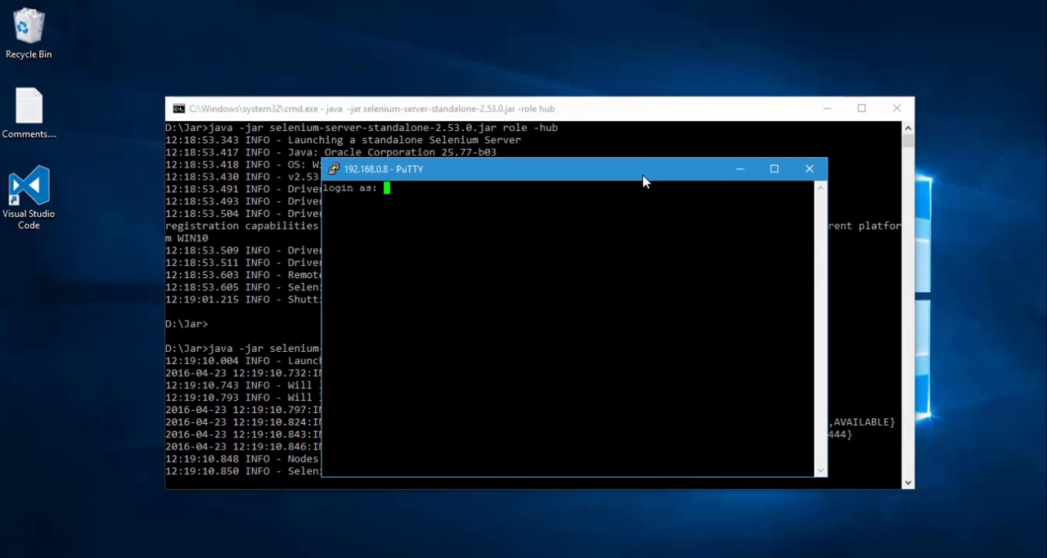
text(kk)
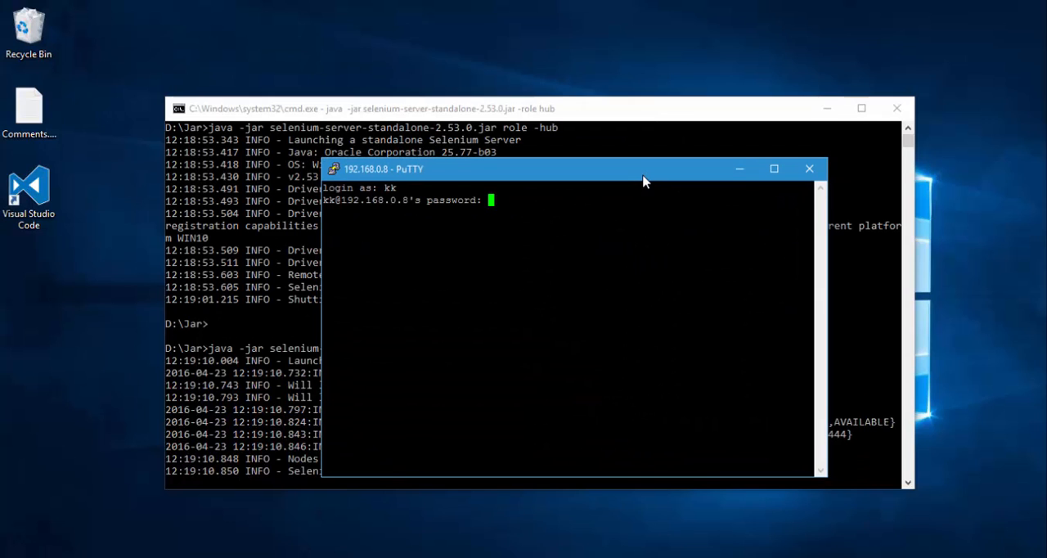
key(Return)
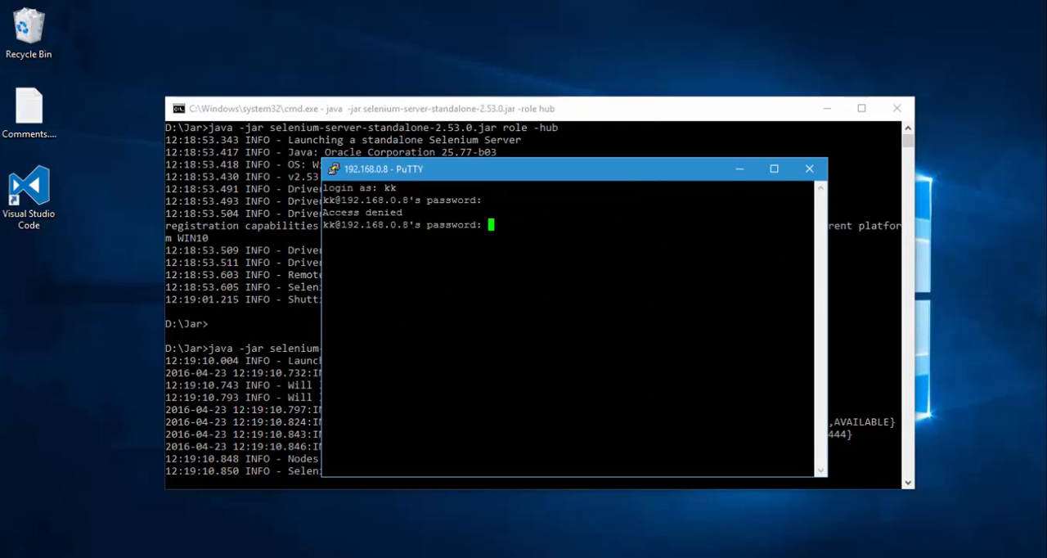
key(Return)
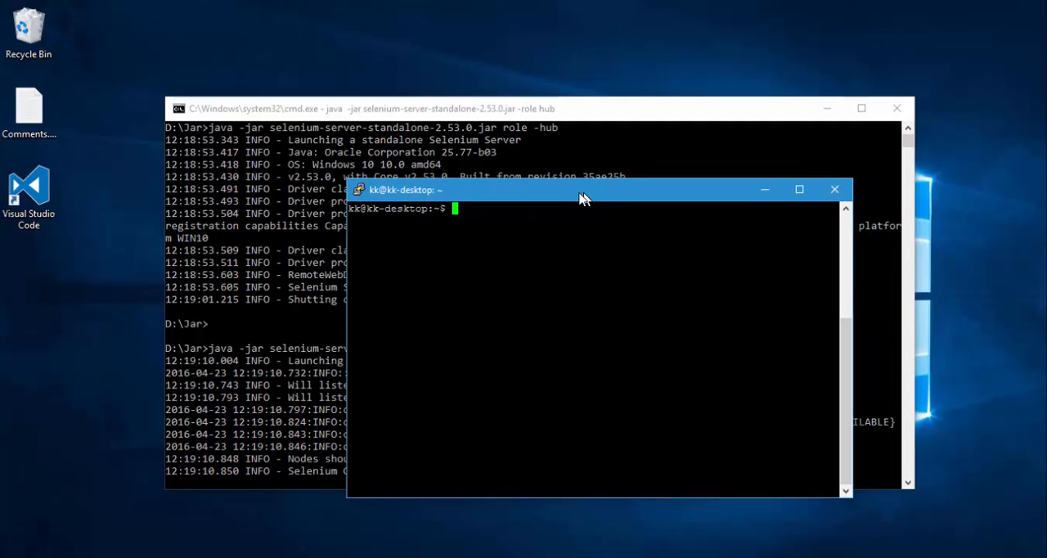
Move into the selenium folder in the Pi shell
drag(586, 200, 560, 194)
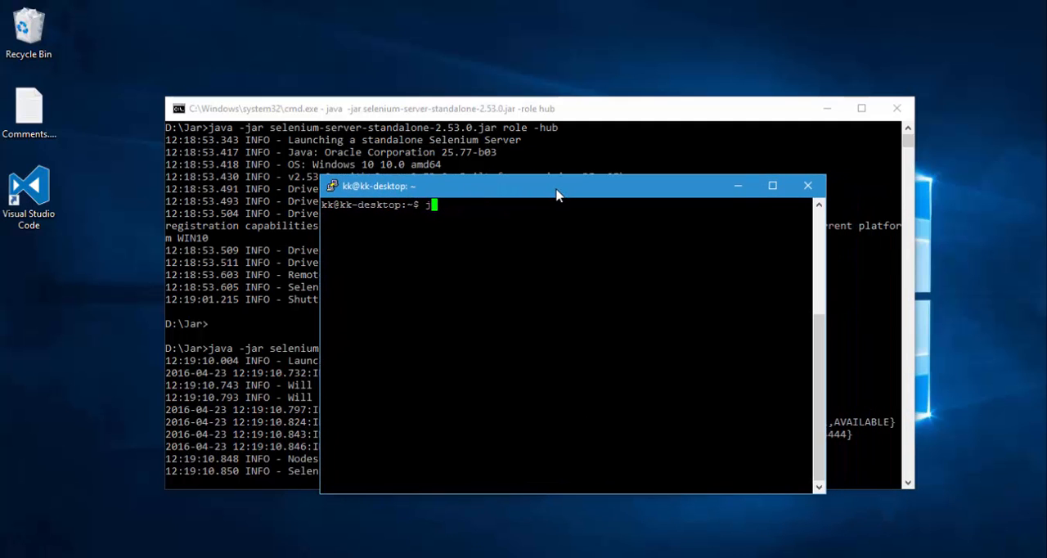
text(cd)
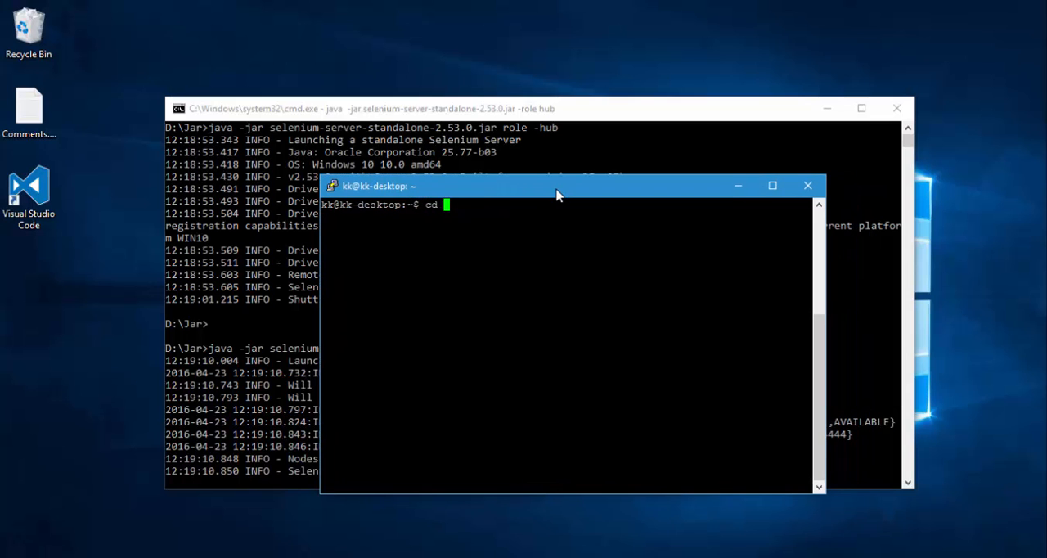
key(Return)
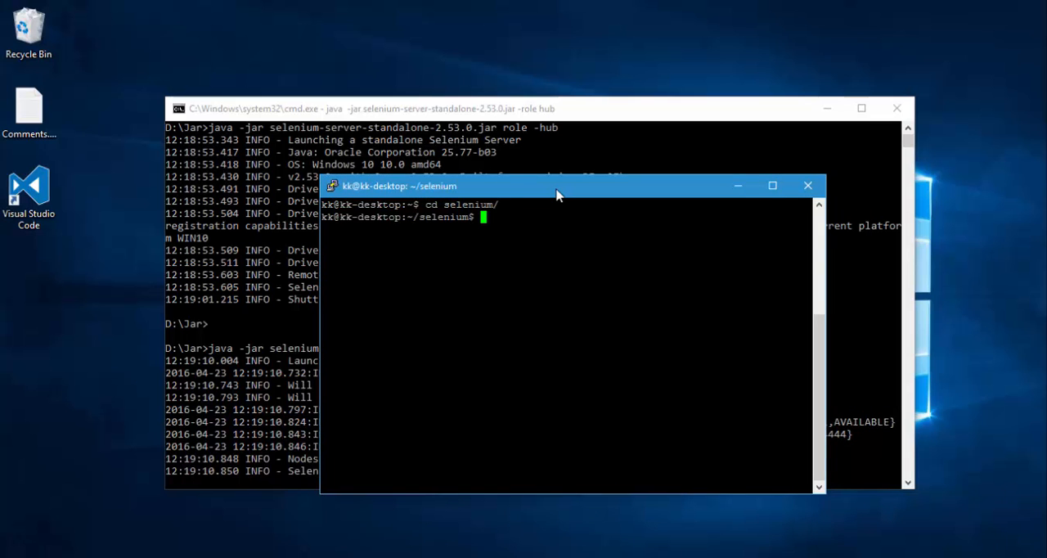
text(java -jar selenium-server-standalone-2.53.0.jar)
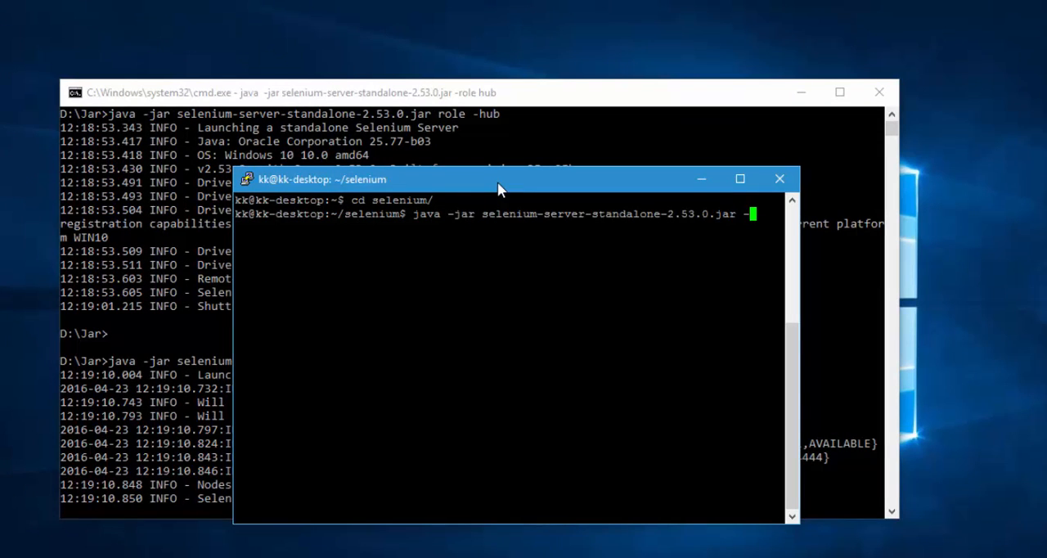
text(-role)
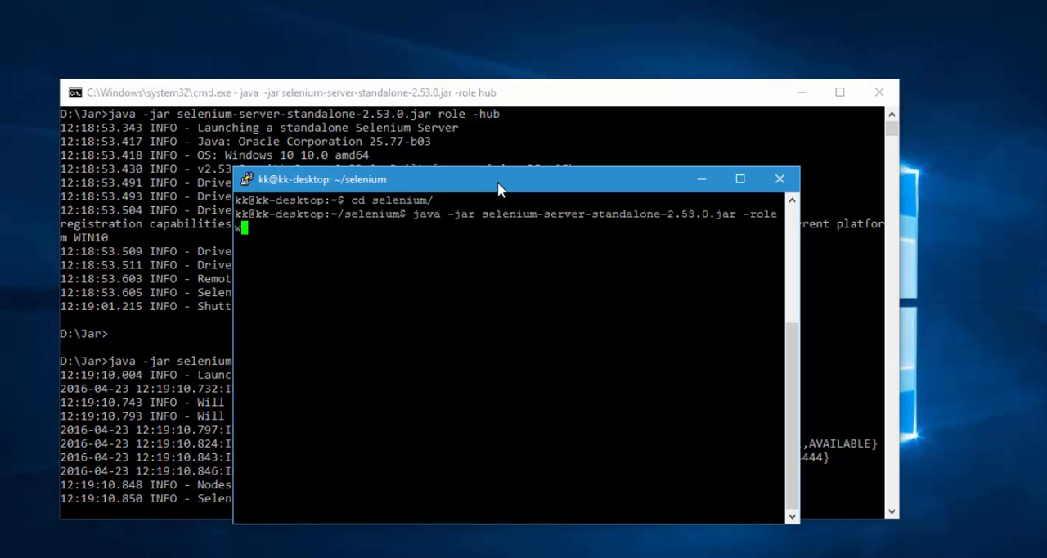
text(webdriver -h)
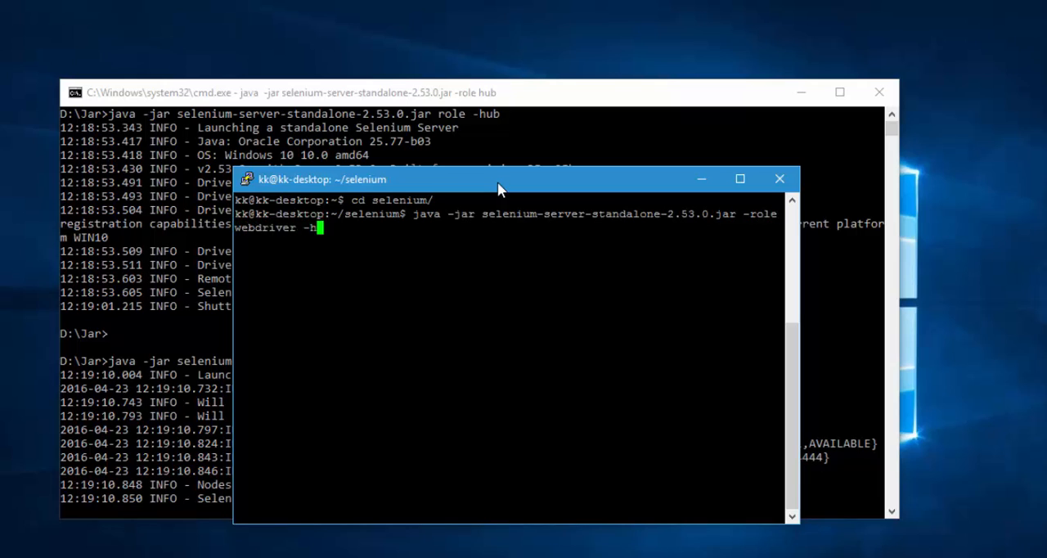
text(ub)
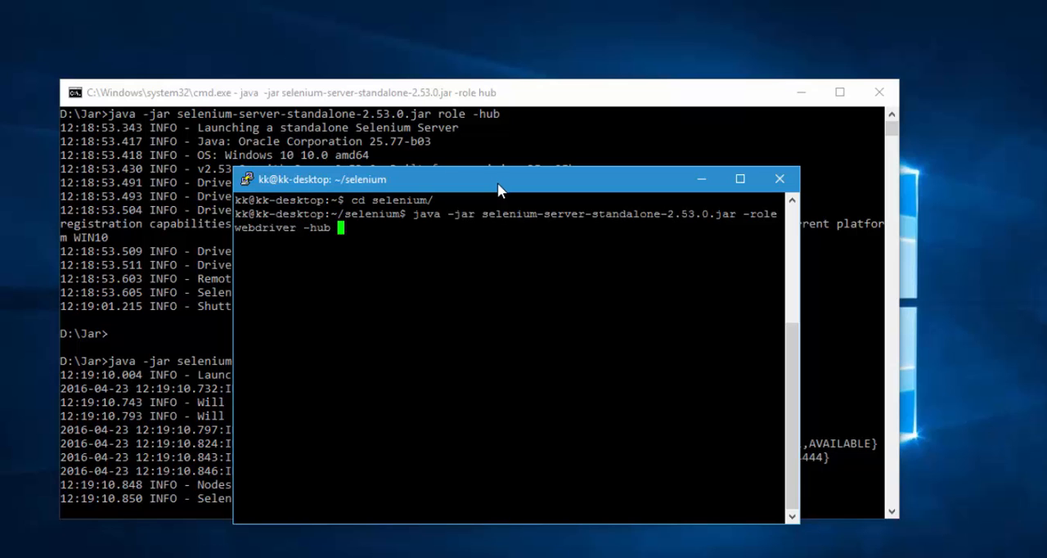
text(http://192.168.0.2:4444/grid/register/)
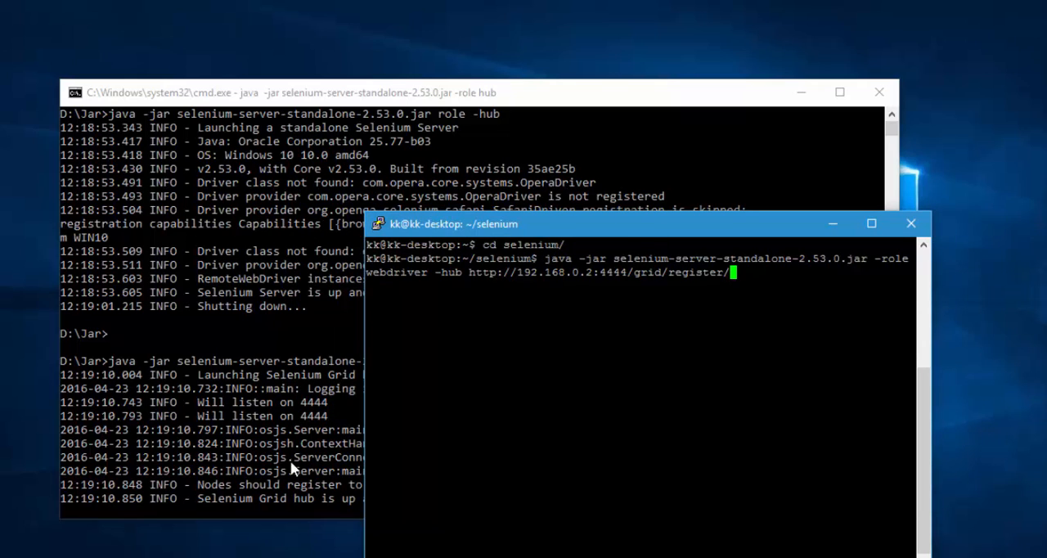
mouse_move(241, 141)
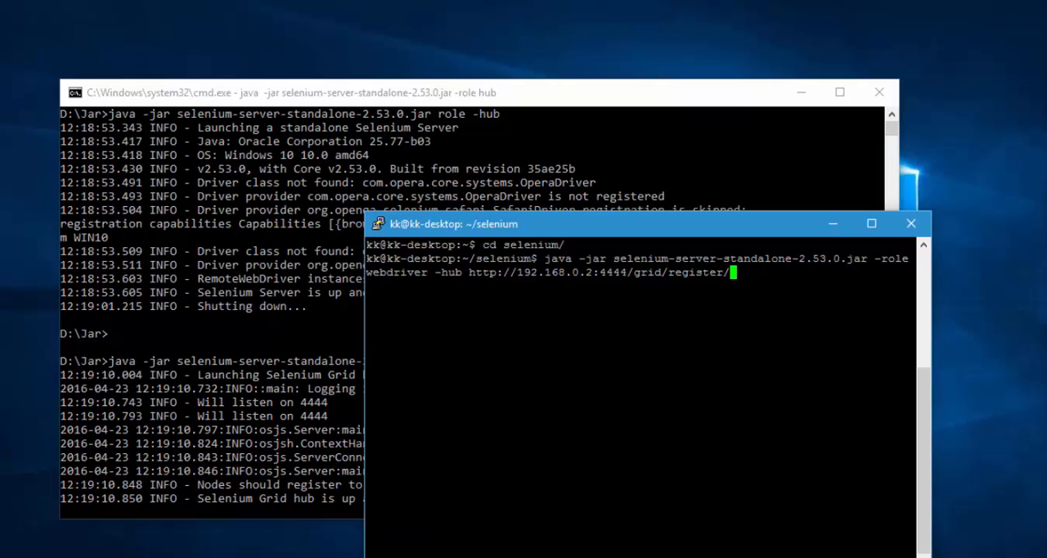
text(-po)
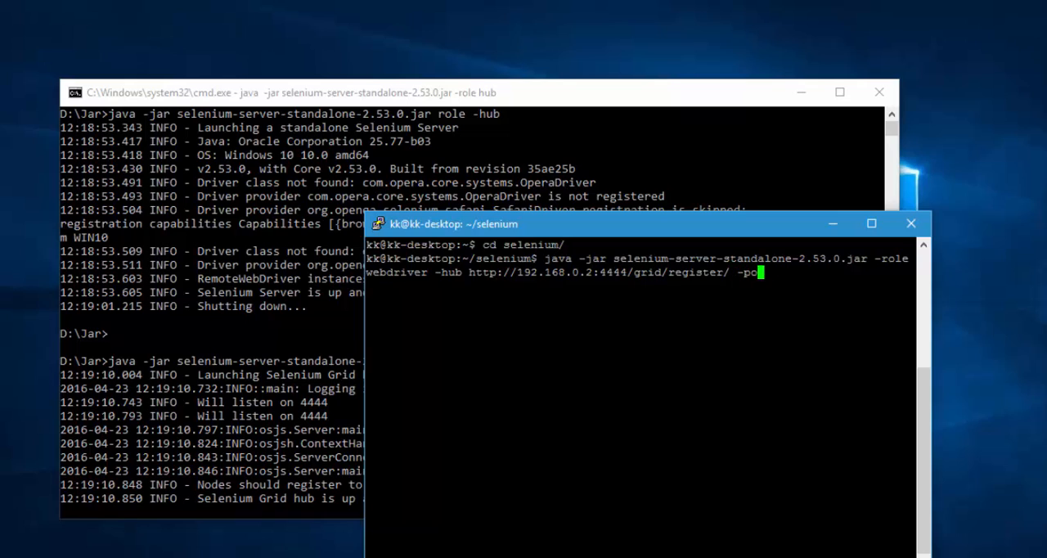
text(rt 555)
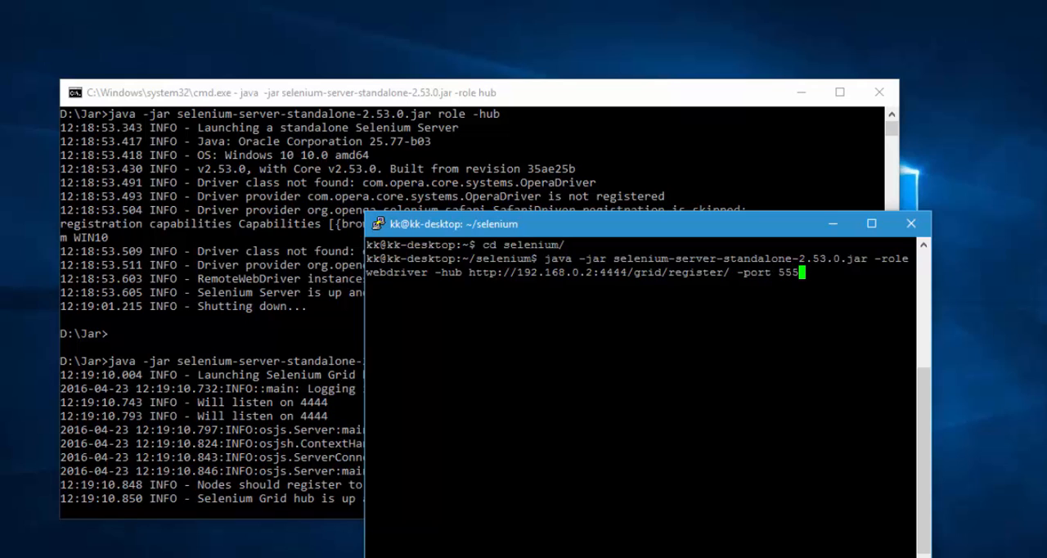
text(7)
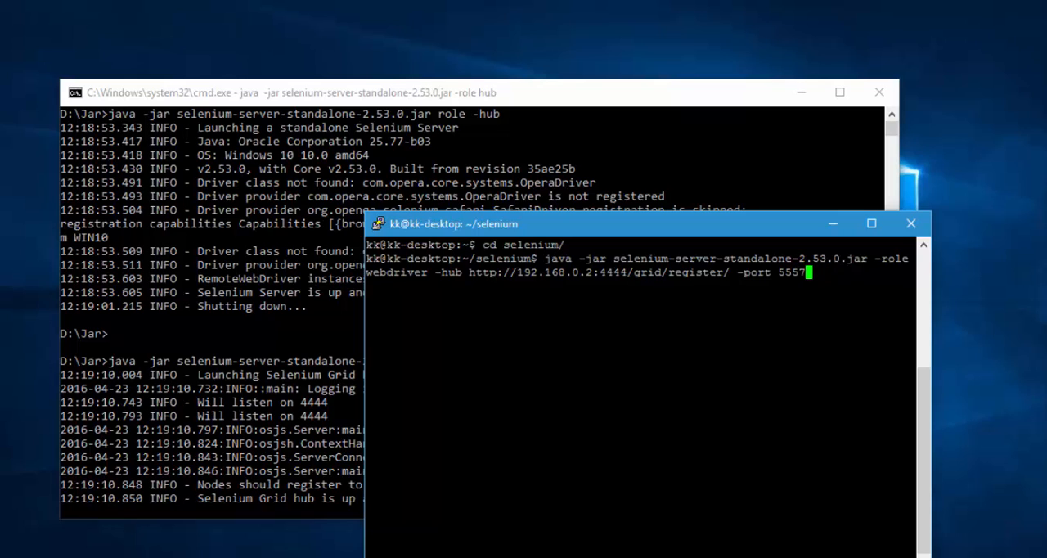
key(Return)
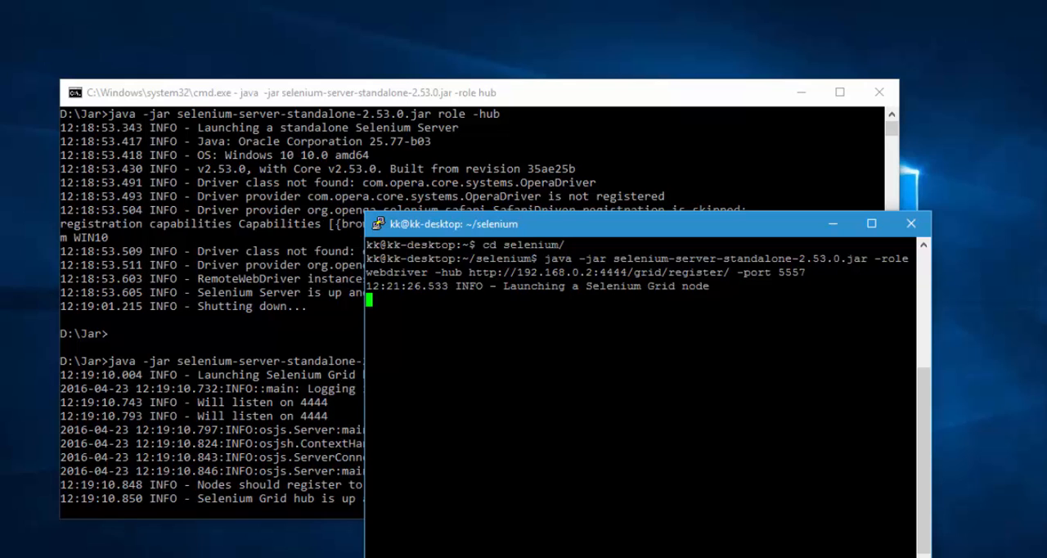
mouse_move(260, 267)
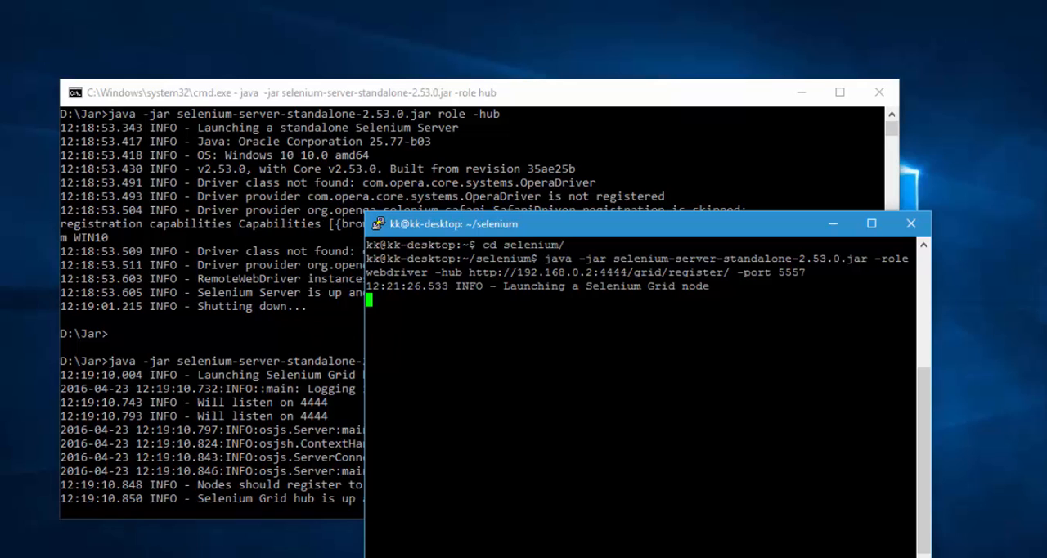
mouse_move(608, 229)
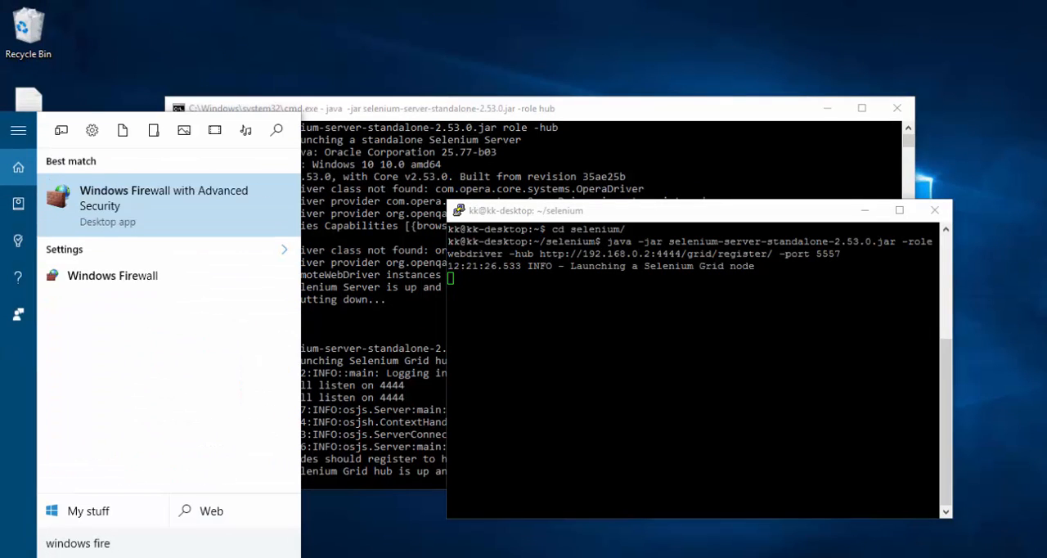
Turn Windows Firewall off for both private and public networks and confirm with OK
text(ll)
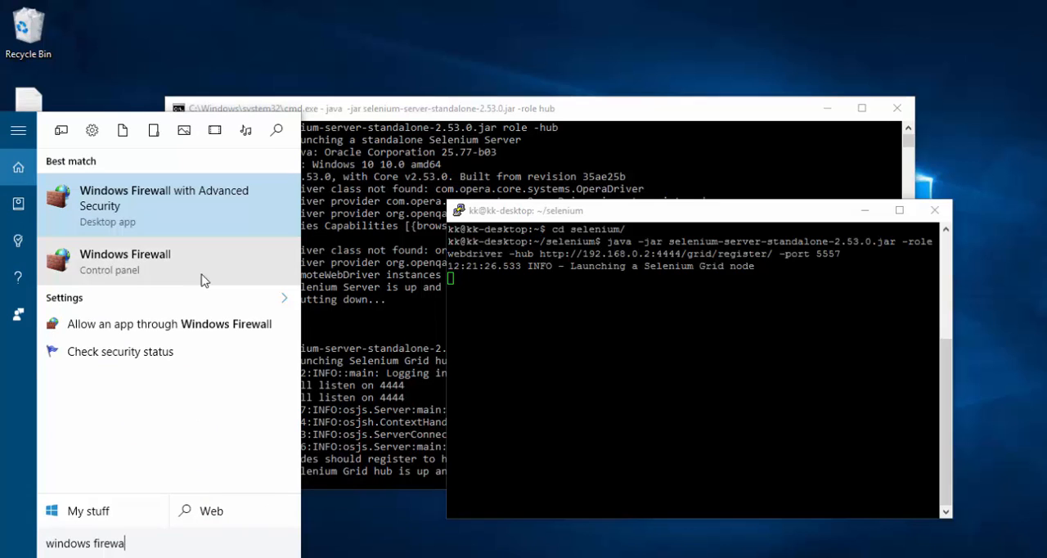
mouse_move(164, 291)
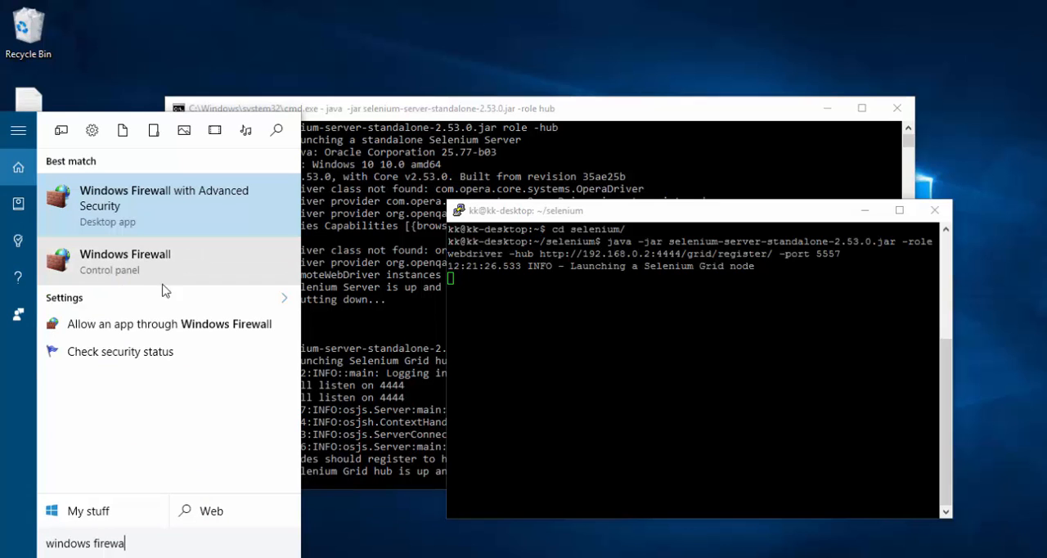
click(124, 260)
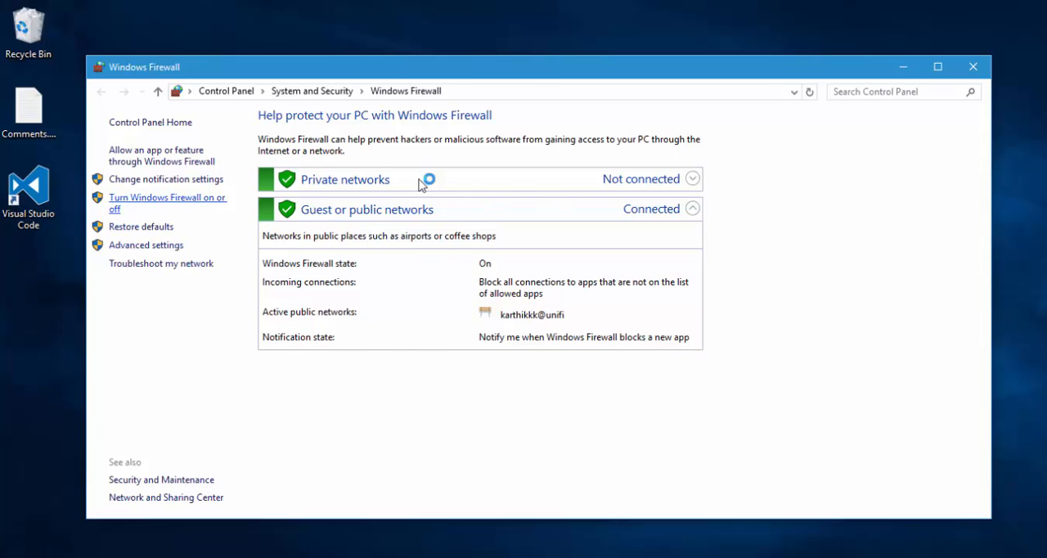
click(167, 202)
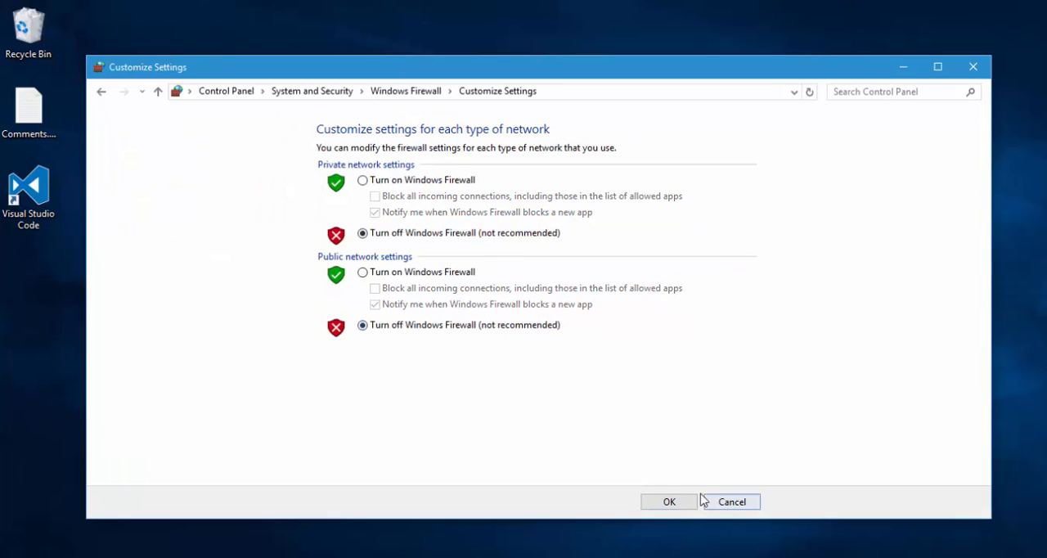
click(668, 501)
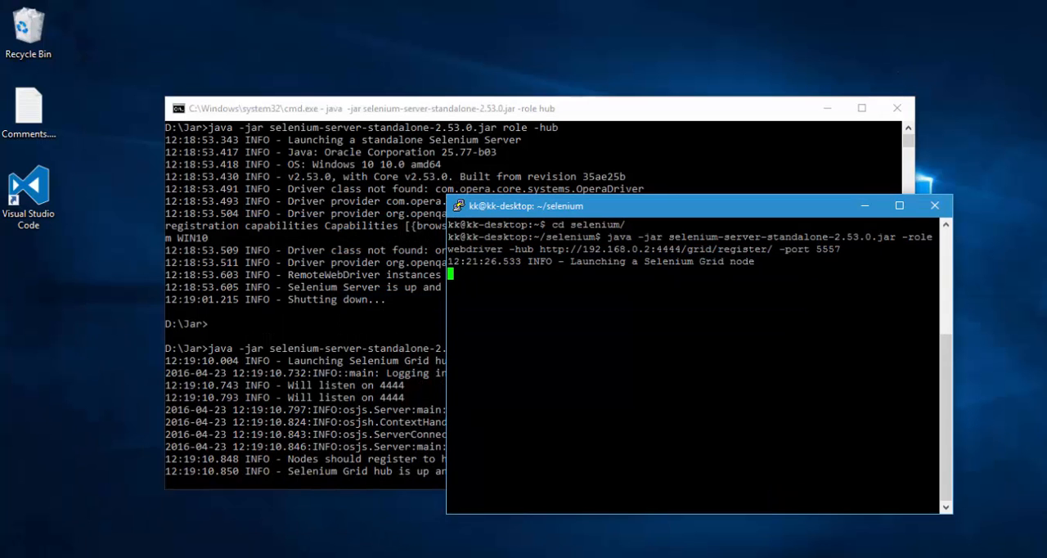
Stop the node with Ctrl+C and relaunch selenium-server-standalone-2.53.0.jar as a webdriver pointing at the hub
key(ctrl+c)
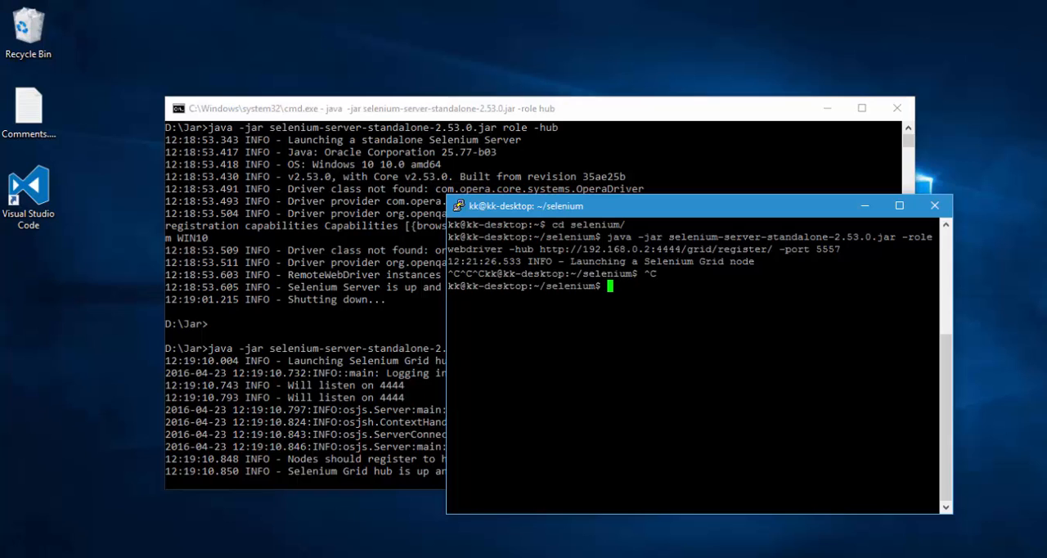
text(java -jar selenium-server-standalone-2.53.0.jar -role webdriver -hub http://192.168.0.2:4444/grid/register/ -port 5557)
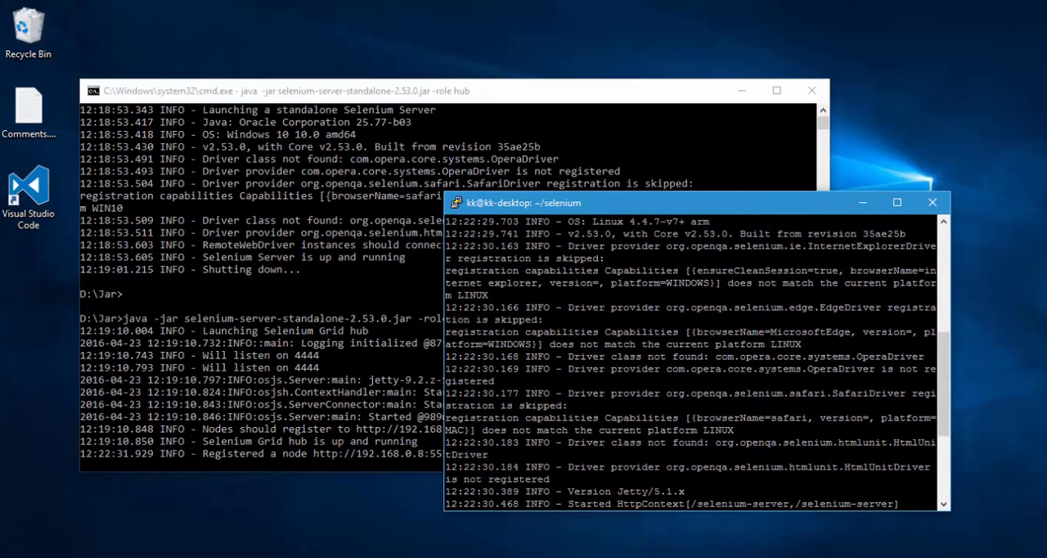
drag(523, 203, 523, 193)
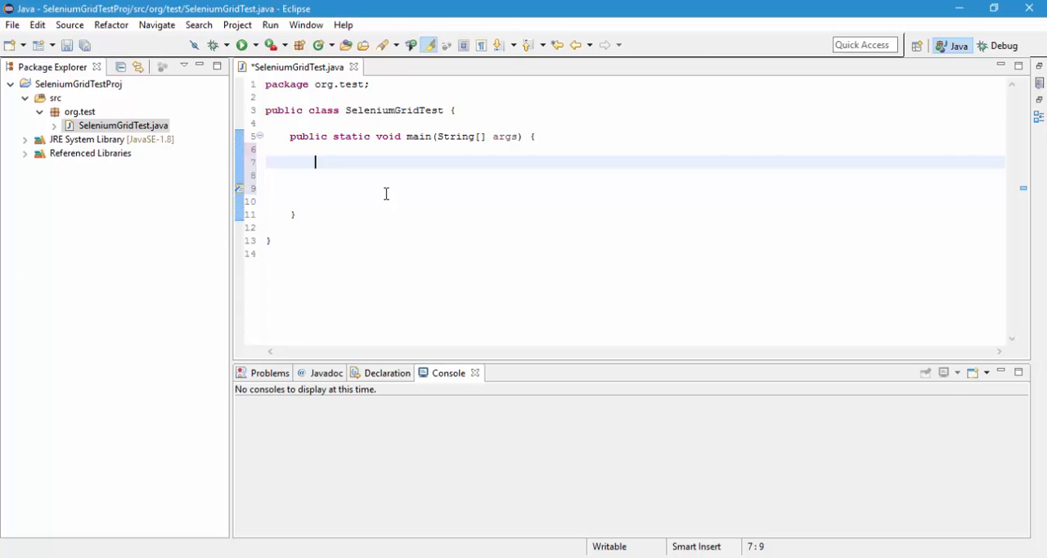
mouse_move(495, 557)
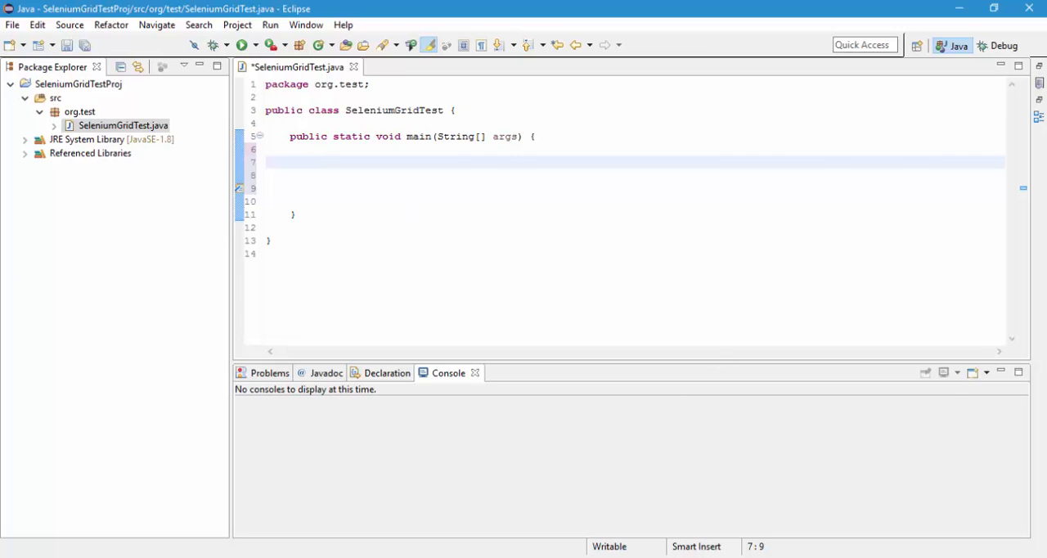
Add DesiredCapabilities cap = new DesiredCapabilities().firefox() and import it from org.openqa.selenium.remote
text(DesiredCapabilities cap = new DesiredCapabilities().firefox();)
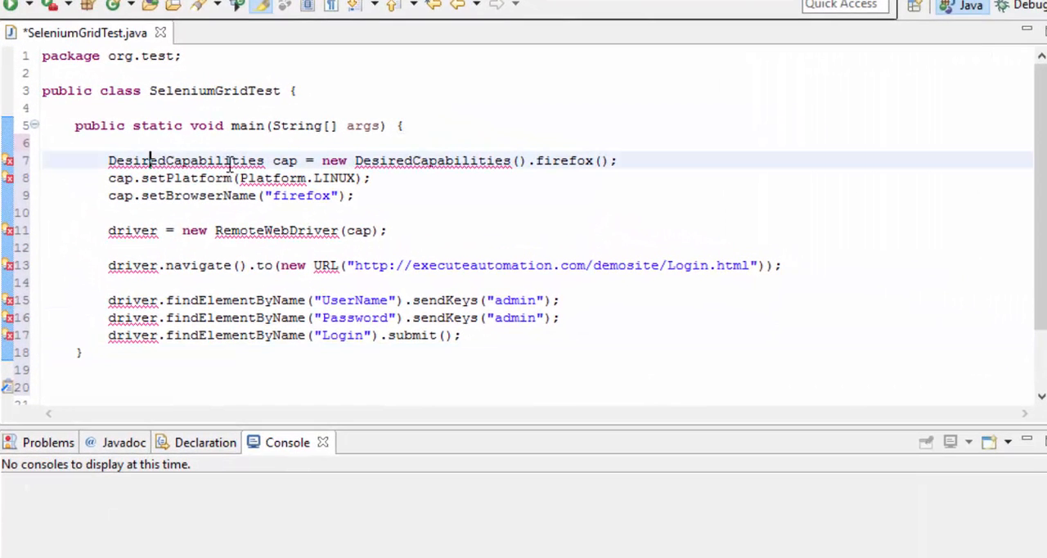
double_click(186, 160)
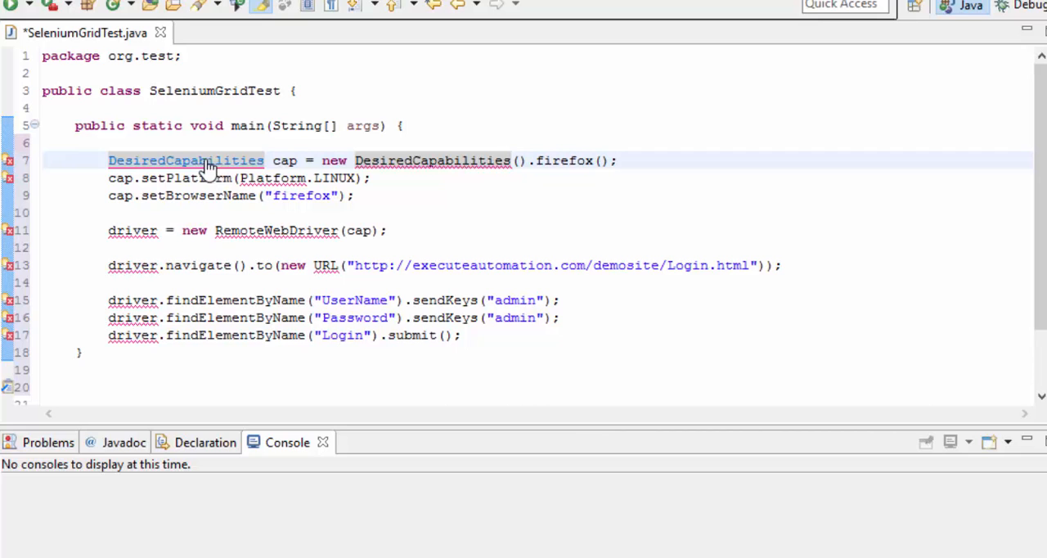
mouse_move(222, 327)
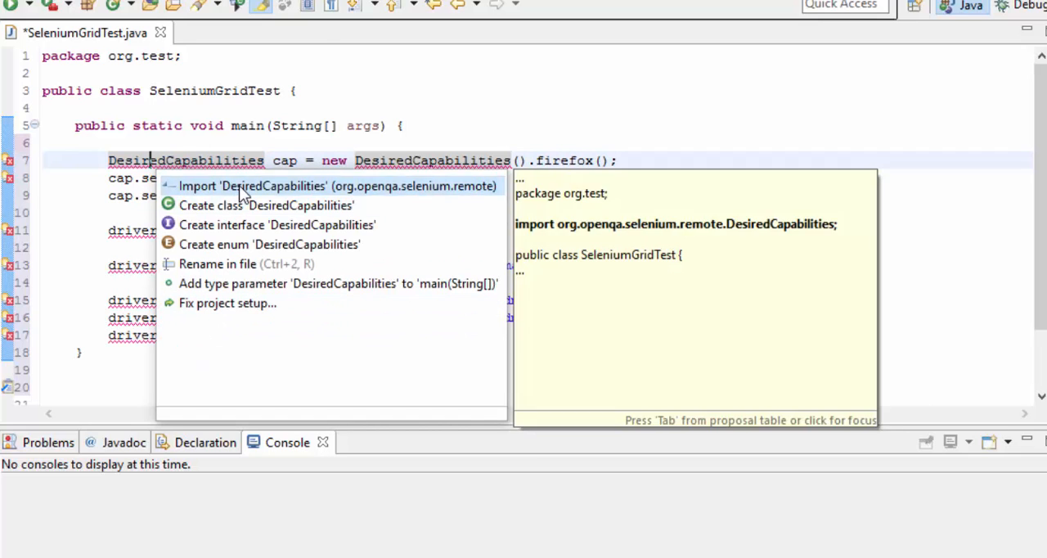
click(335, 186)
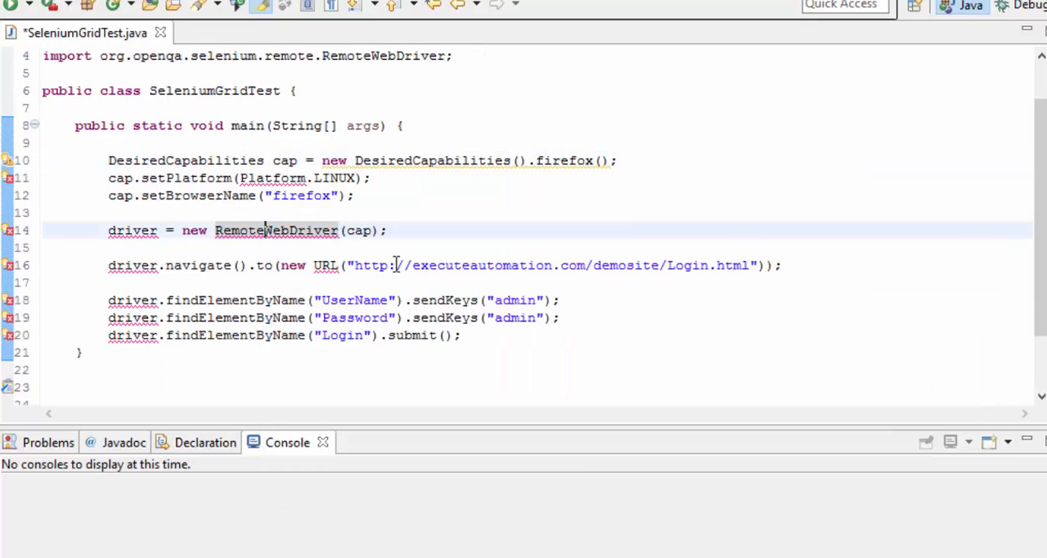
click(324, 265)
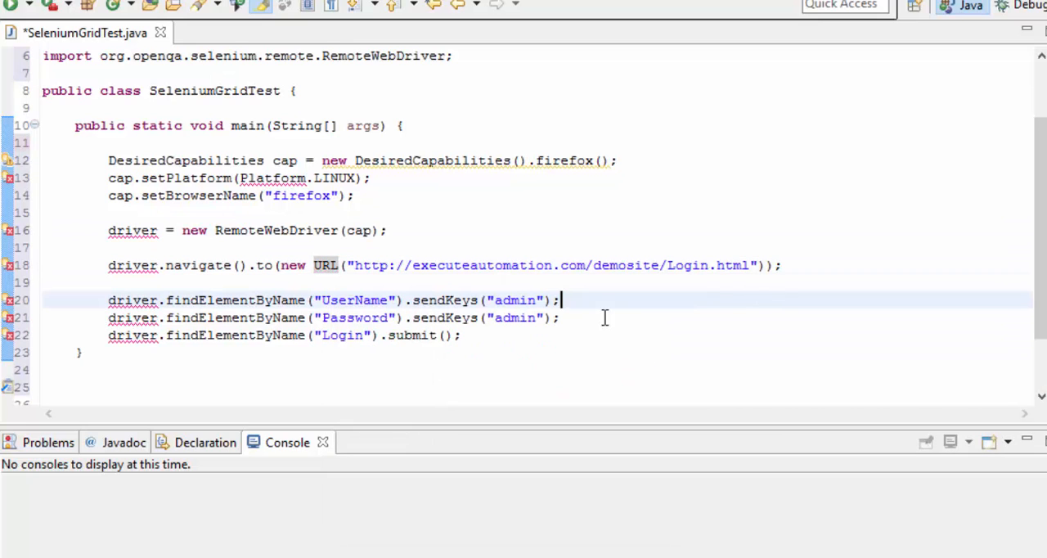
click(128, 229)
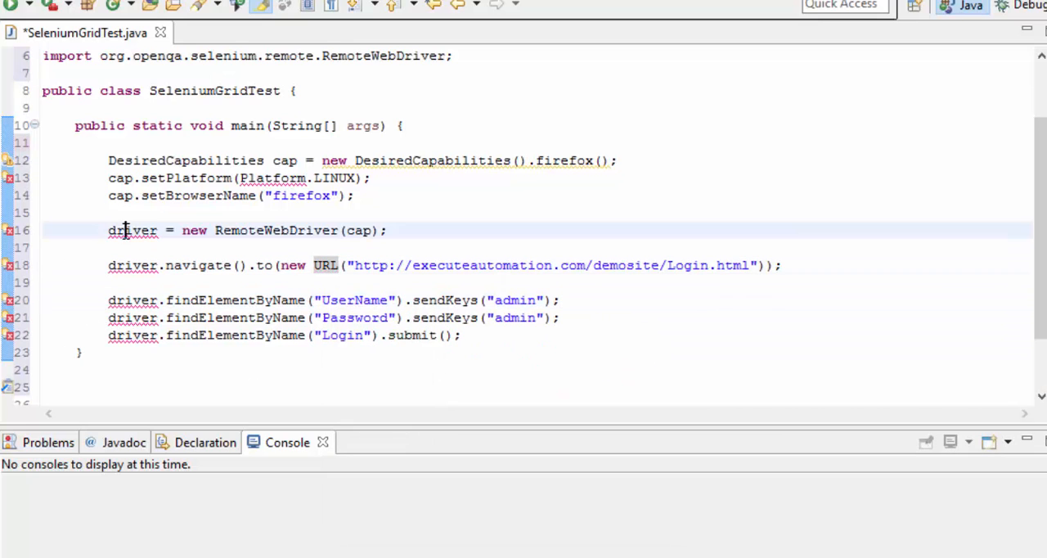
Declare the class field 'public static RemoteWebDriver driver;' above the main method
key(Return)
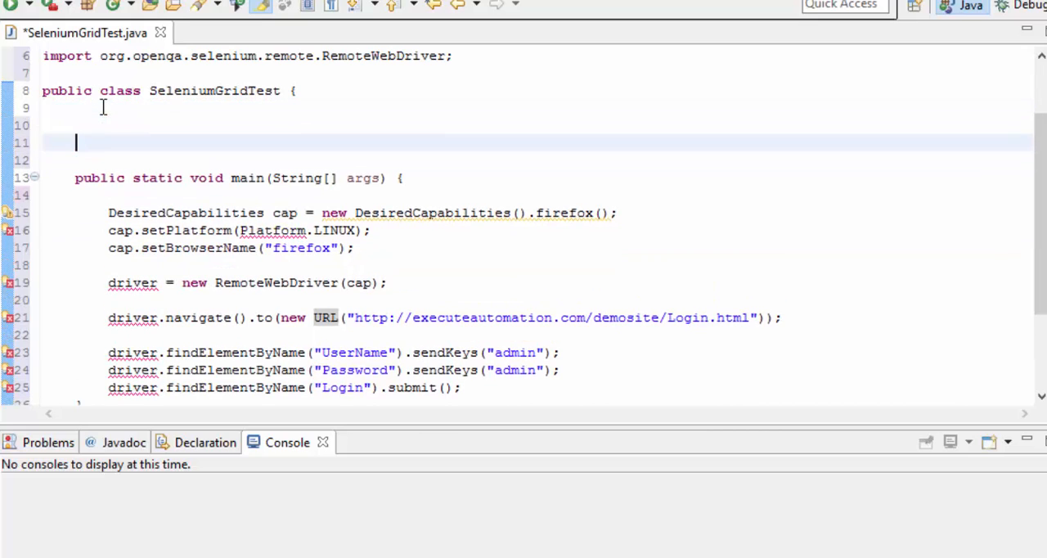
text(public static)
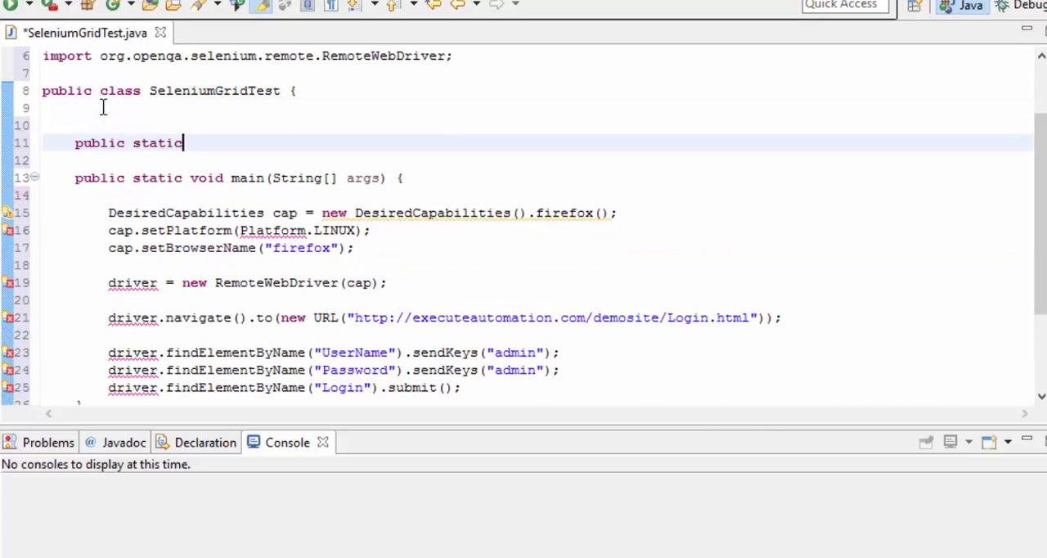
text(RemoteWer)
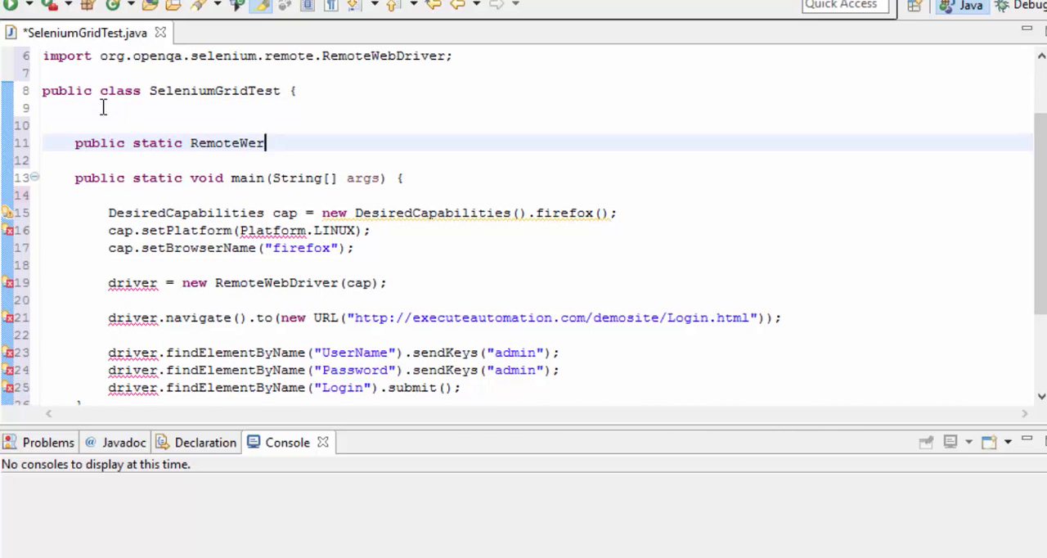
text(bDriver driver)
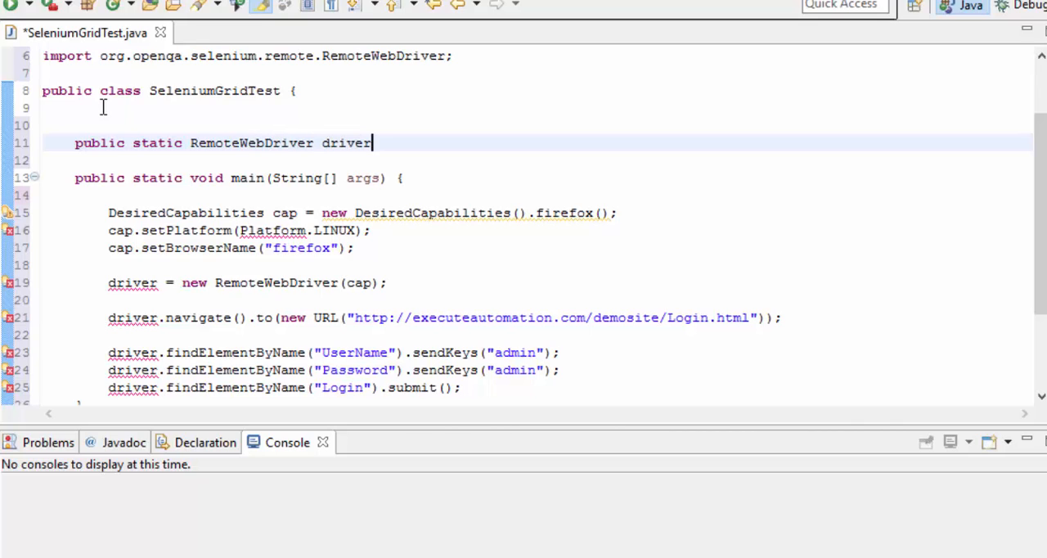
text(;)
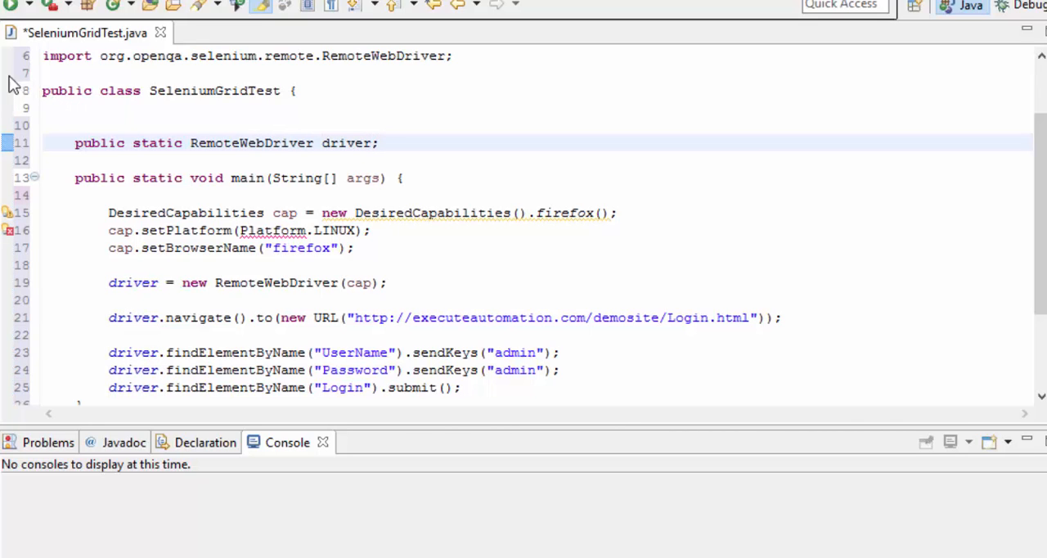
click(321, 259)
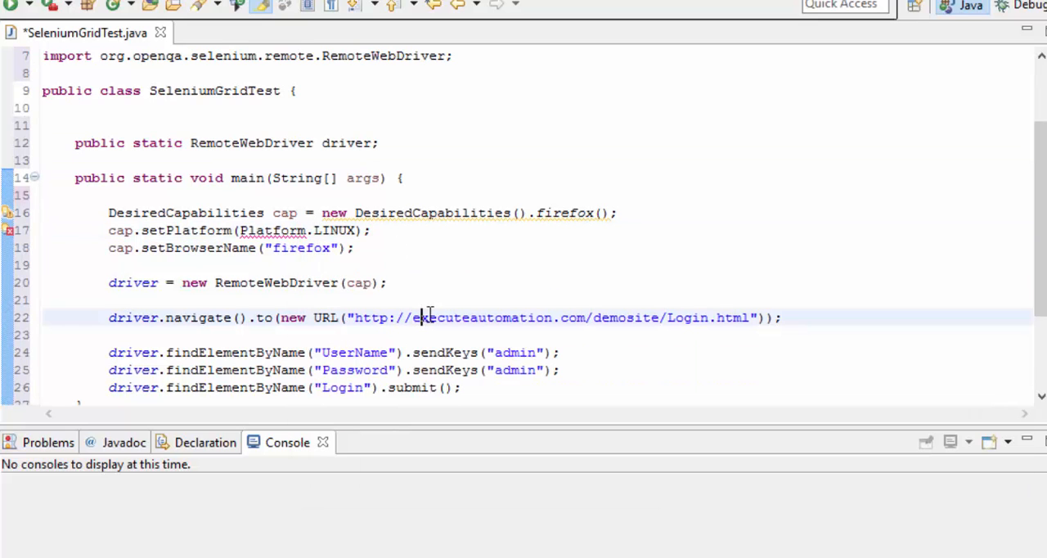
scroll(down, 3)
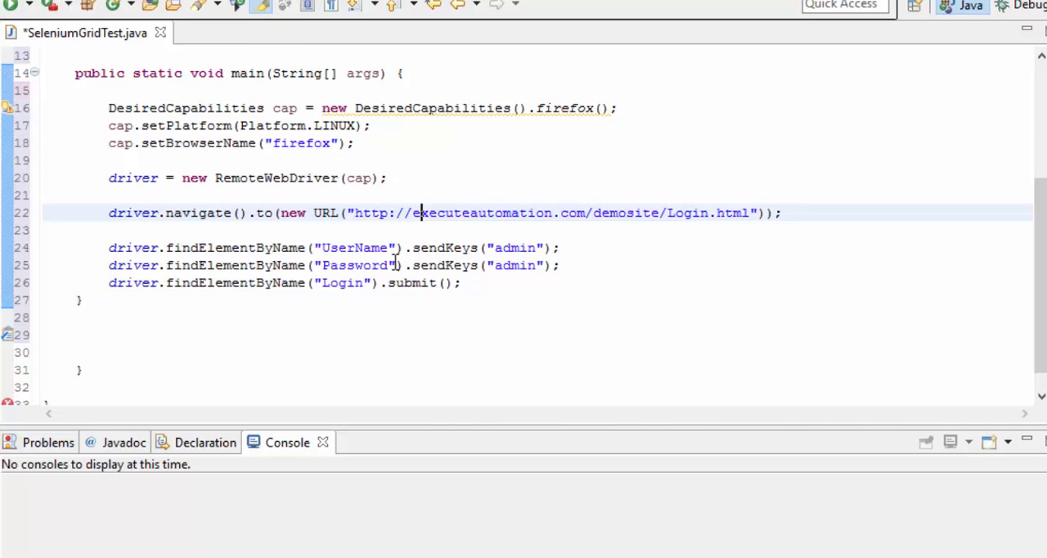
mouse_move(212, 156)
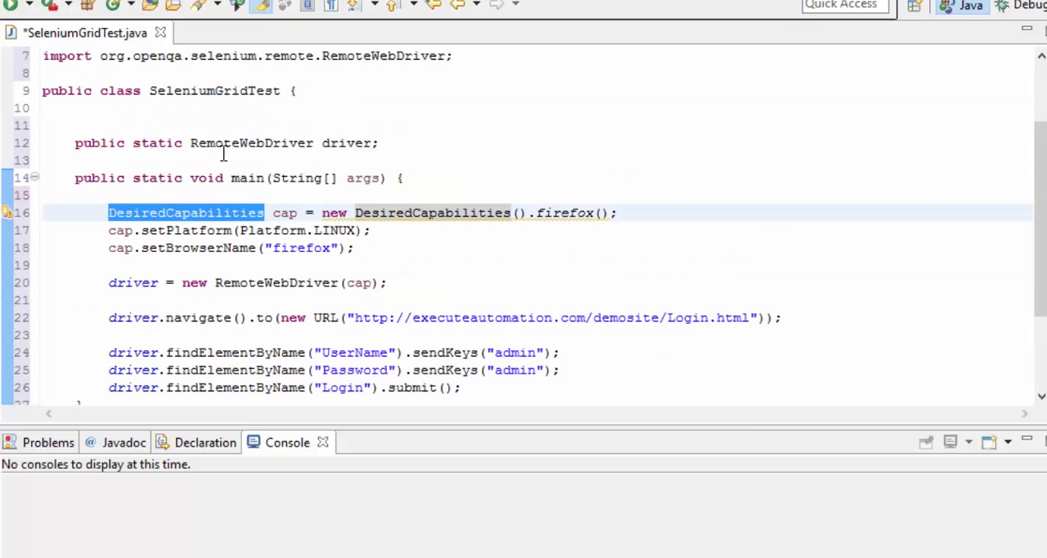
double_click(252, 142)
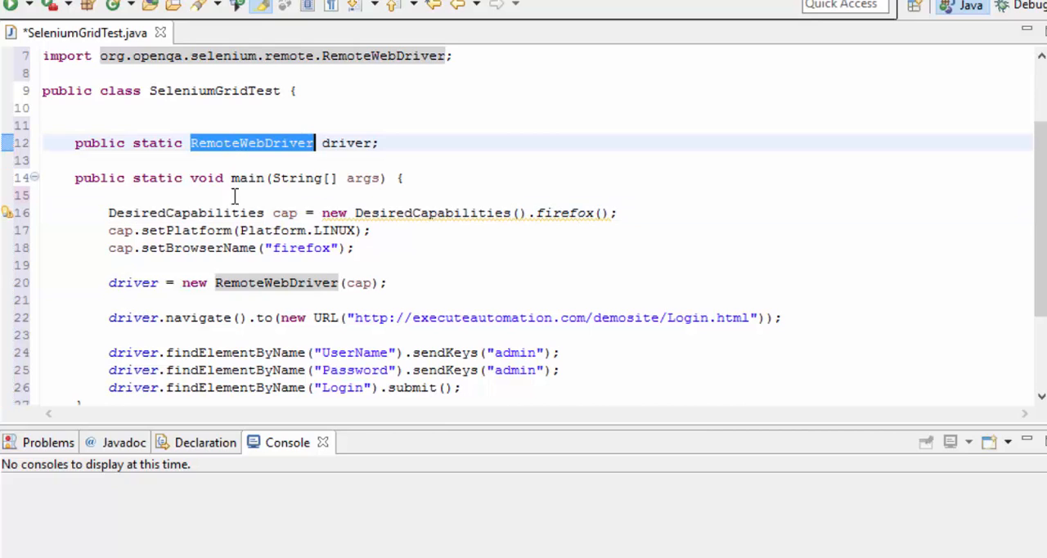
double_click(186, 213)
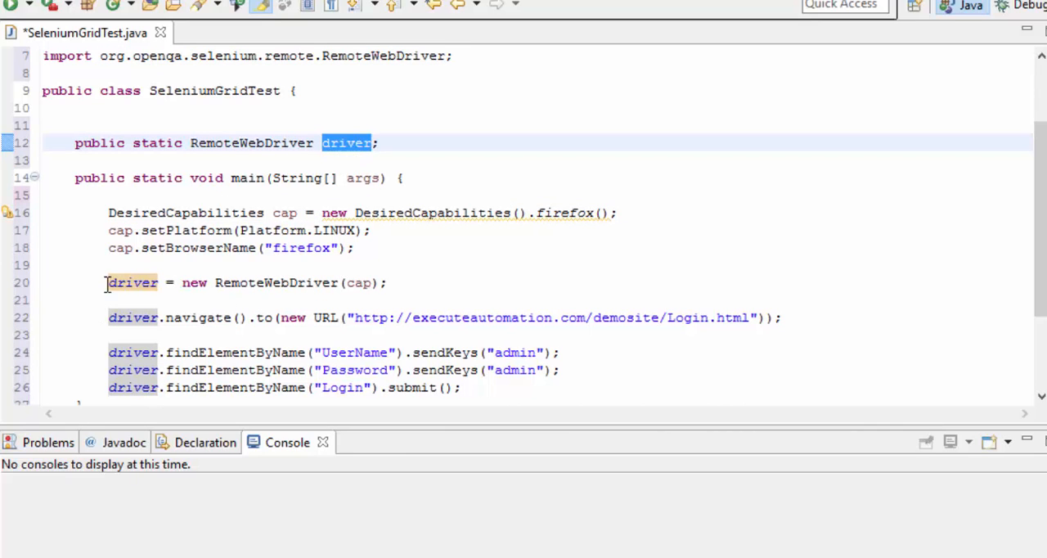
drag(108, 281, 78, 396)
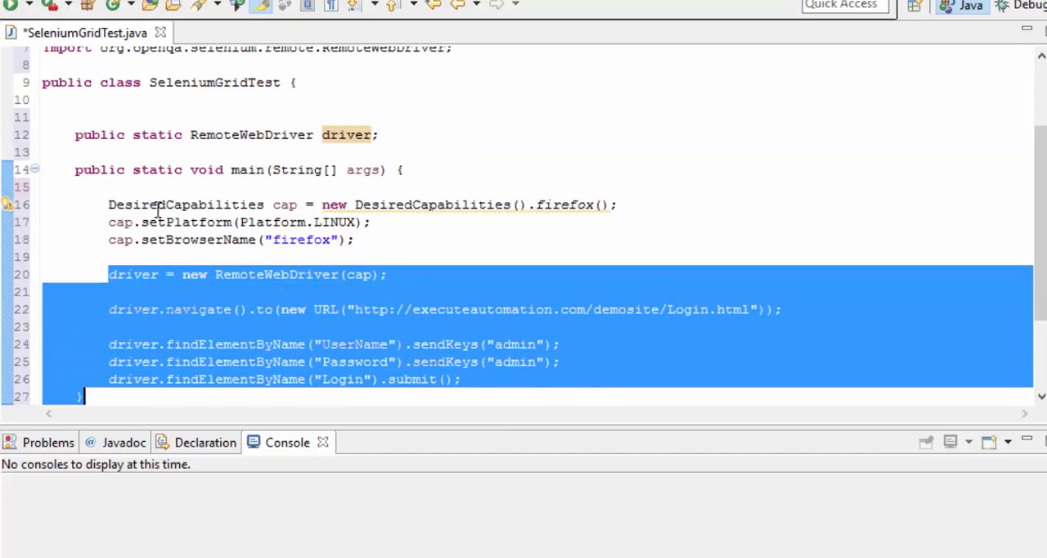
click(504, 205)
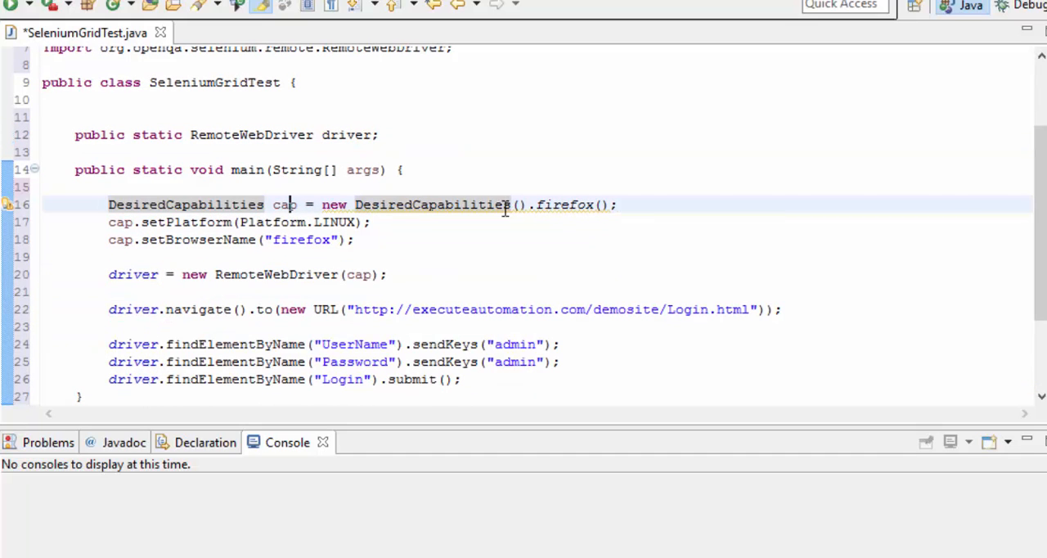
double_click(563, 204)
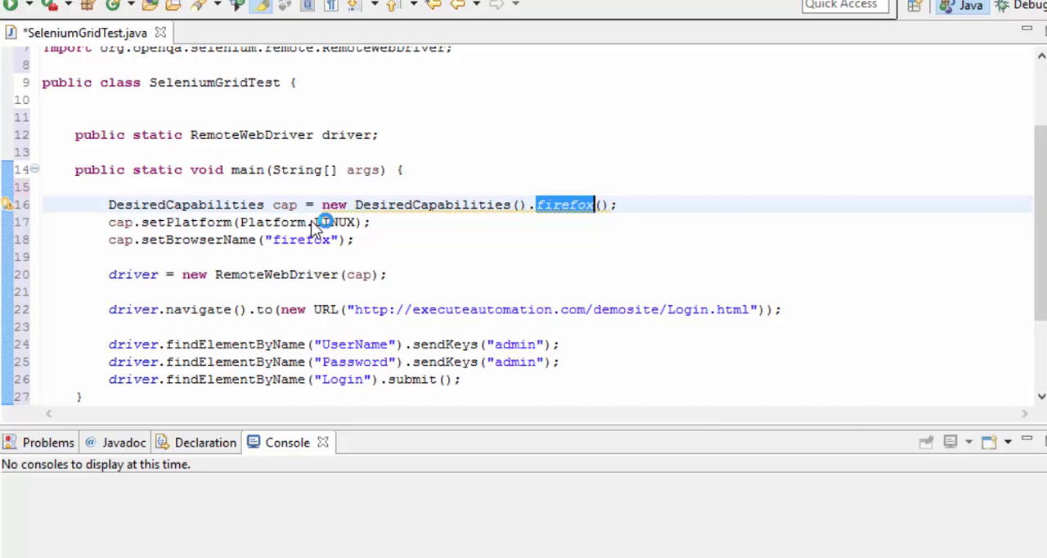
click(216, 239)
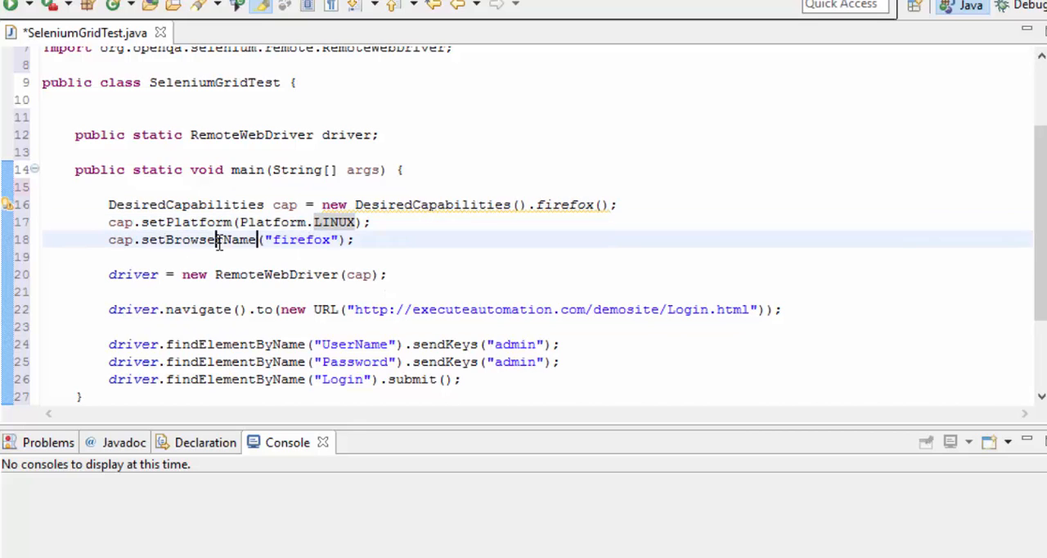
double_click(301, 239)
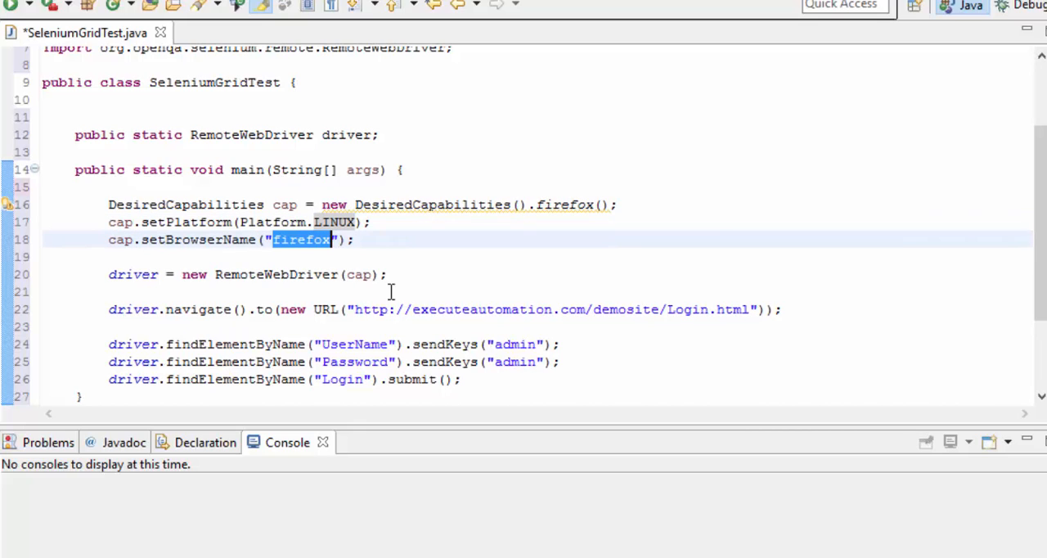
mouse_move(270, 275)
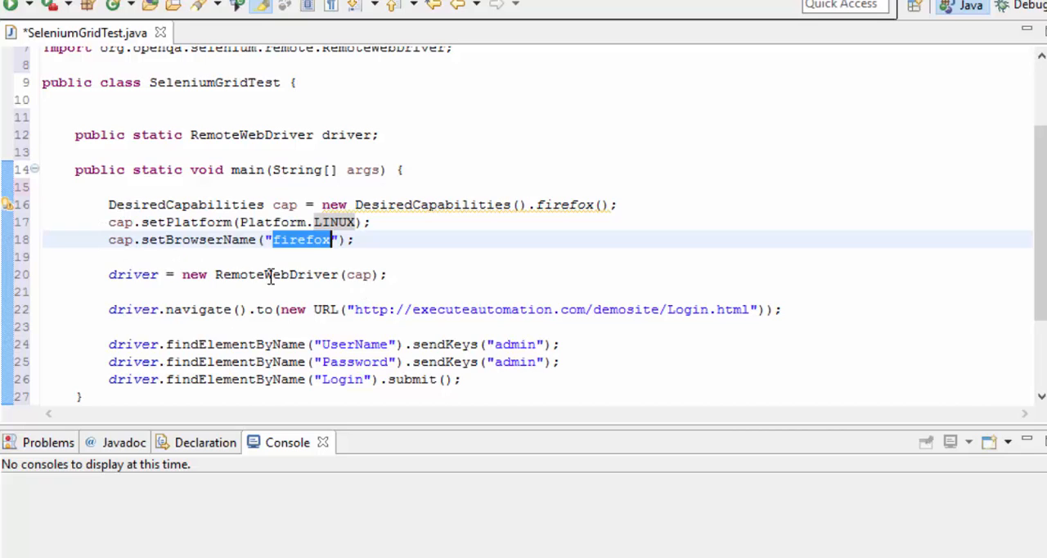
double_click(277, 275)
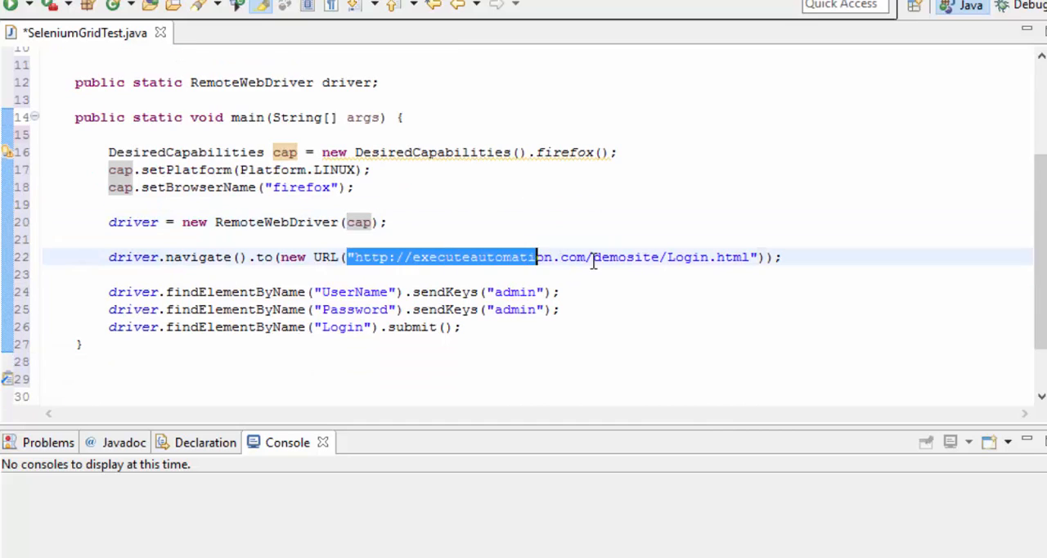
drag(537, 257, 745, 257)
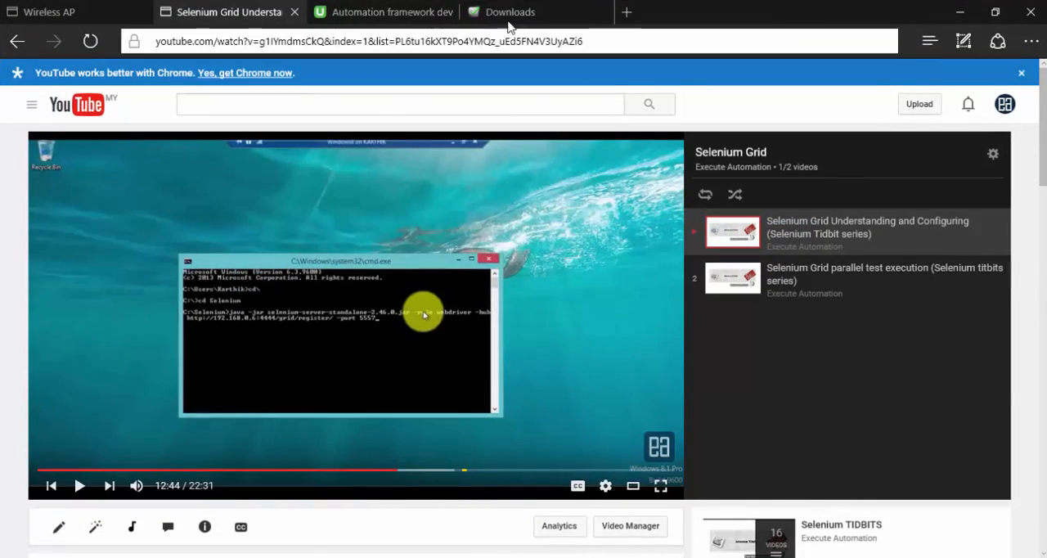
click(511, 11)
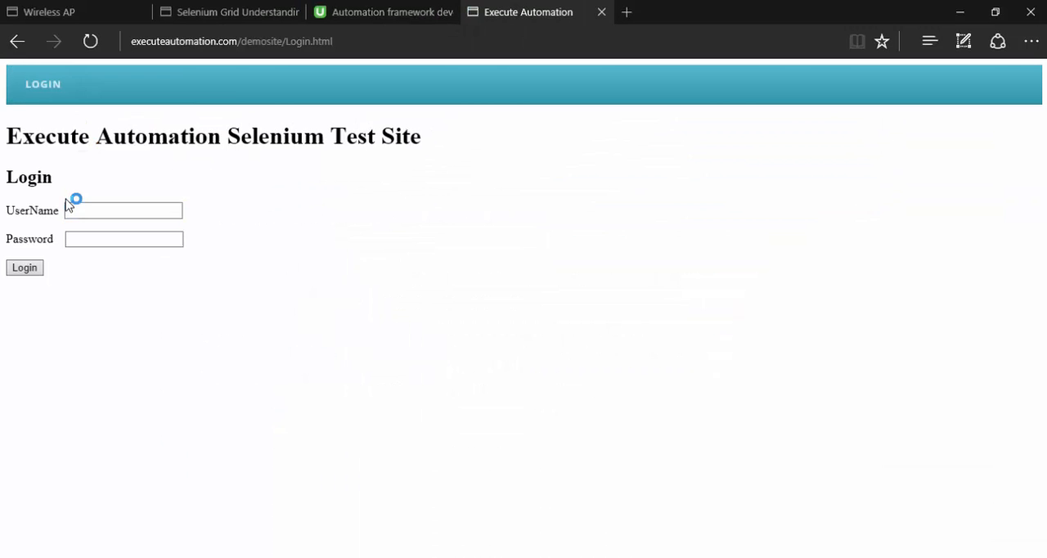
click(123, 209)
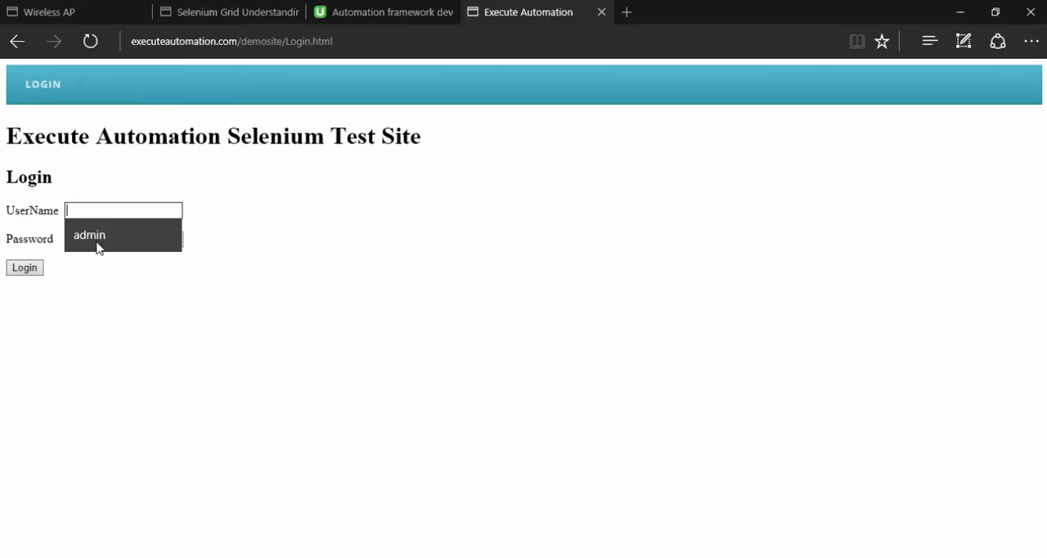
click(89, 236)
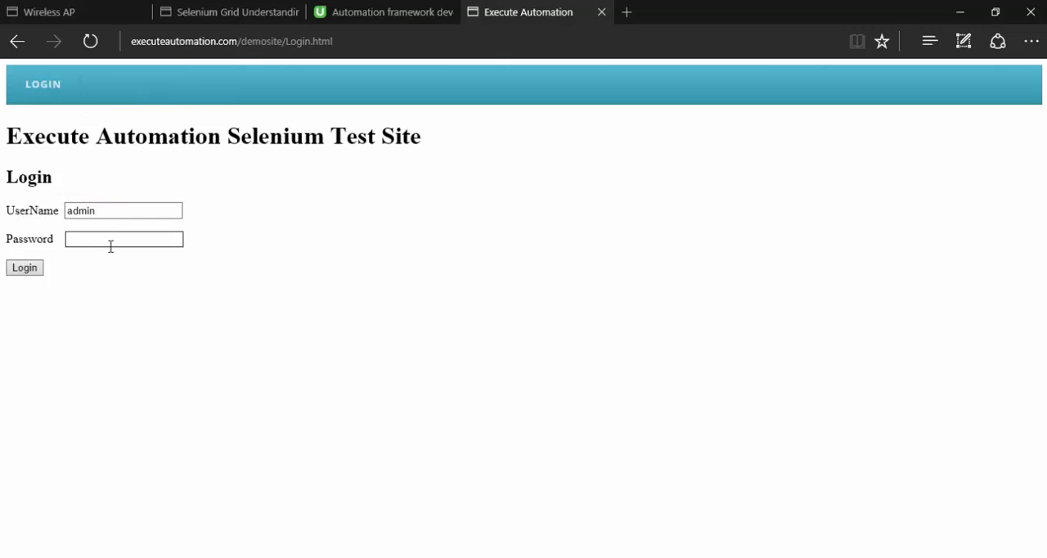
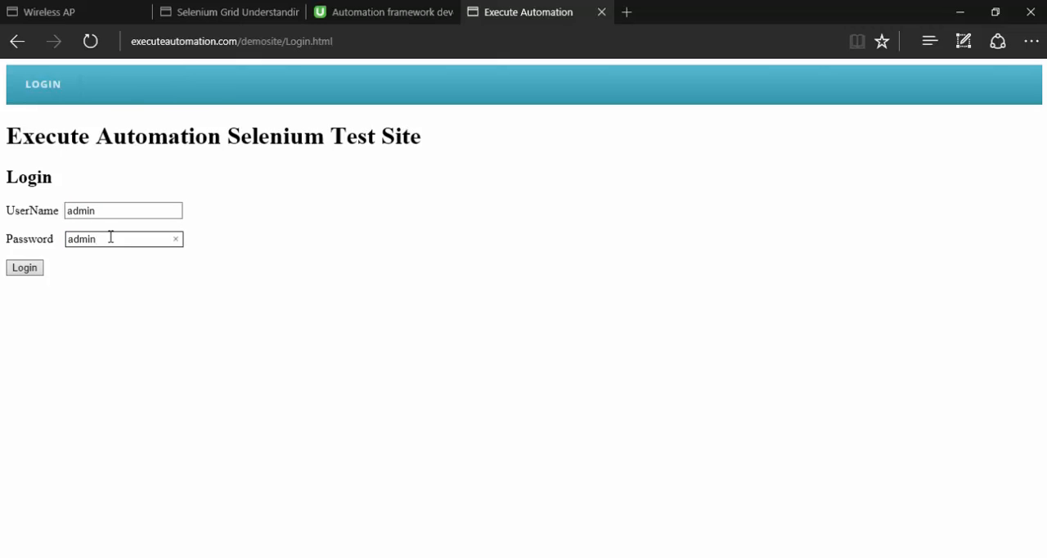
click(23, 269)
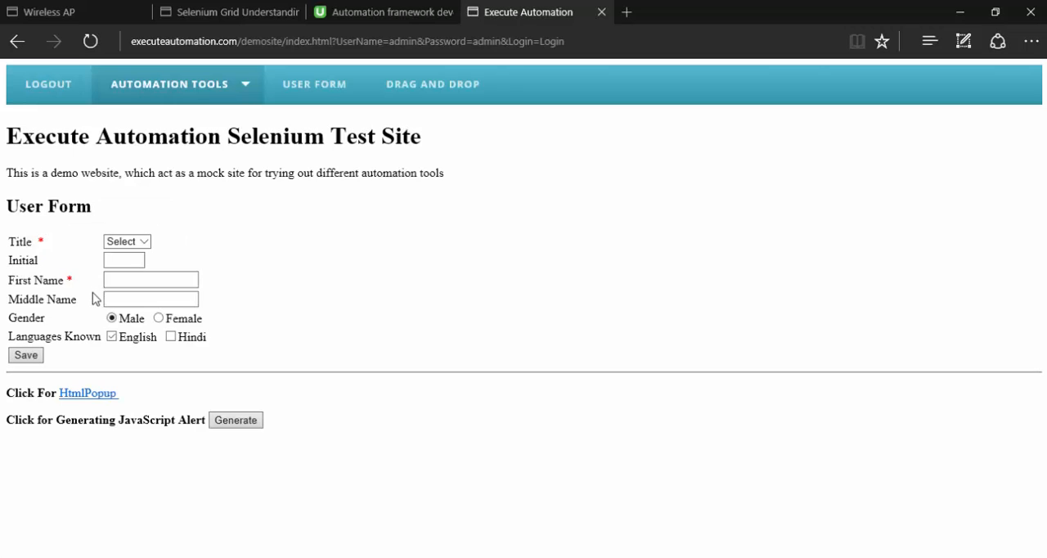
mouse_move(366, 311)
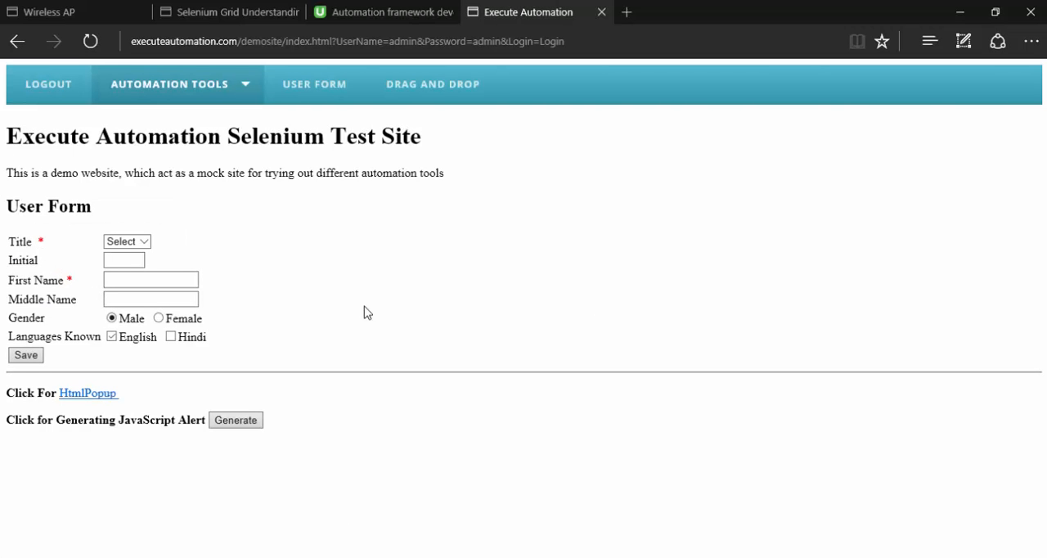
mouse_move(963, 97)
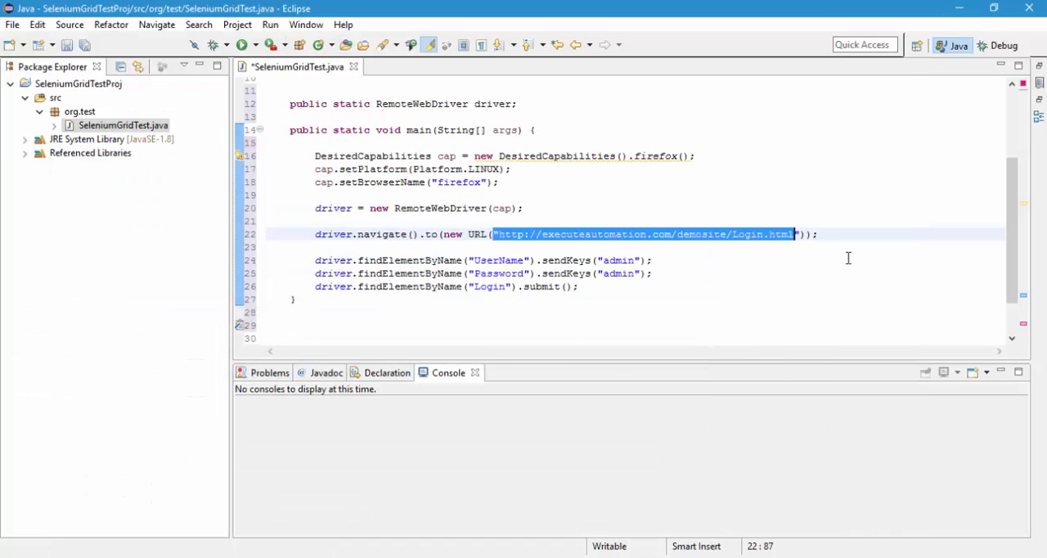
mouse_move(419, 261)
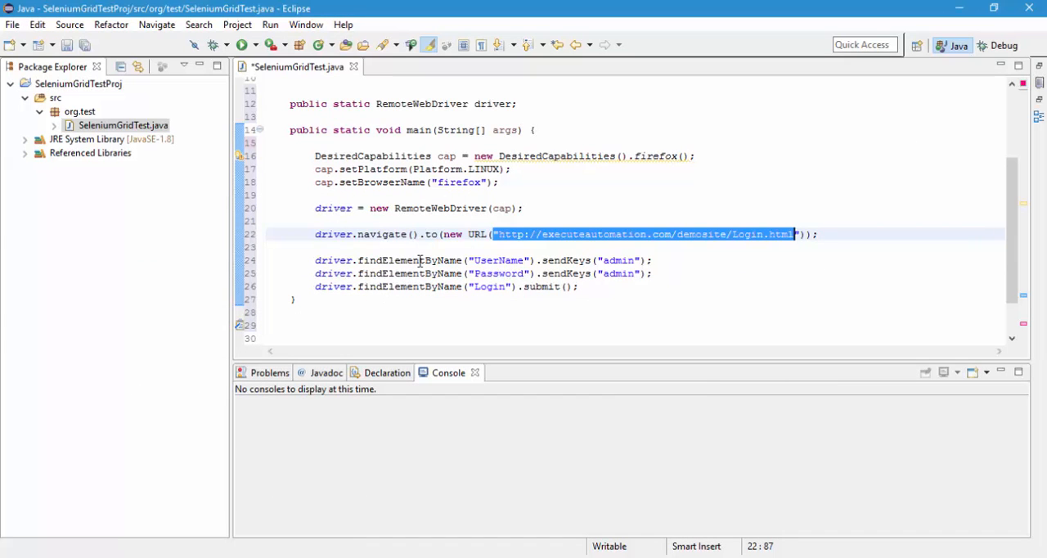
Review the admin username and Password values in the findElementByName lines and save the file
double_click(498, 260)
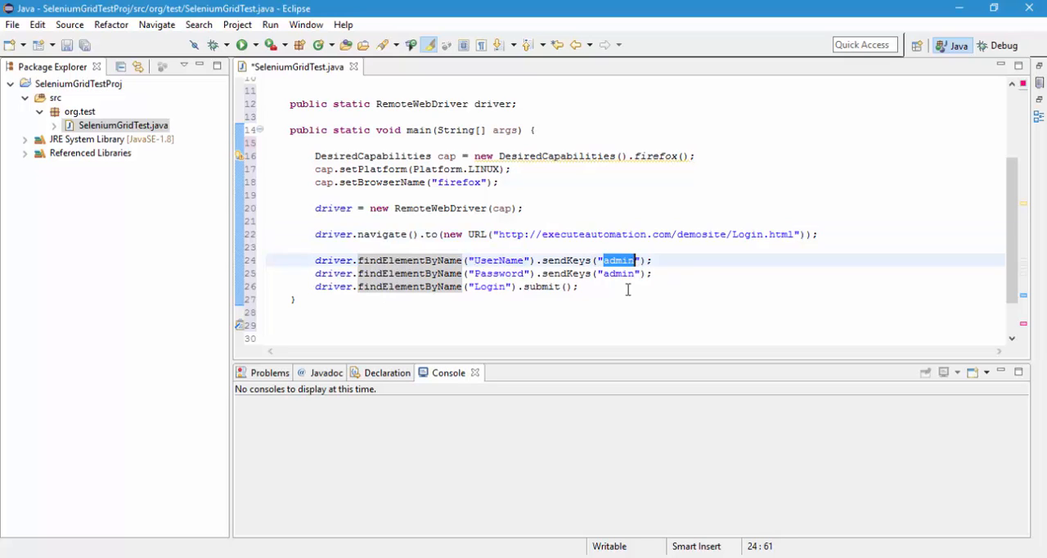
double_click(498, 274)
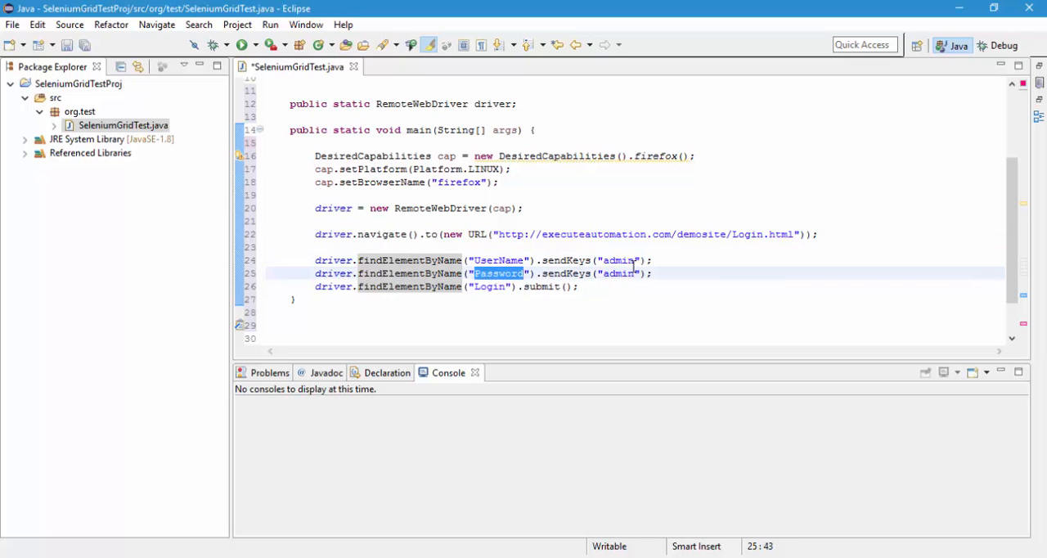
double_click(617, 273)
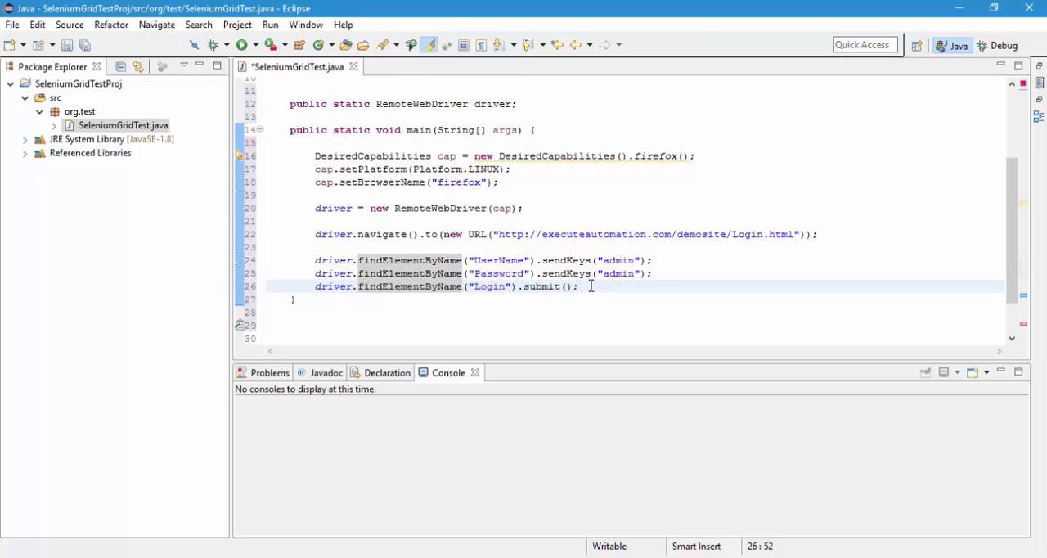
mouse_move(589, 400)
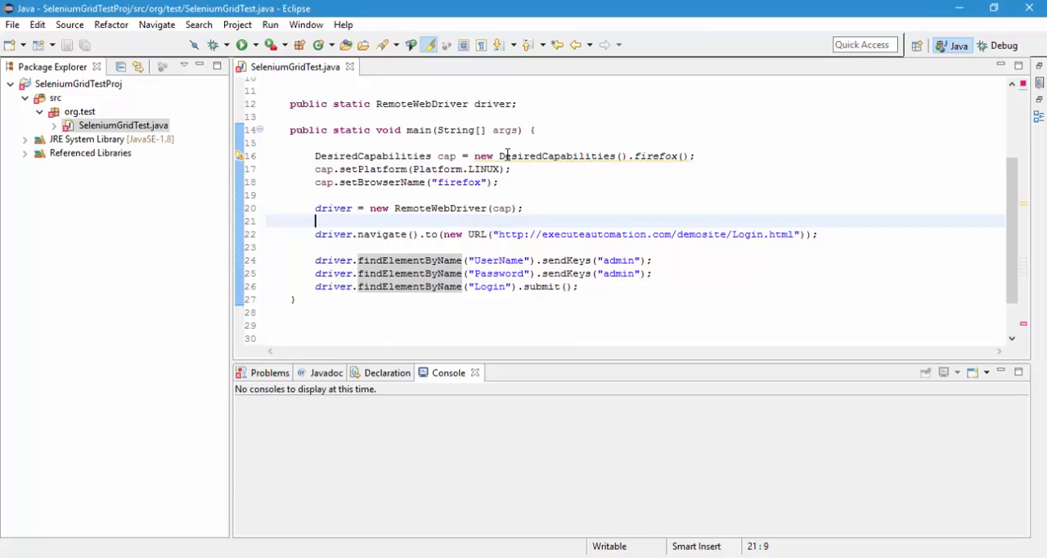
double_click(501, 208)
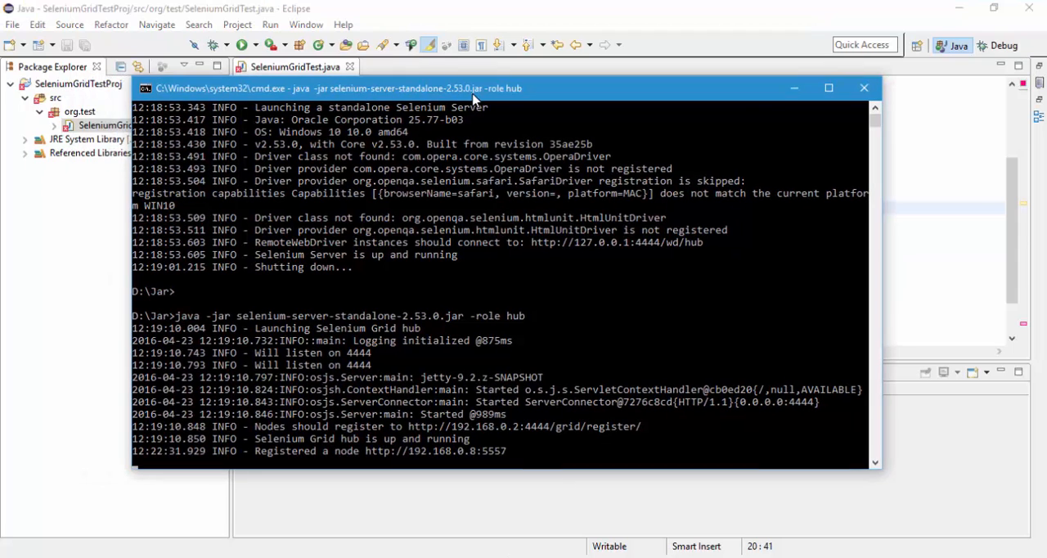
mouse_move(391, 376)
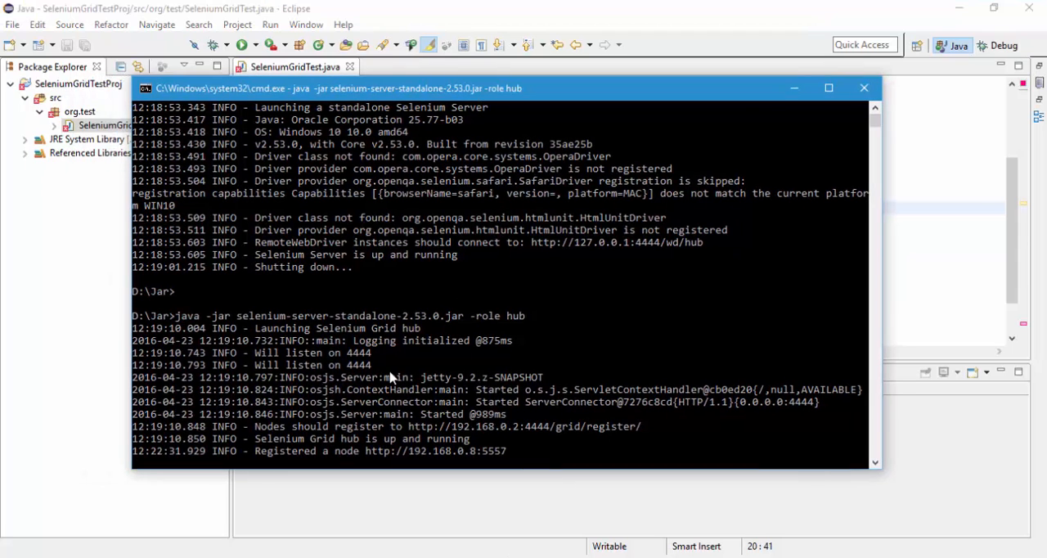
mouse_move(611, 200)
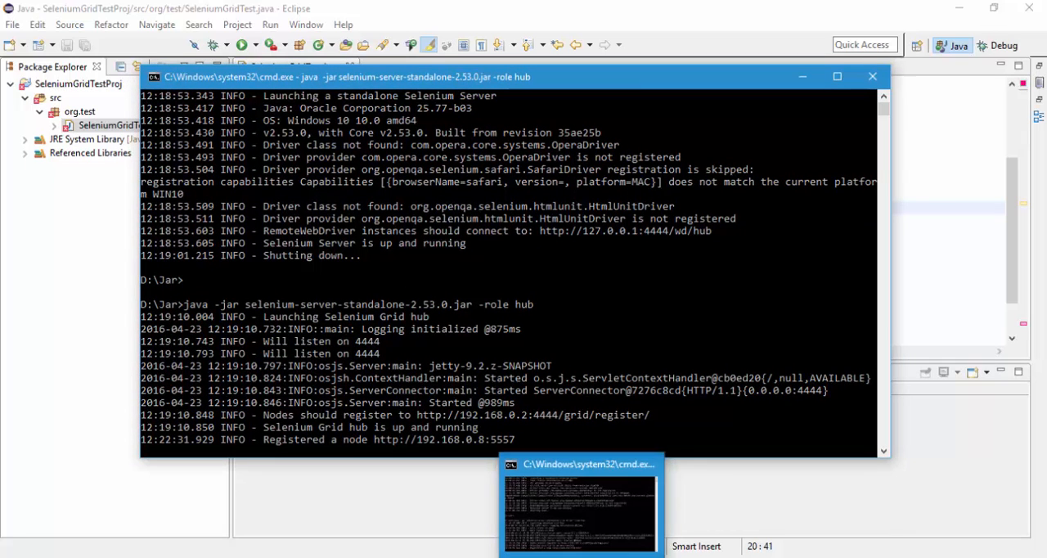
Delete the extra trailing lines at the end of SeleniumGridTest and save the cleaned file
click(579, 507)
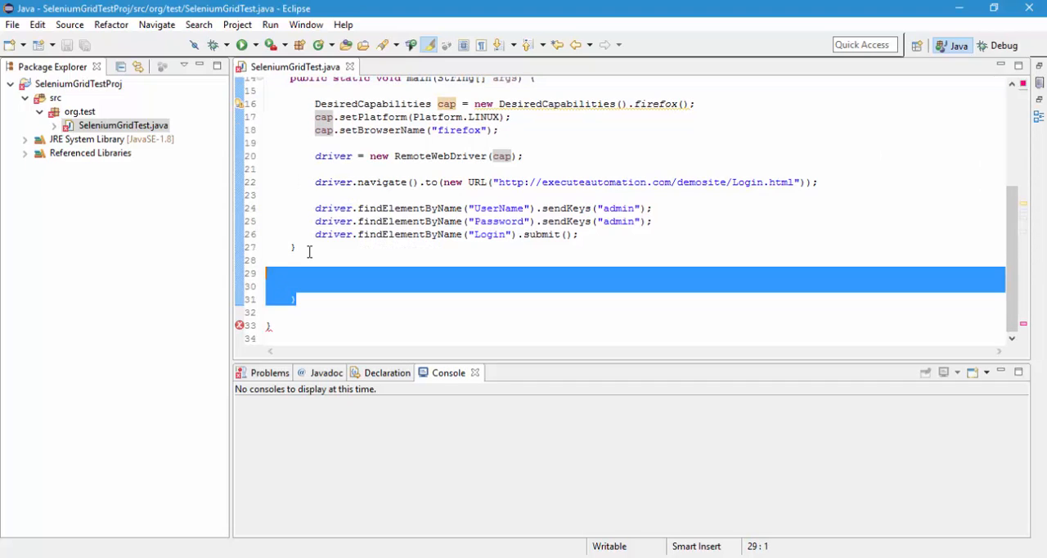
key(Delete)
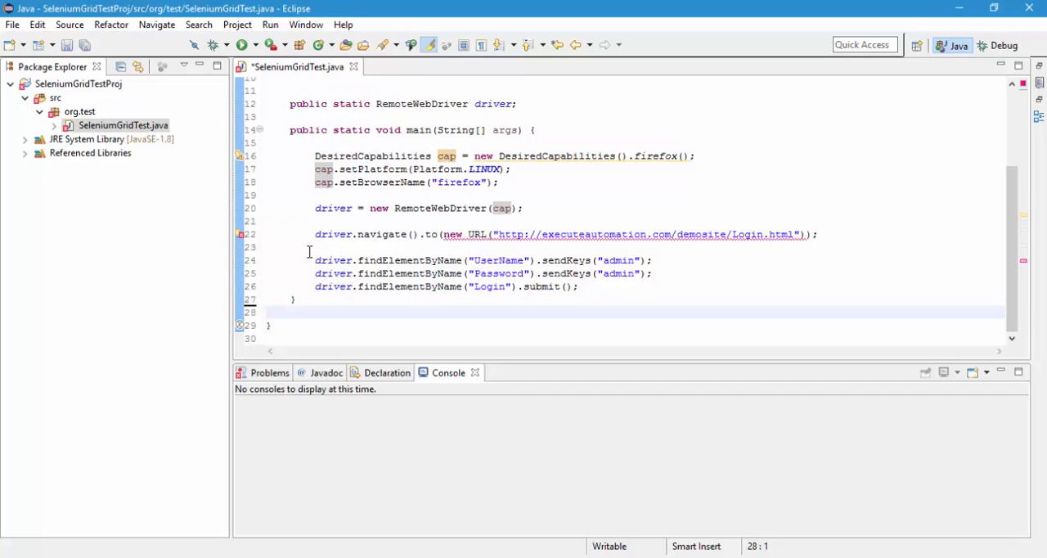
key(ctrl+s)
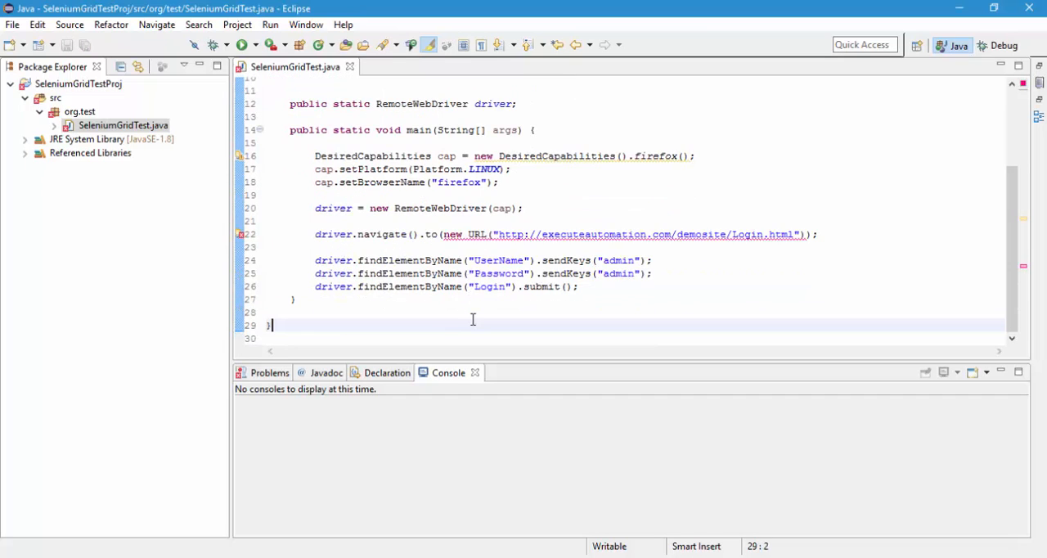
click(543, 273)
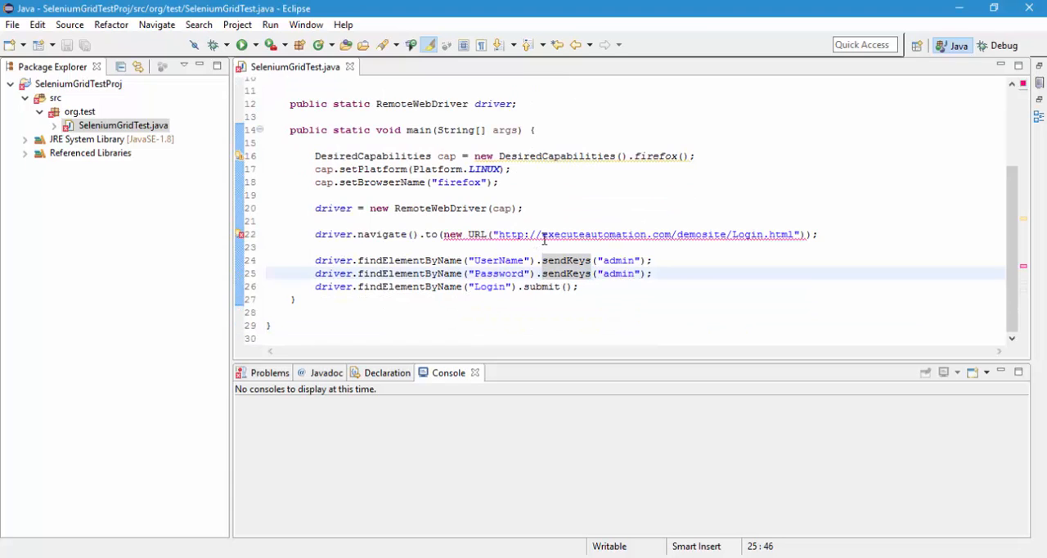
click(465, 236)
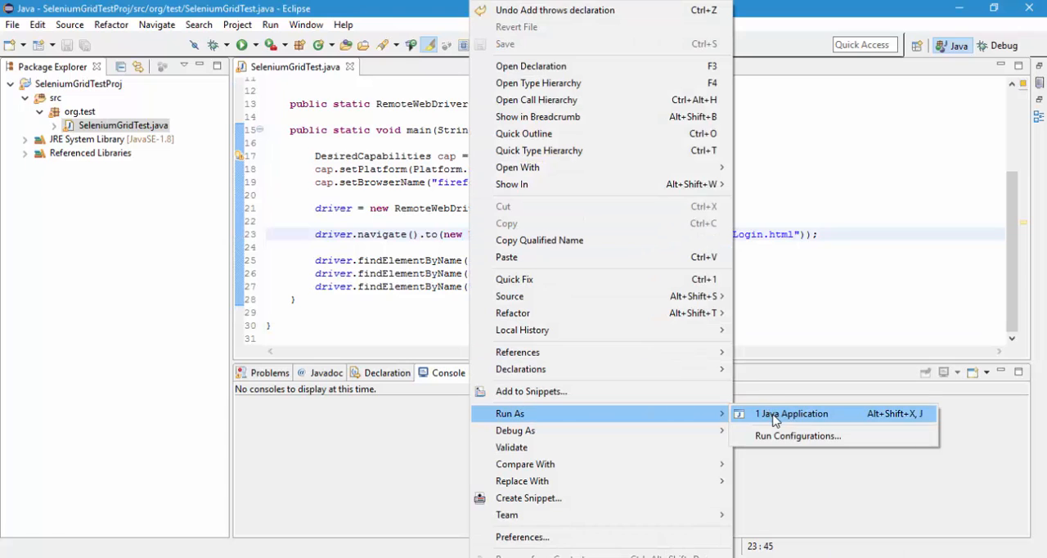
Run SeleniumGridTest as a Java application and check the node log showing 'no display specified'
click(791, 412)
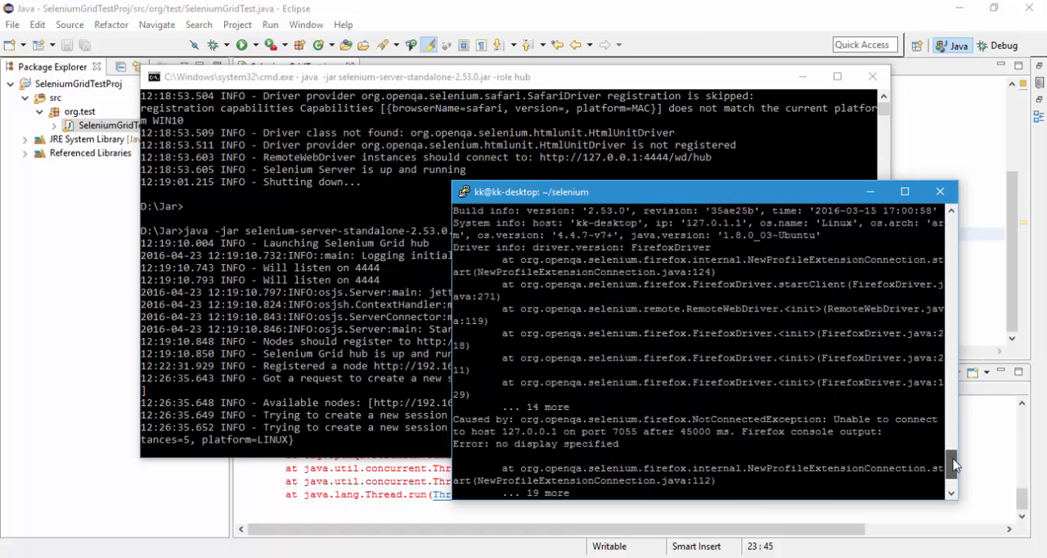
scroll(up, 3)
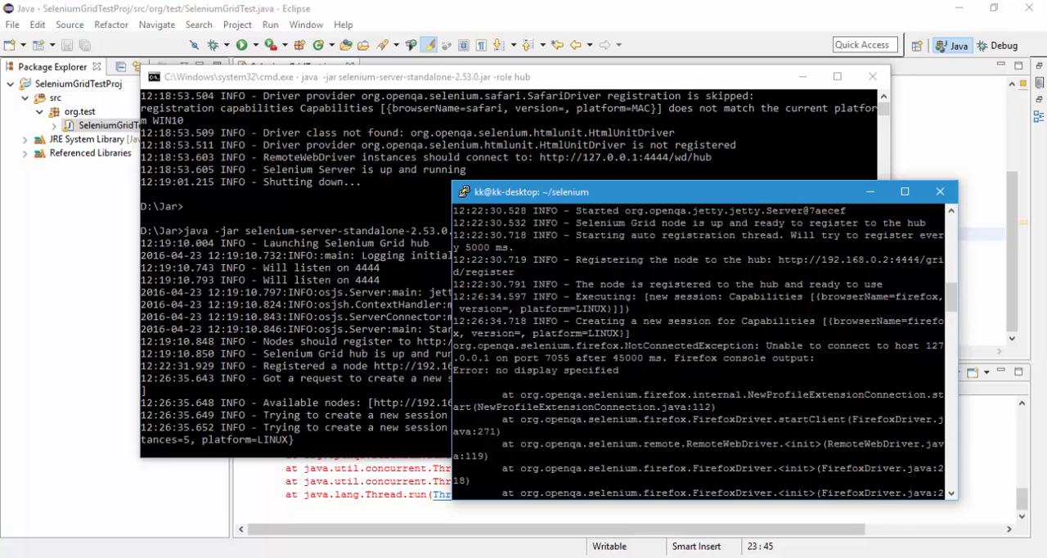
mouse_move(336, 382)
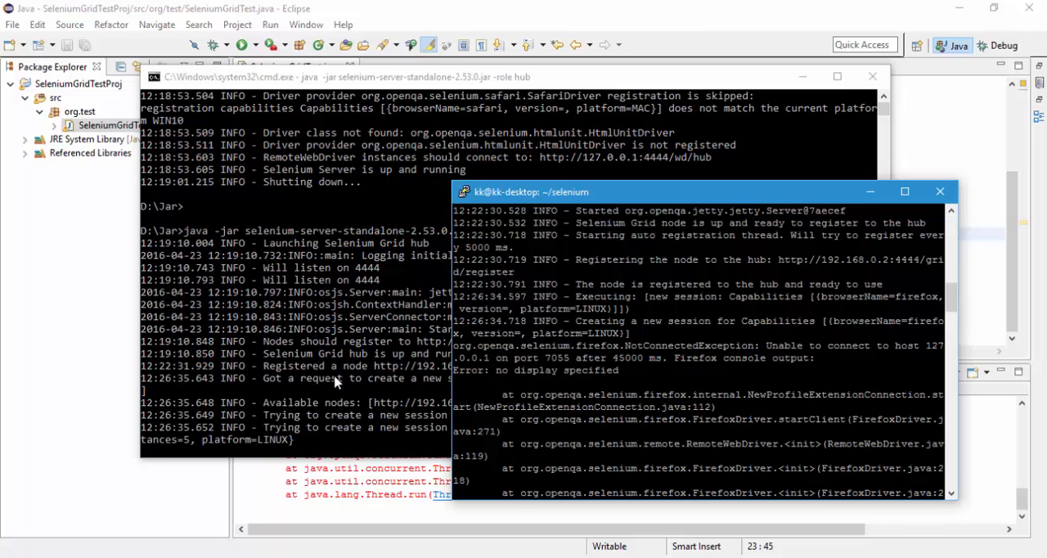
Relaunch the node under xvfb-run with -role webdriver, the hub URL and port 5557 after the Display=:1 attempt fails
scroll(down, 3)
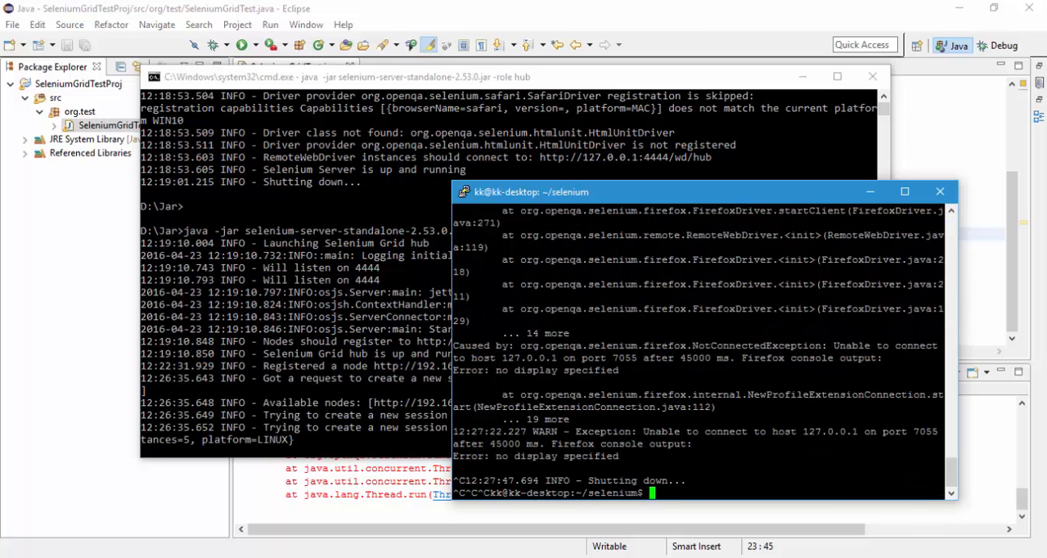
text(java -jar selenium-server-standalone-2.53.0.jar -role webdriver -hub http://192.168.0.2:4444/grid/register/ -port 5557)
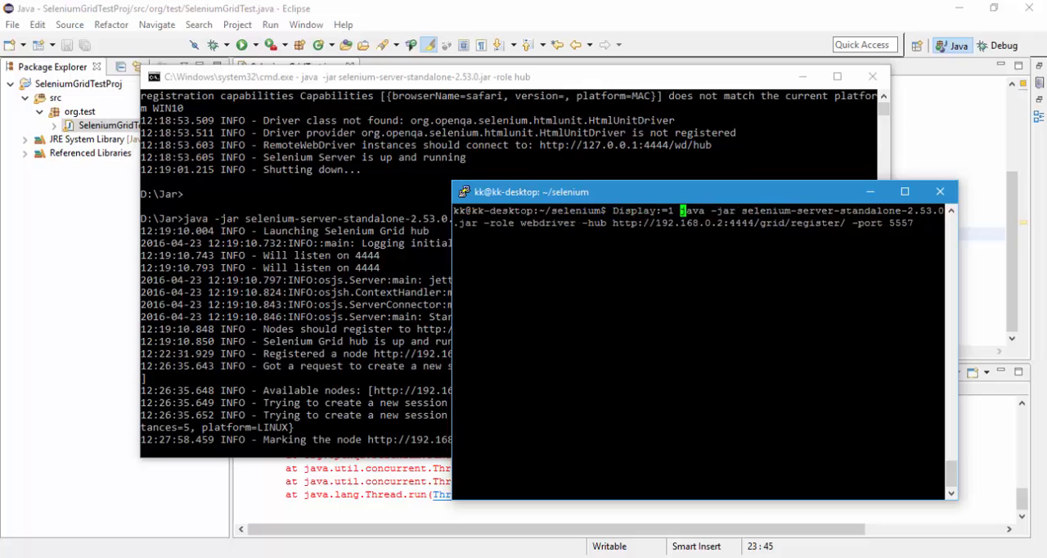
text(xvfb-)
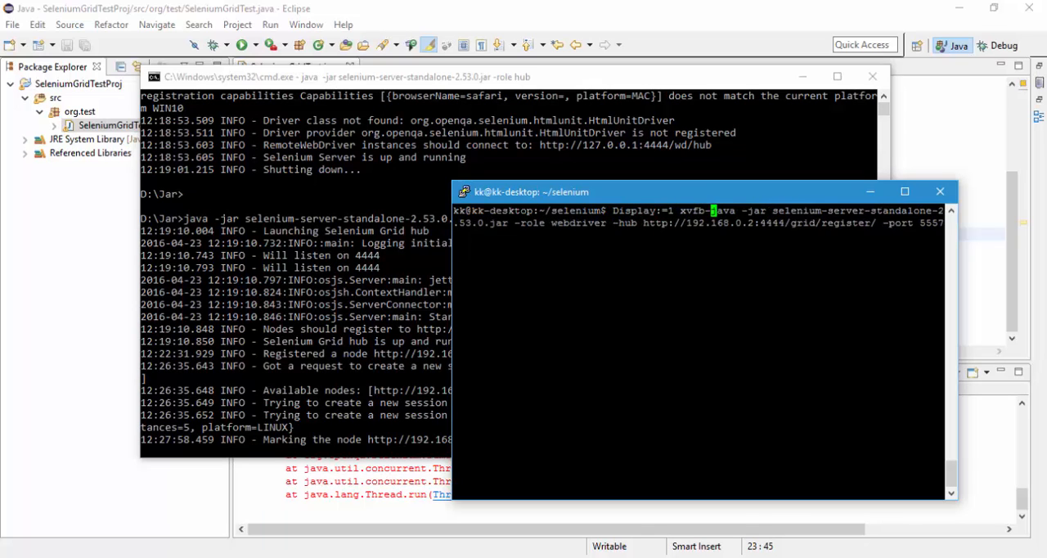
text(run)
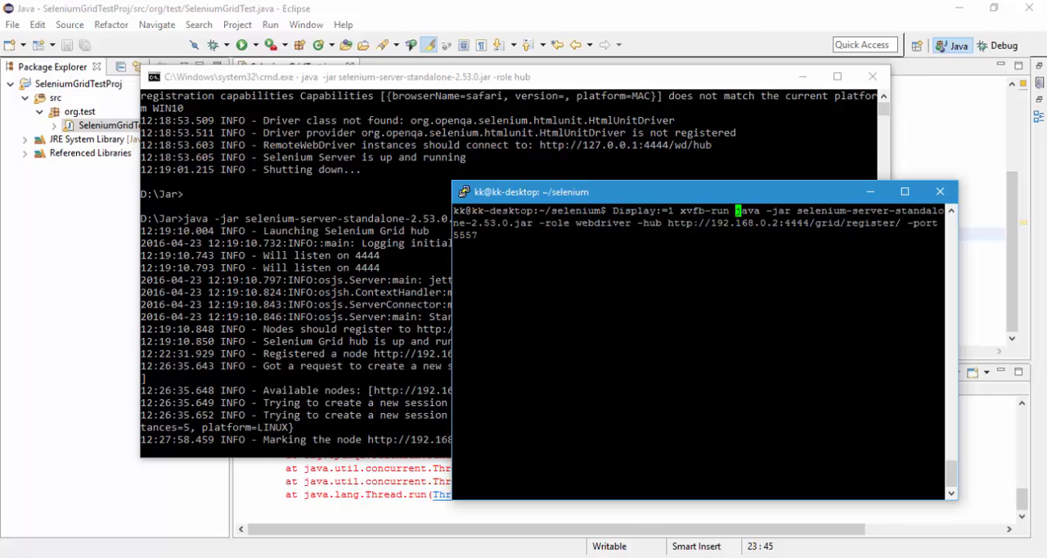
mouse_move(756, 195)
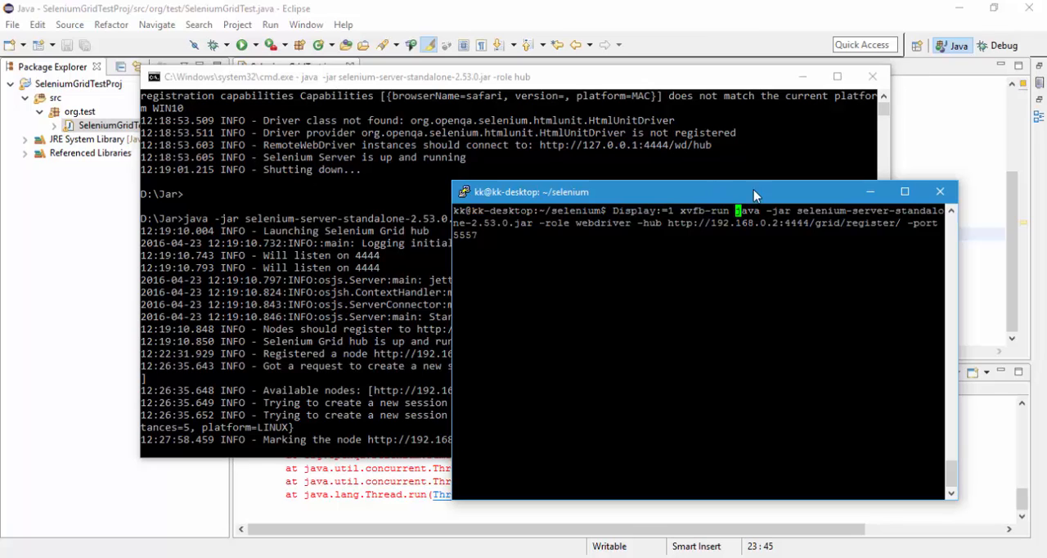
mouse_move(756, 196)
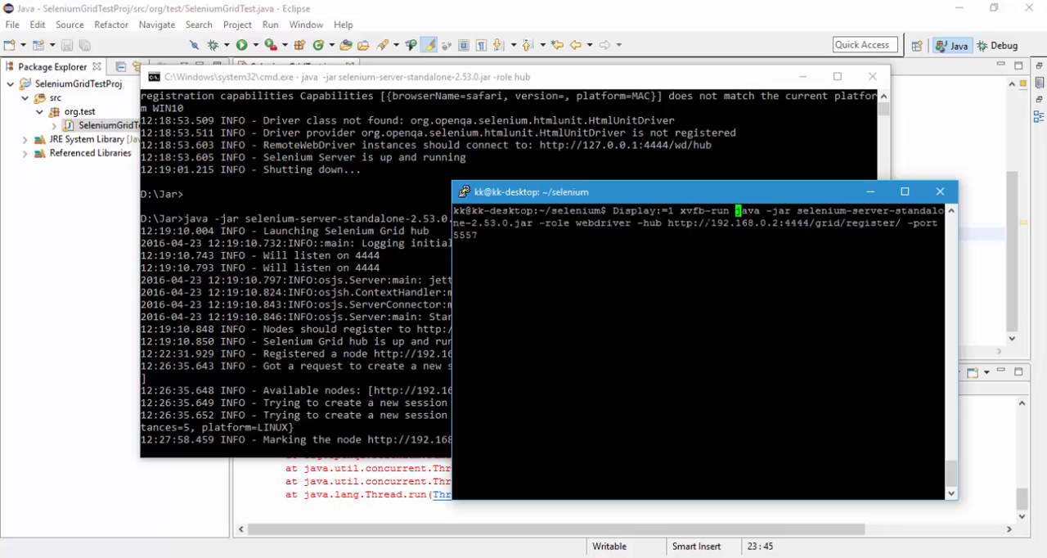
key(Return)
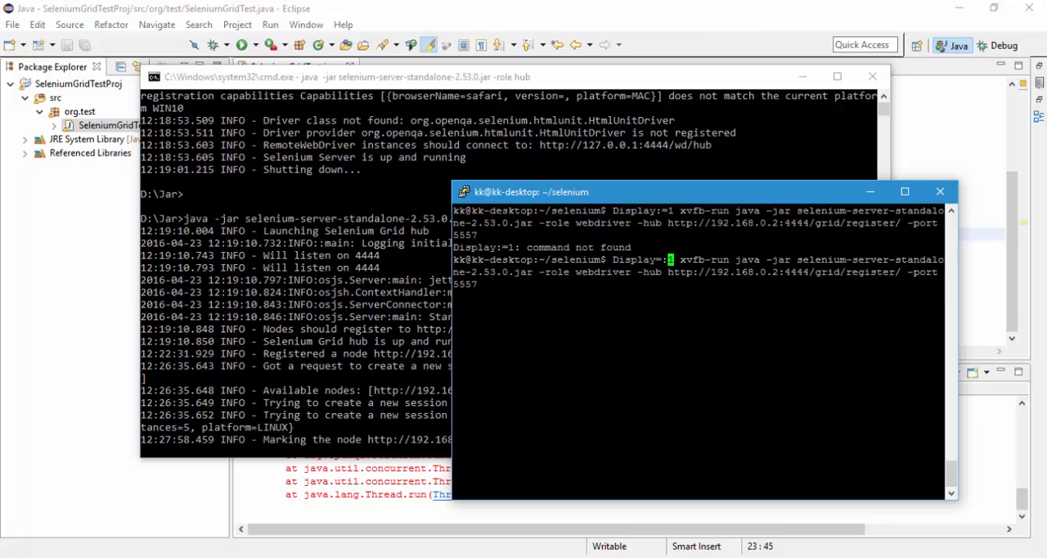
key(Return)
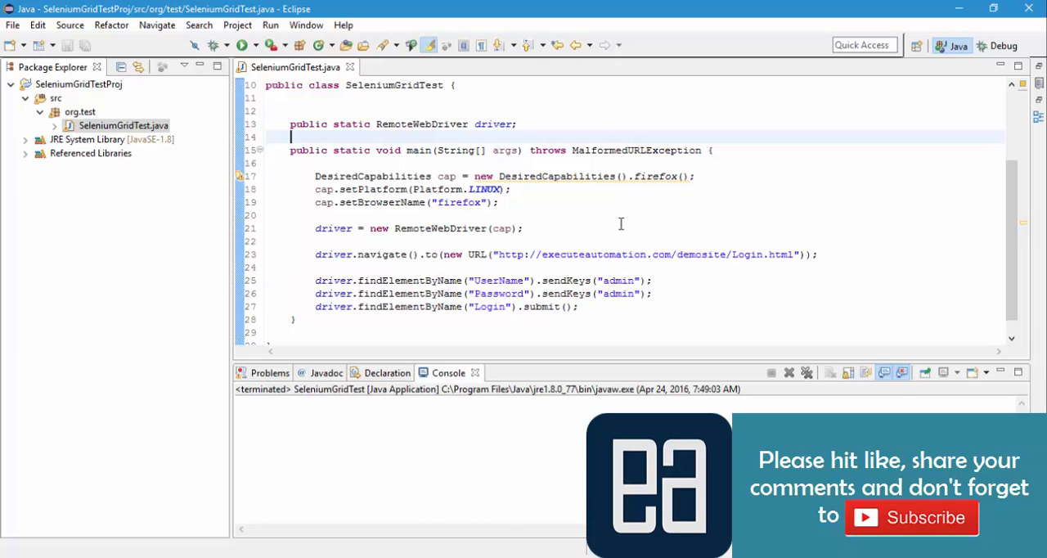
mouse_move(568, 284)
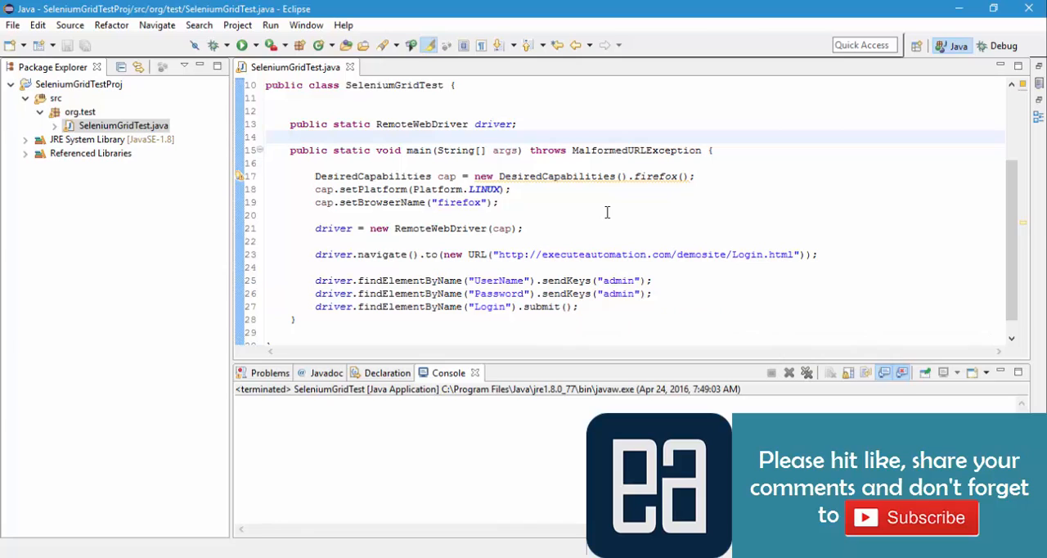
click(292, 138)
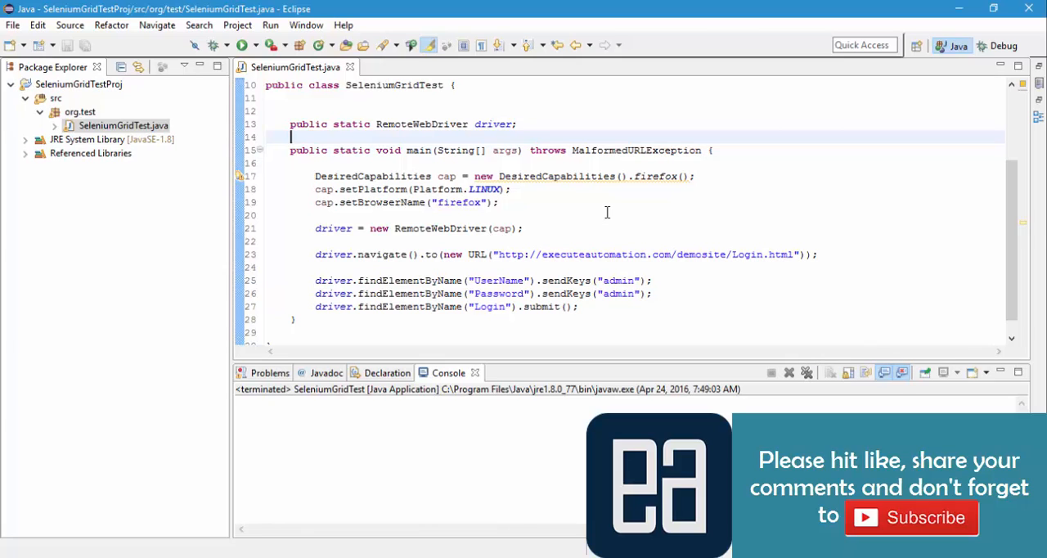